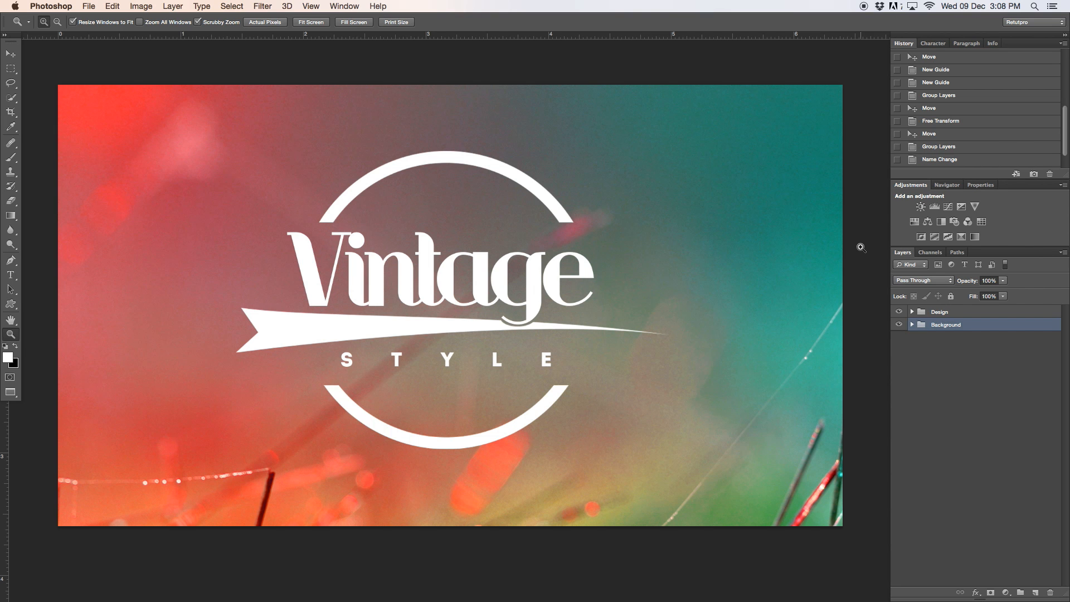
{"action": "mouse_move", "coordinate": [851, 247]}
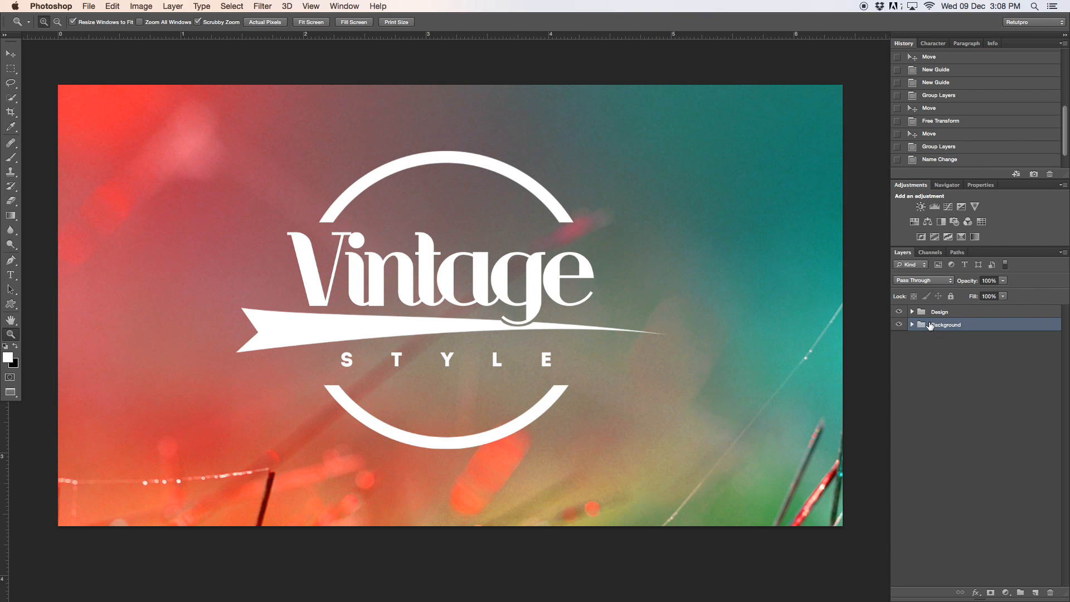
Expand the Background group and switch to the original source photo
{"action": "left_click", "coordinate": [912, 324]}
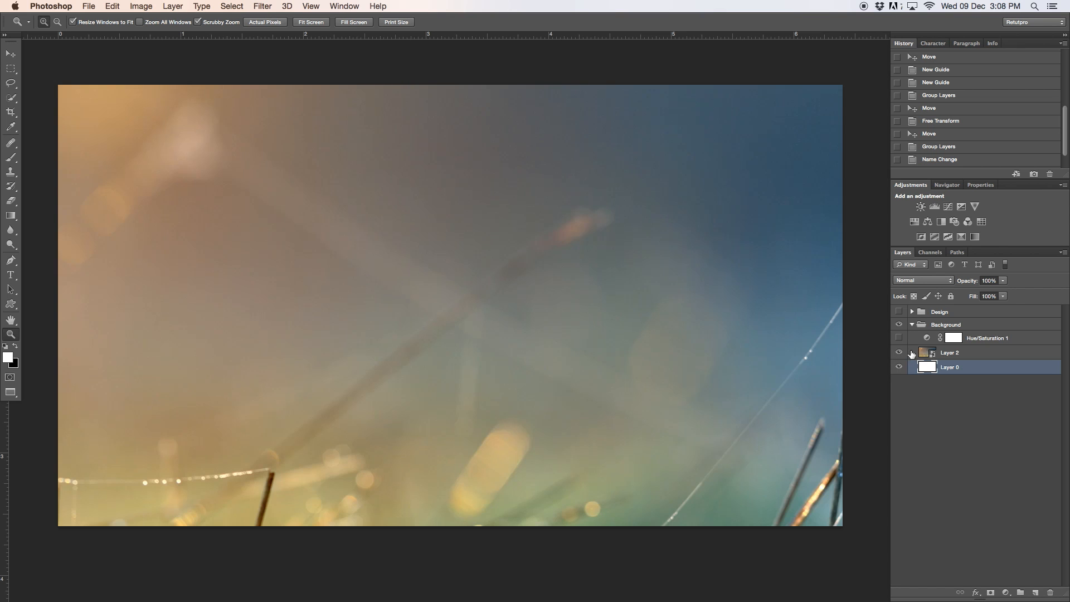
{"action": "key", "text": "Tab"}
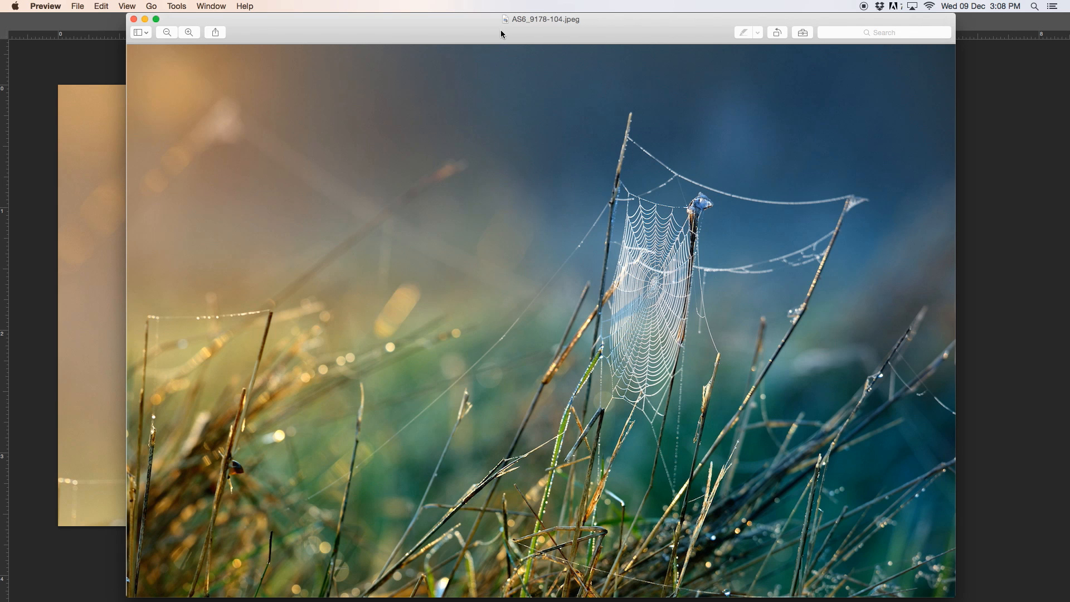
{"action": "mouse_move", "coordinate": [513, 29]}
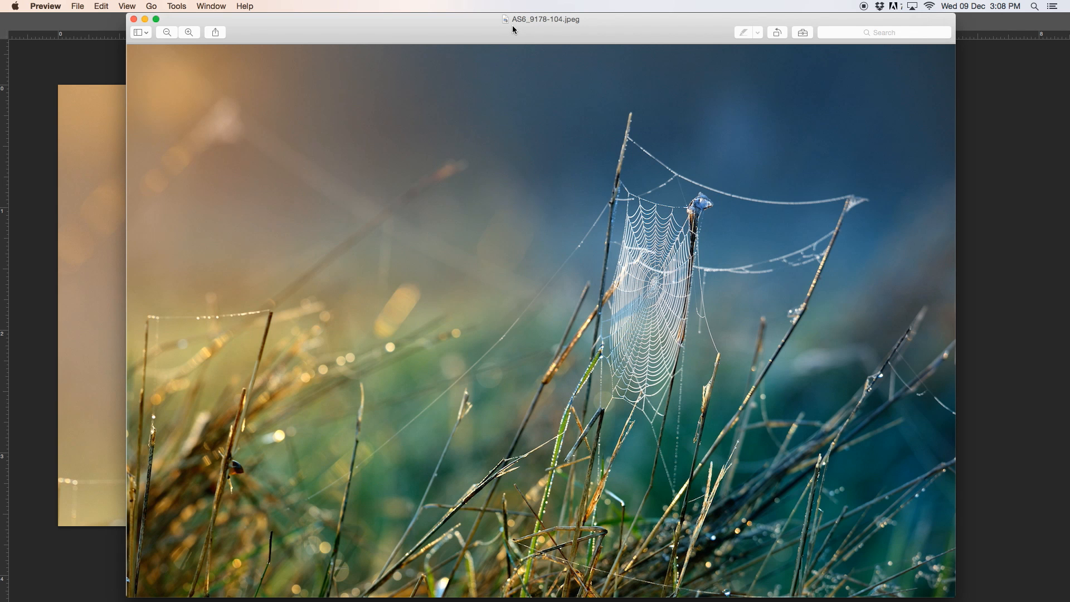
{"action": "mouse_move", "coordinate": [511, 30]}
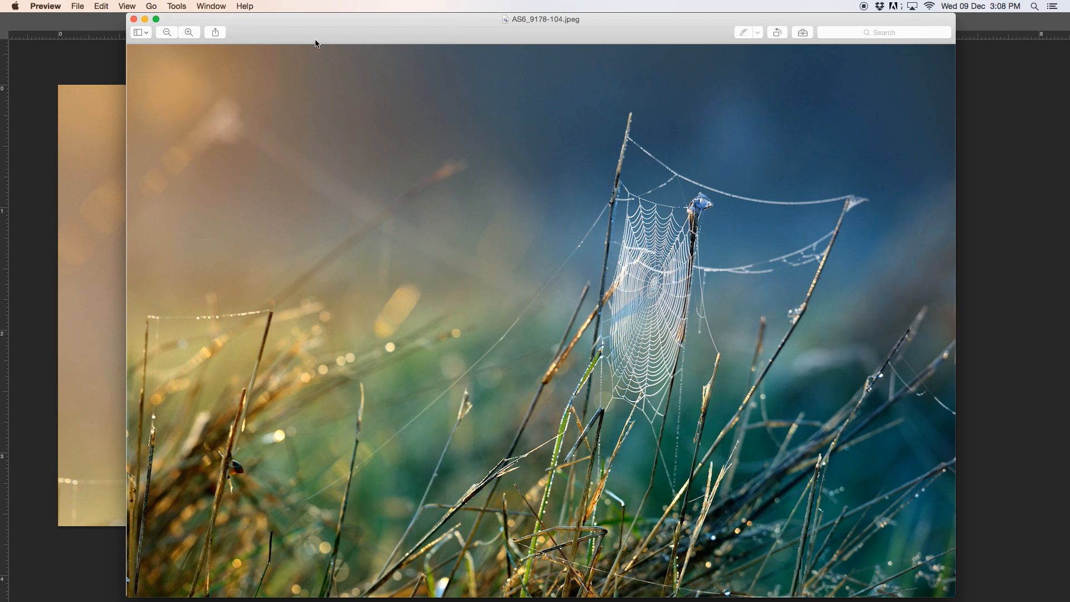
Shift the spider-web photo window slightly left in Preview
{"action": "left_click_drag", "start_coordinate": [539, 19], "coordinate": [943, 40]}
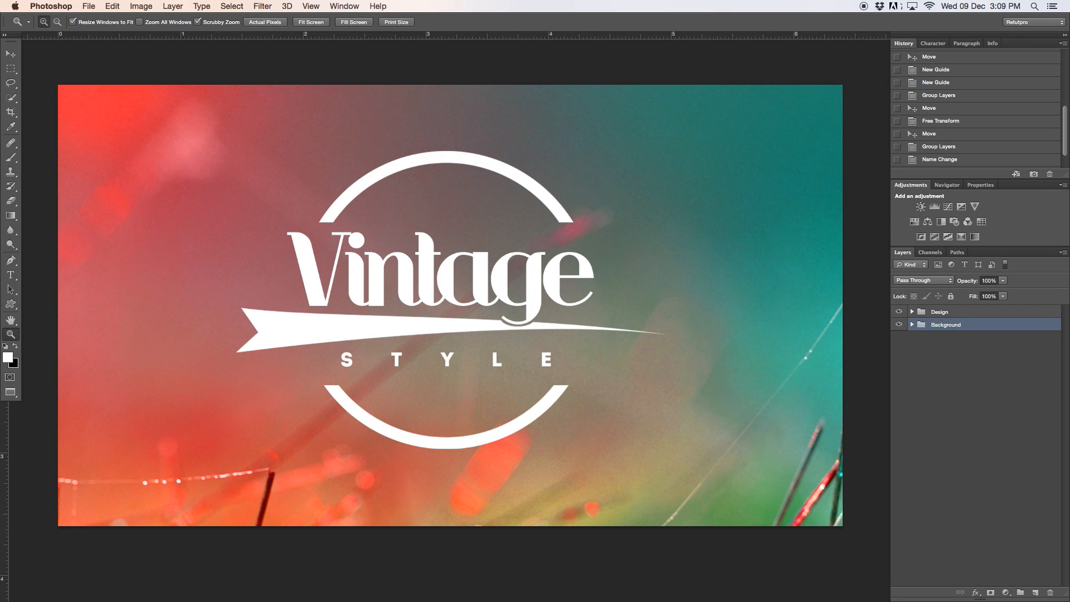
Expand the Background group, hide the Design group, and select Layer 2
{"action": "left_click", "coordinate": [912, 325]}
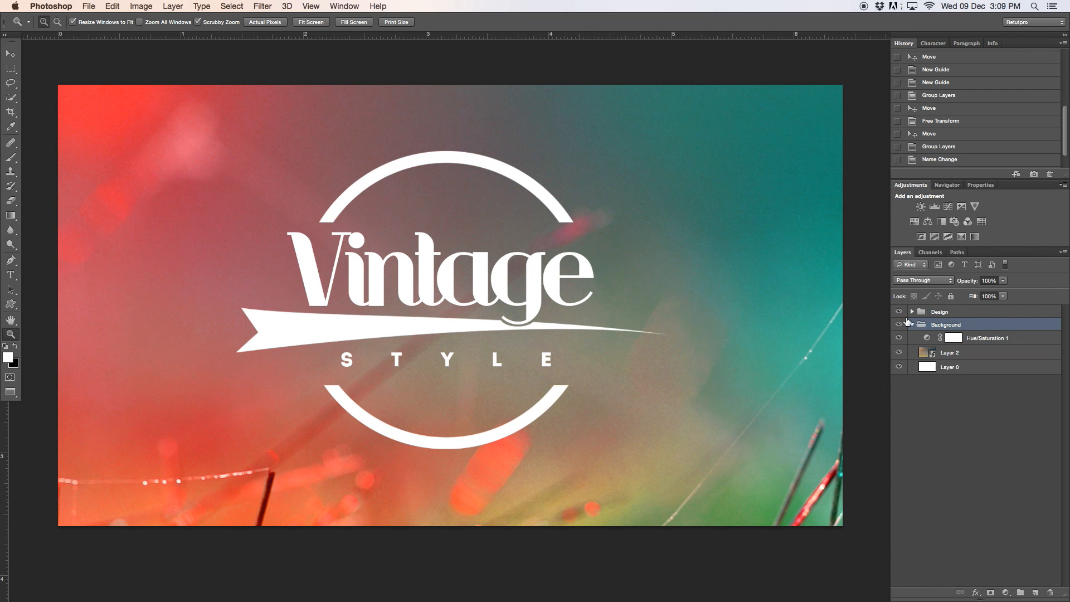
{"action": "left_click", "coordinate": [948, 353]}
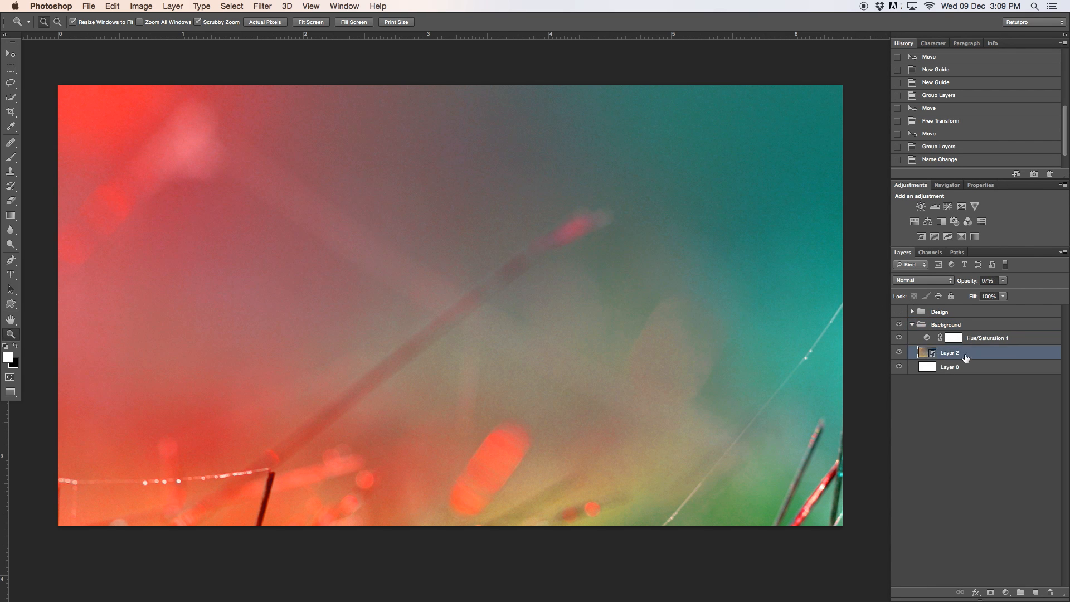
{"action": "left_click", "coordinate": [986, 337]}
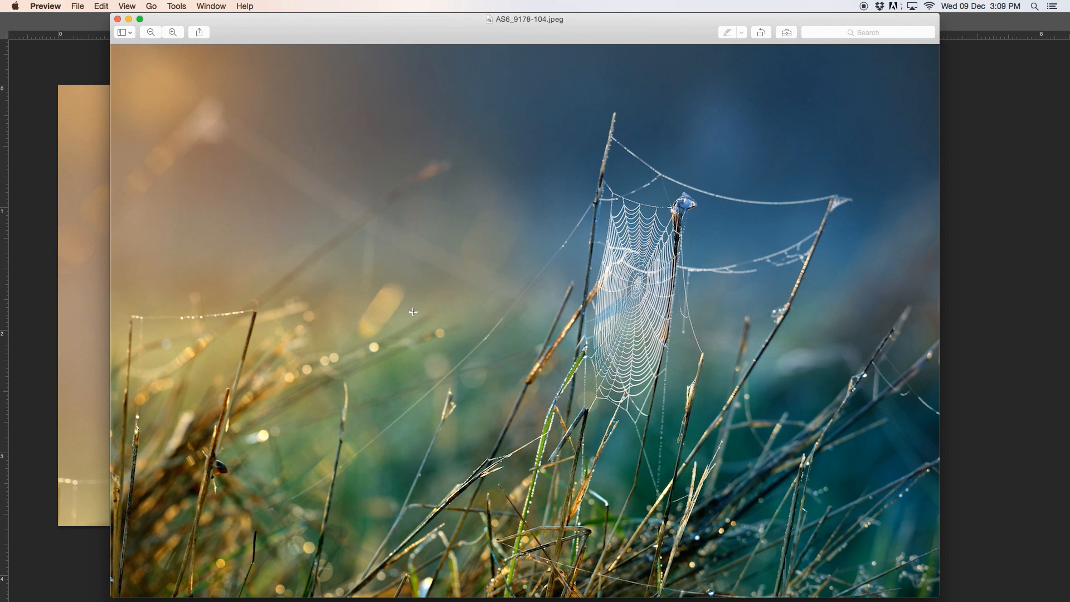
Outline a rectangular region over the upper-left of the spider-web photo
{"action": "left_click_drag", "start_coordinate": [115, 45], "coordinate": [130, 182]}
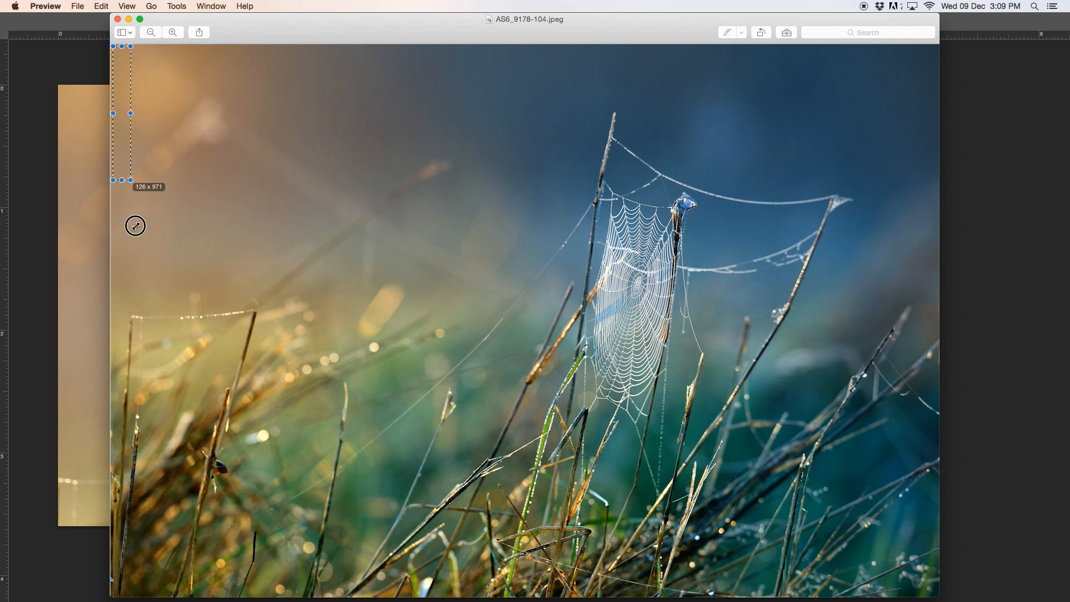
{"action": "left_click_drag", "start_coordinate": [130, 179], "coordinate": [572, 402]}
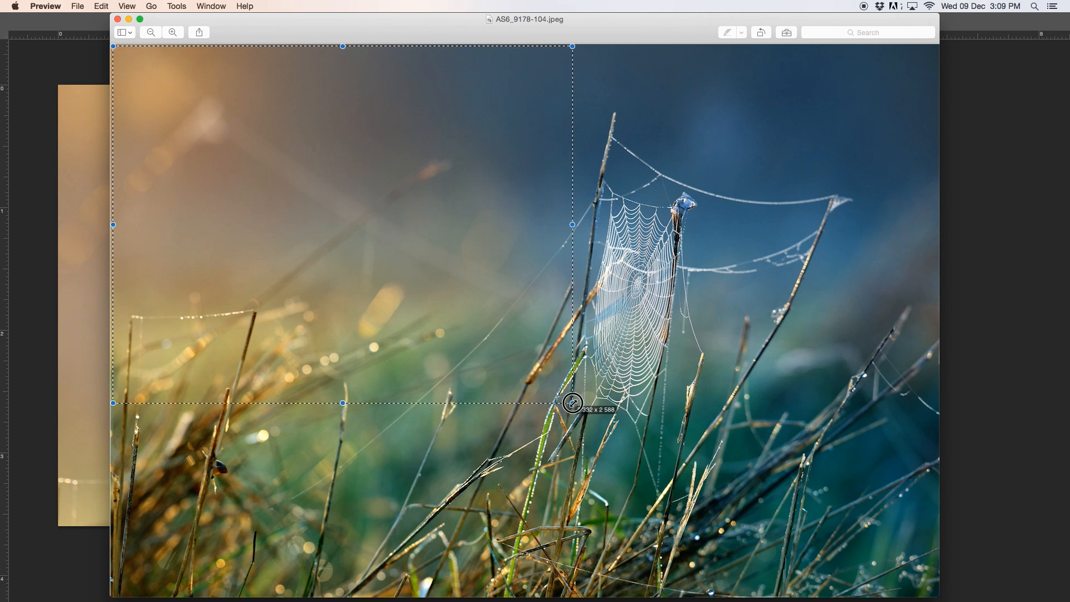
{"action": "left_click_drag", "start_coordinate": [572, 403], "coordinate": [578, 398]}
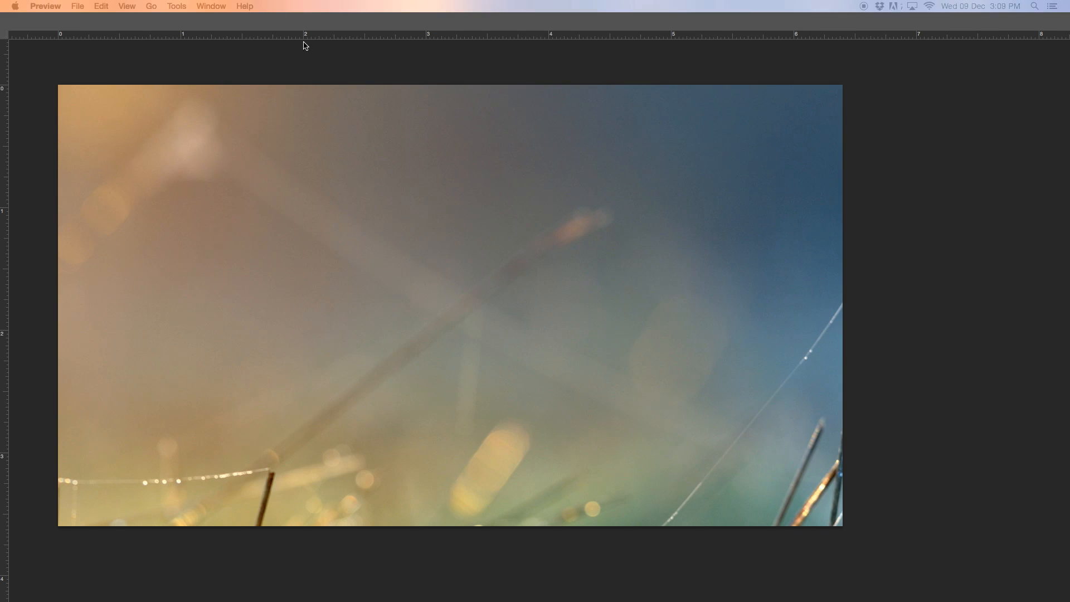
Bring the design document forward and add a Hue/Saturation 2 adjustment layer
{"action": "left_click", "coordinate": [262, 6]}
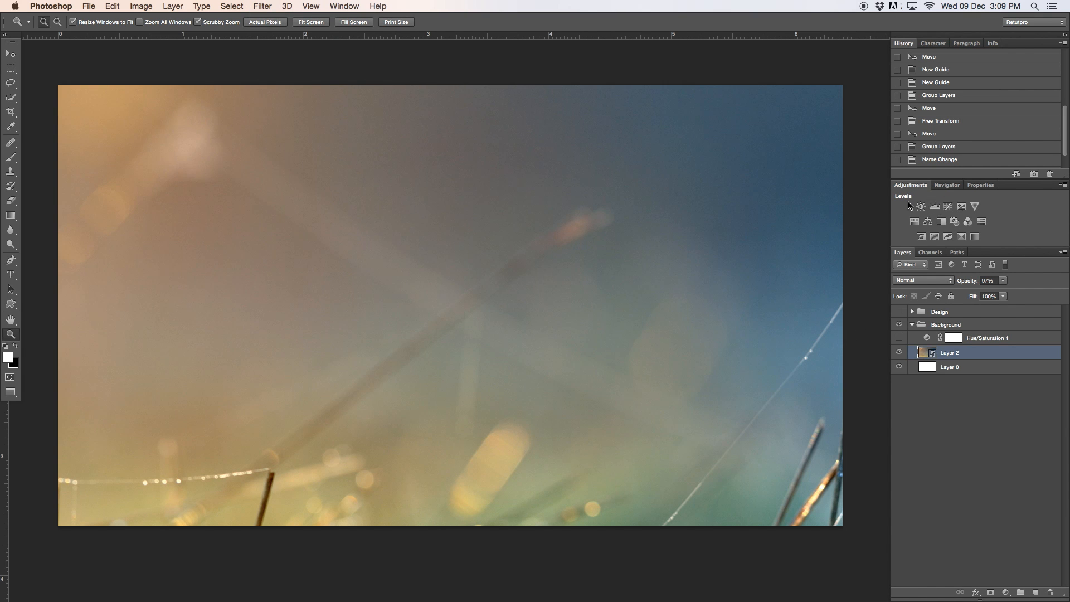
{"action": "left_click", "coordinate": [915, 222]}
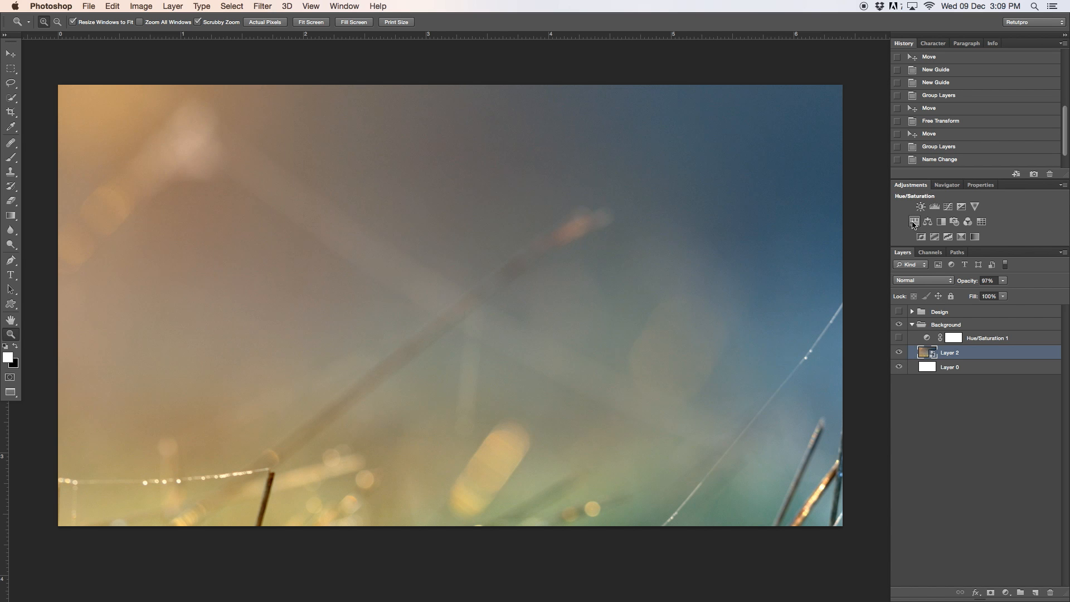
{"action": "left_click", "coordinate": [915, 206]}
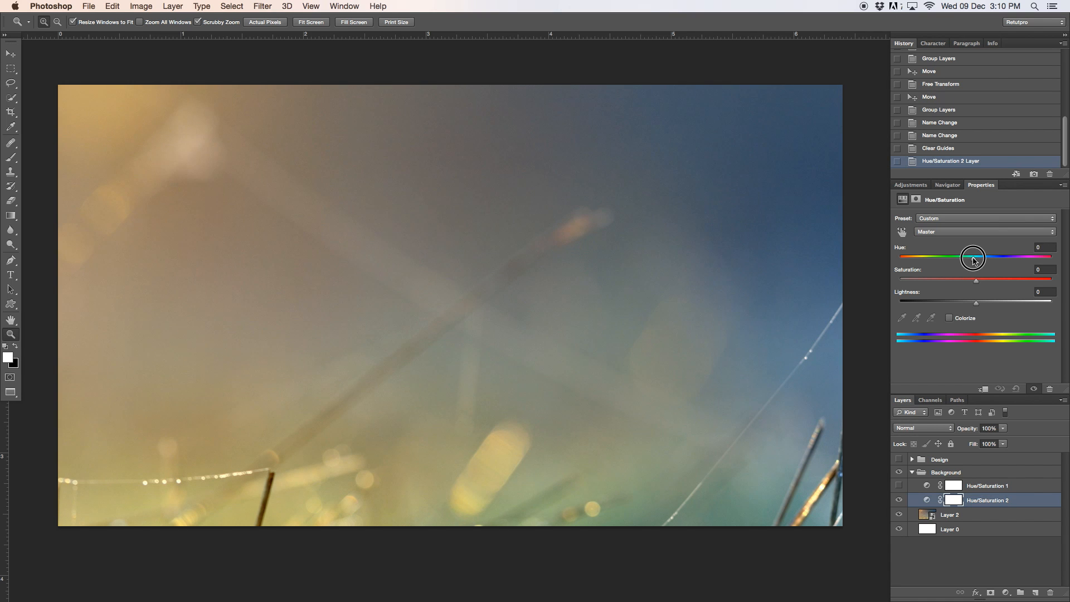
Shift the background hue to about -36 toward red and teal
{"action": "left_click_drag", "start_coordinate": [974, 257], "coordinate": [950, 258]}
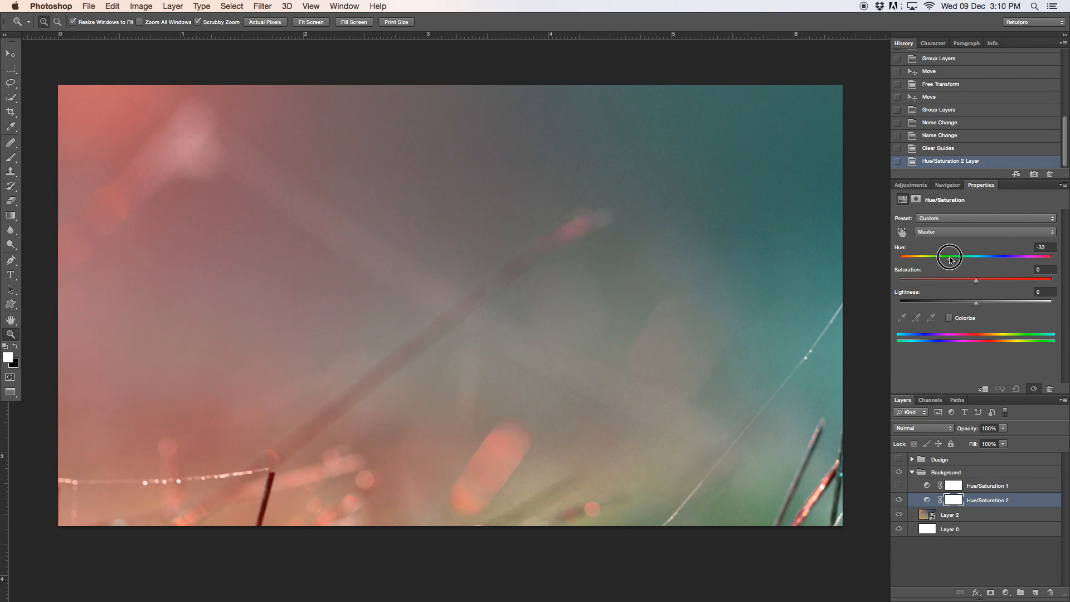
{"action": "left_click_drag", "start_coordinate": [951, 256], "coordinate": [940, 256]}
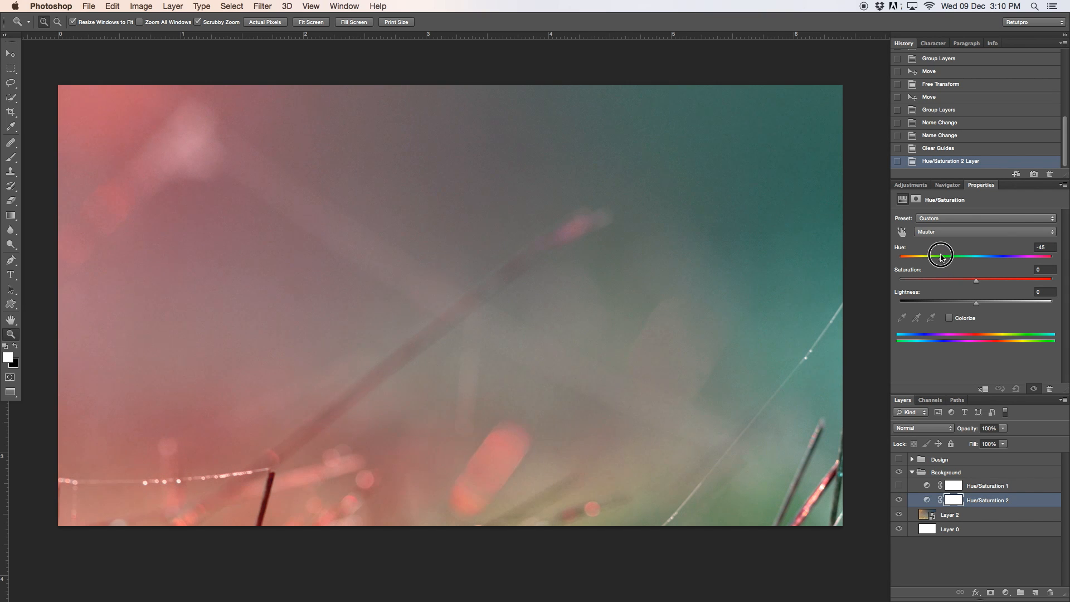
{"action": "left_click_drag", "start_coordinate": [941, 255], "coordinate": [951, 256]}
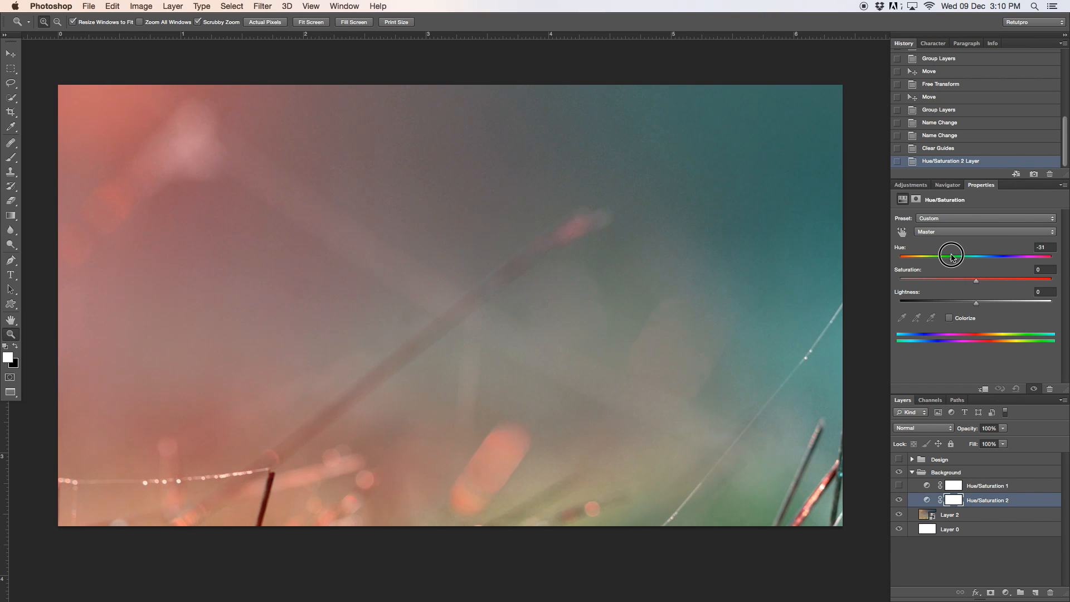
{"action": "left_click_drag", "start_coordinate": [951, 256], "coordinate": [948, 255]}
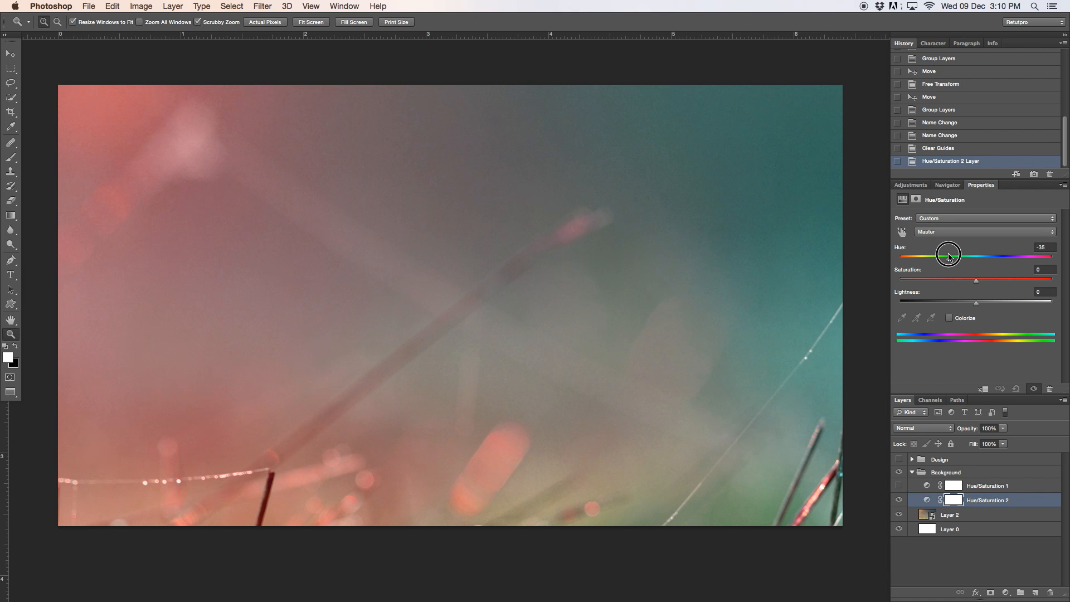
{"action": "left_click_drag", "start_coordinate": [949, 255], "coordinate": [946, 258]}
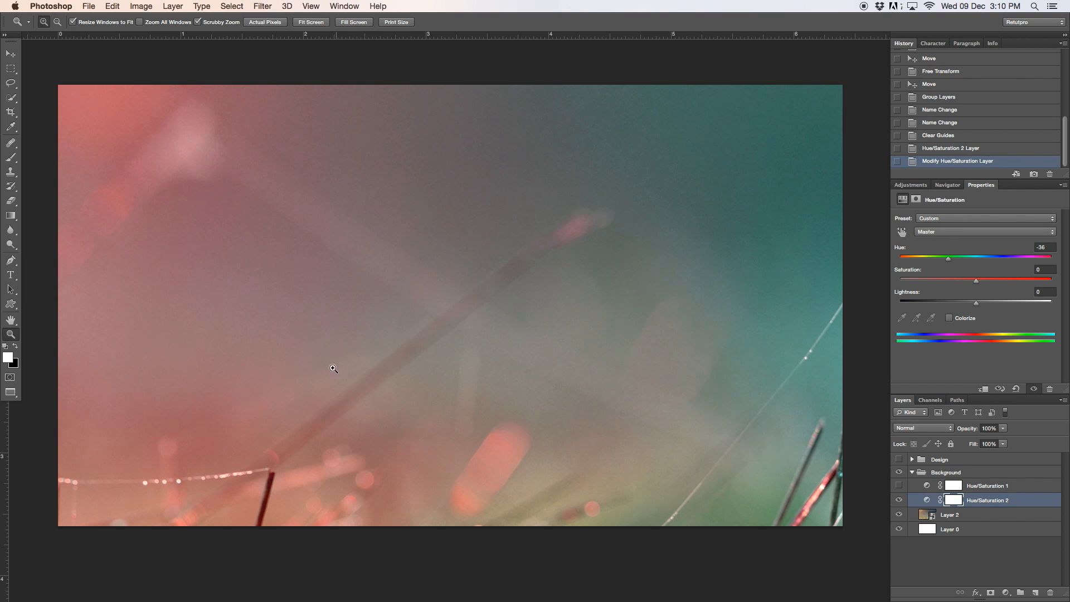
{"action": "mouse_move", "coordinate": [679, 433]}
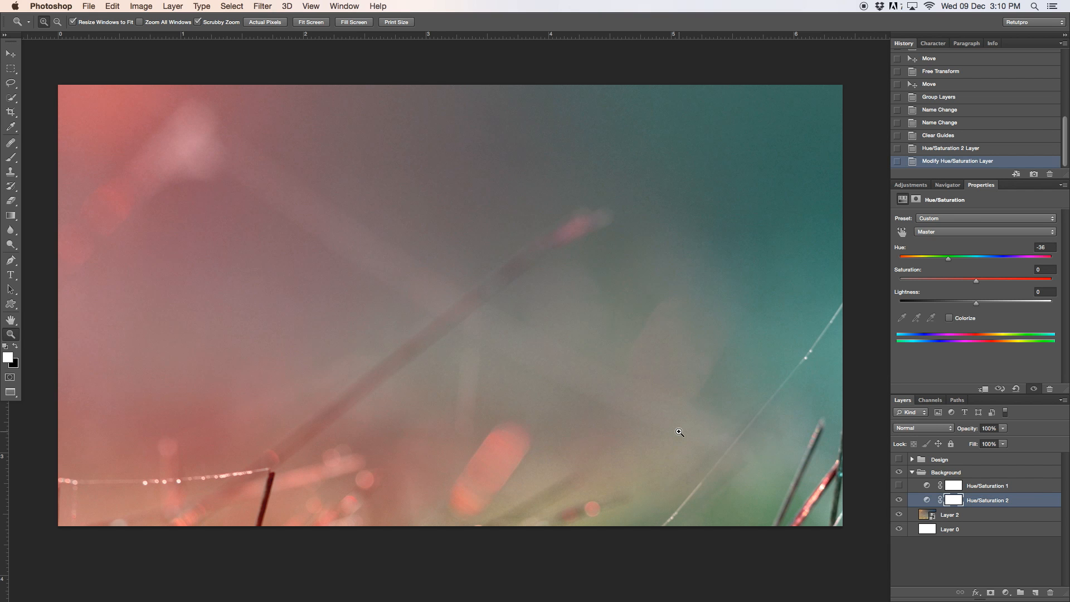
{"action": "mouse_move", "coordinate": [976, 285]}
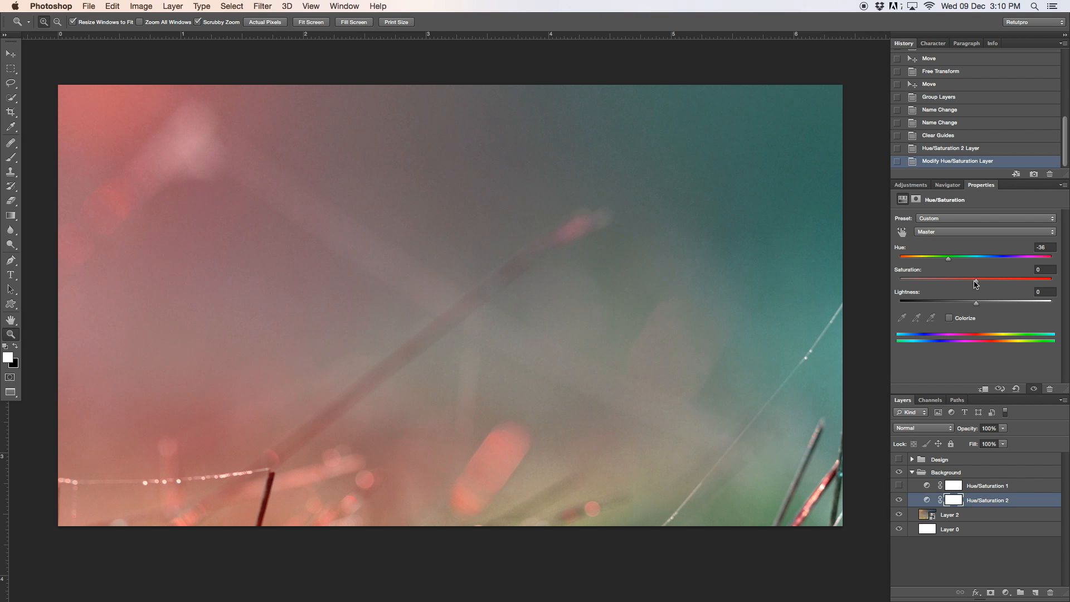
Boost the background saturation and restore the red-teal colour adjustment
{"action": "left_click_drag", "start_coordinate": [976, 280], "coordinate": [1007, 280]}
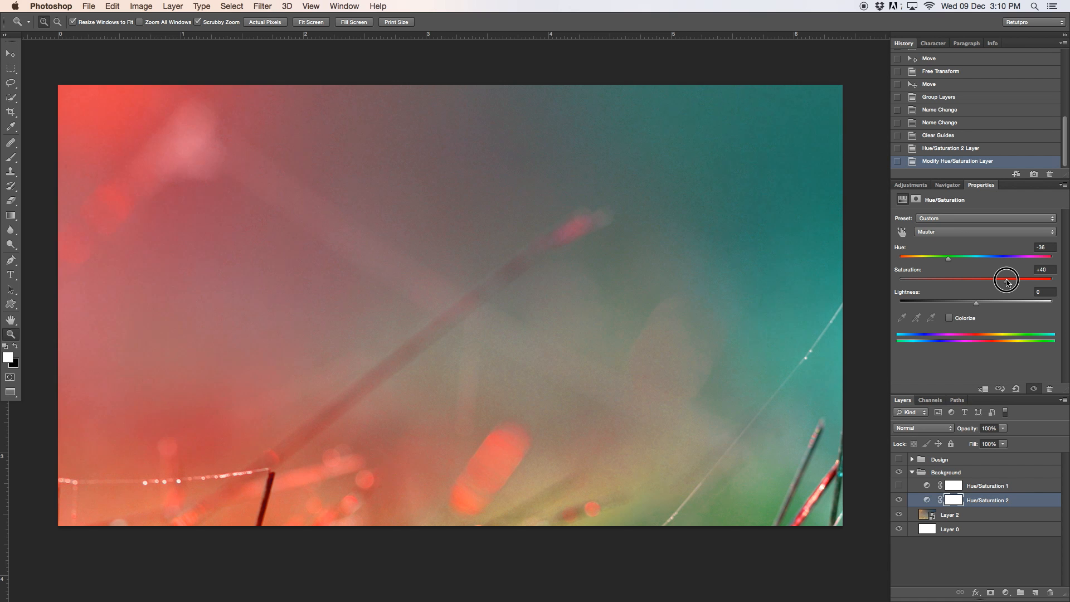
{"action": "left_click_drag", "start_coordinate": [1005, 280], "coordinate": [1007, 280]}
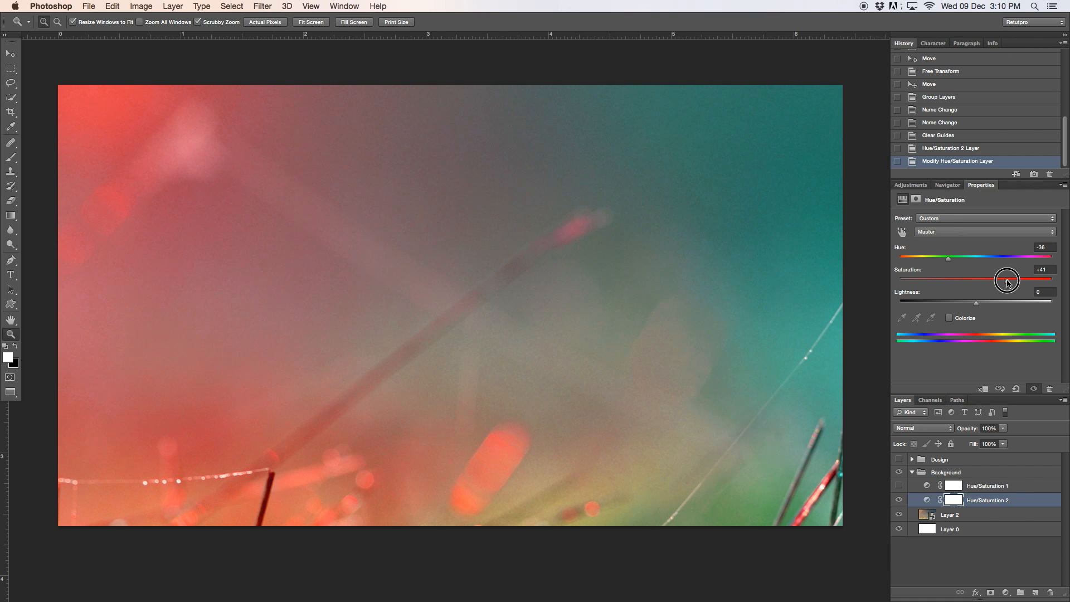
{"action": "left_click_drag", "start_coordinate": [1008, 281], "coordinate": [1012, 280]}
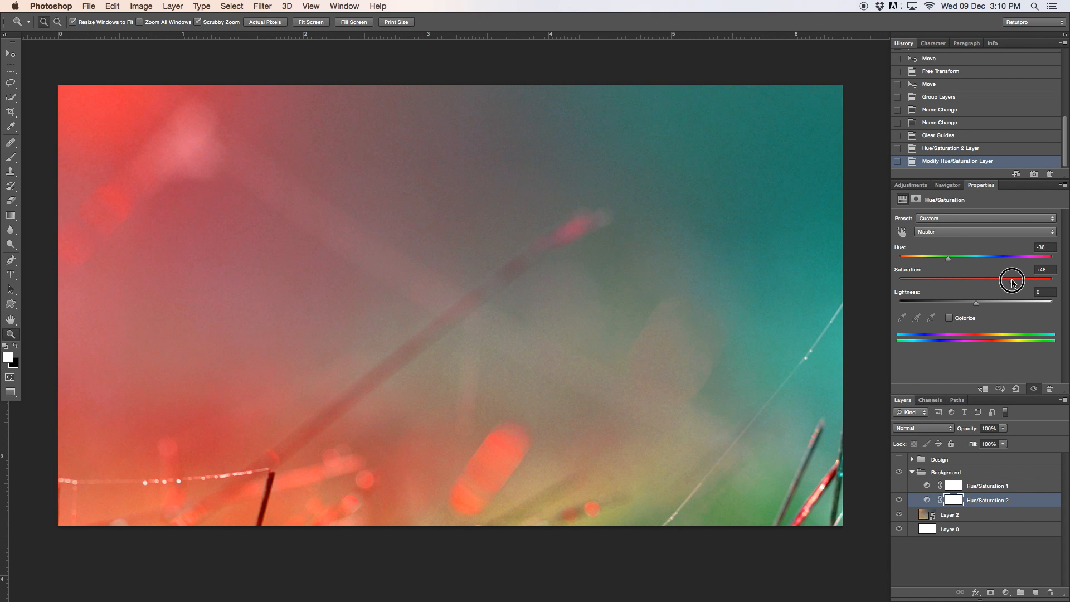
{"action": "left_click_drag", "start_coordinate": [1012, 280], "coordinate": [1017, 281]}
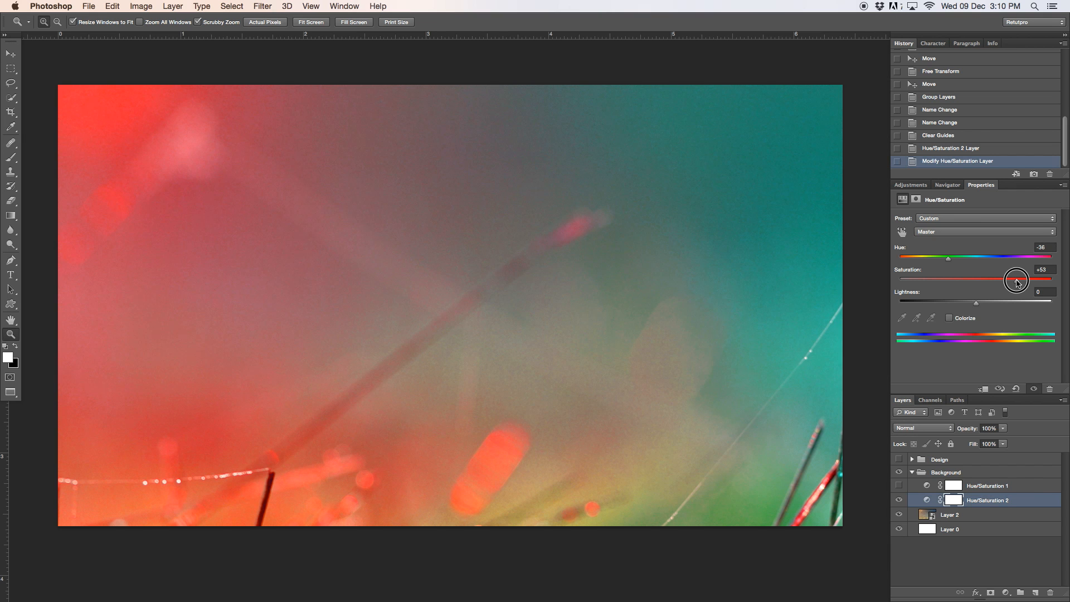
{"action": "left_click_drag", "start_coordinate": [1018, 281], "coordinate": [1016, 280]}
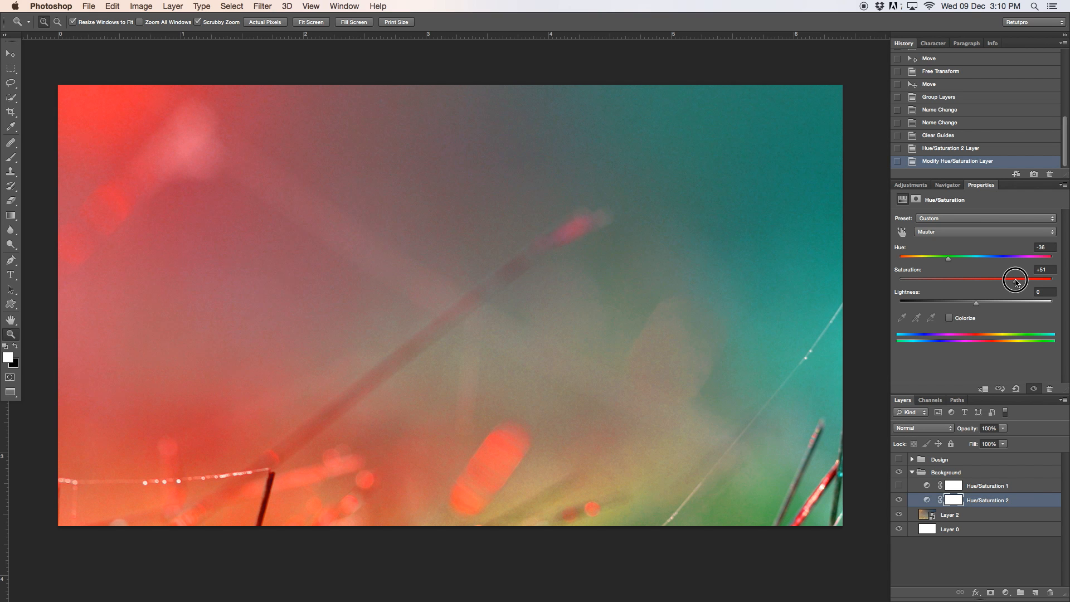
{"action": "left_click_drag", "start_coordinate": [1017, 279], "coordinate": [900, 280]}
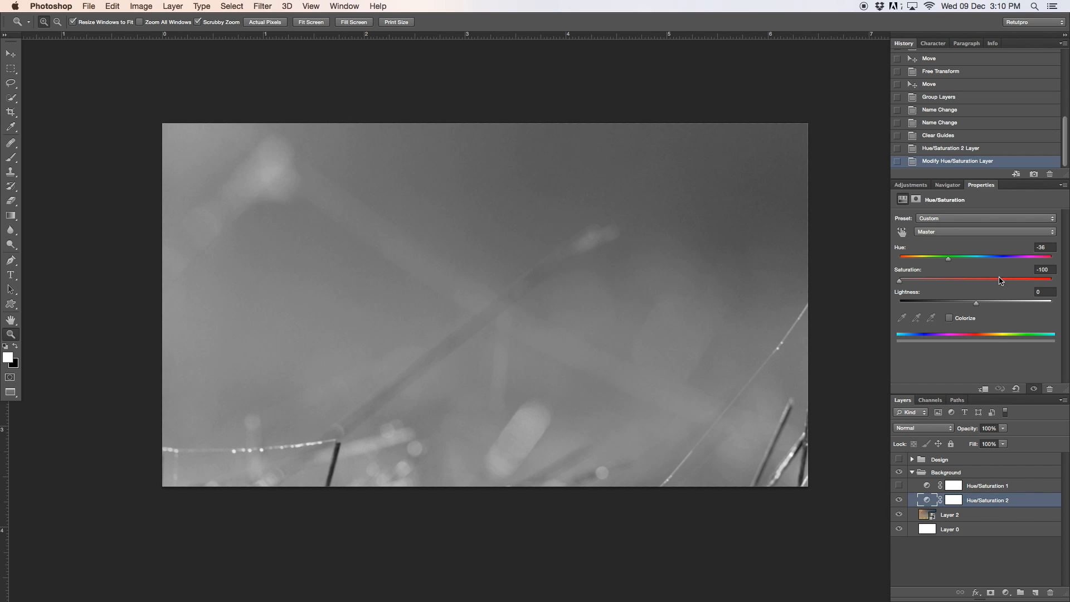
{"action": "left_click_drag", "start_coordinate": [900, 280], "coordinate": [1015, 280]}
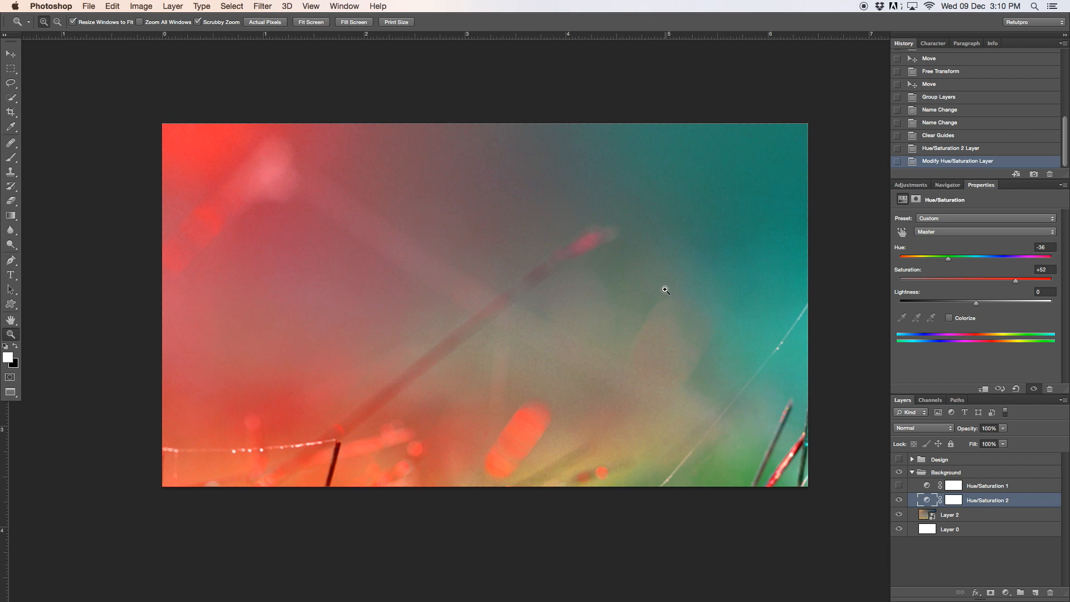
{"action": "mouse_move", "coordinate": [505, 355]}
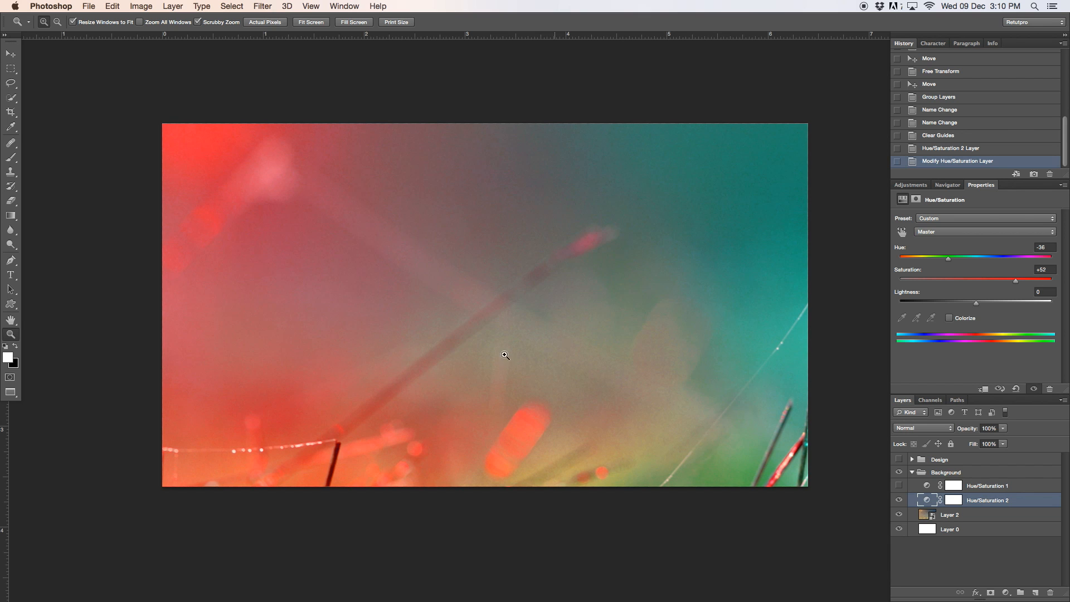
{"action": "mouse_move", "coordinate": [674, 162]}
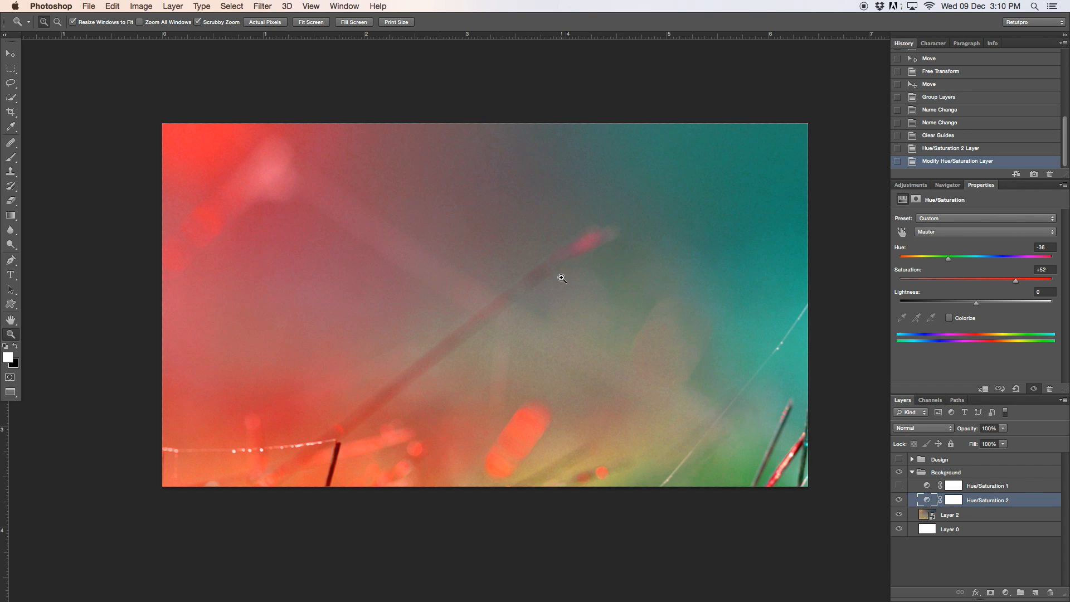
{"action": "mouse_move", "coordinate": [603, 201]}
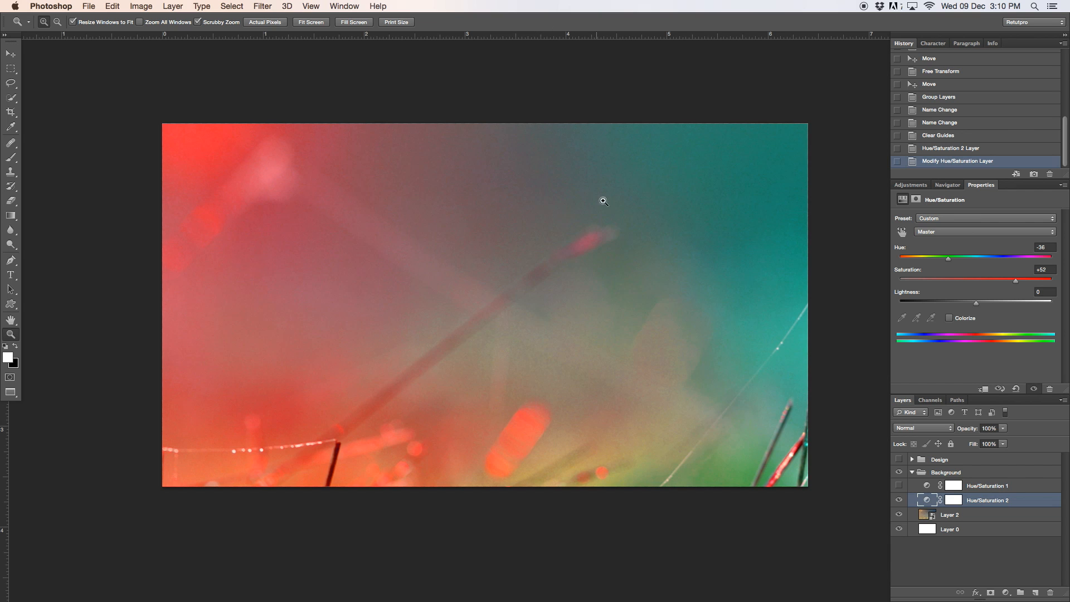
{"action": "mouse_move", "coordinate": [666, 460]}
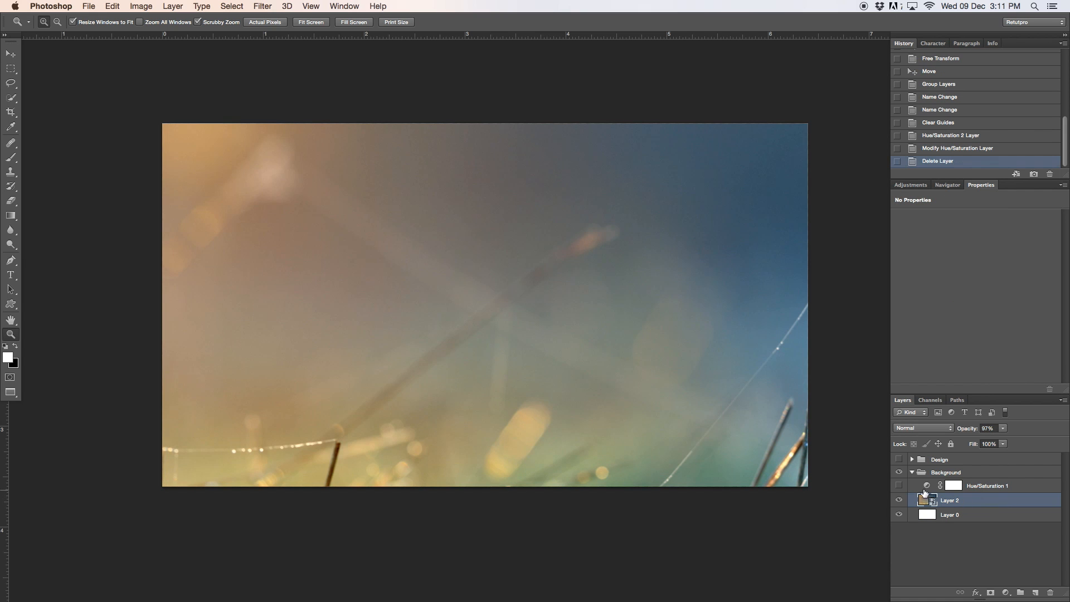
{"action": "left_click", "coordinate": [899, 485]}
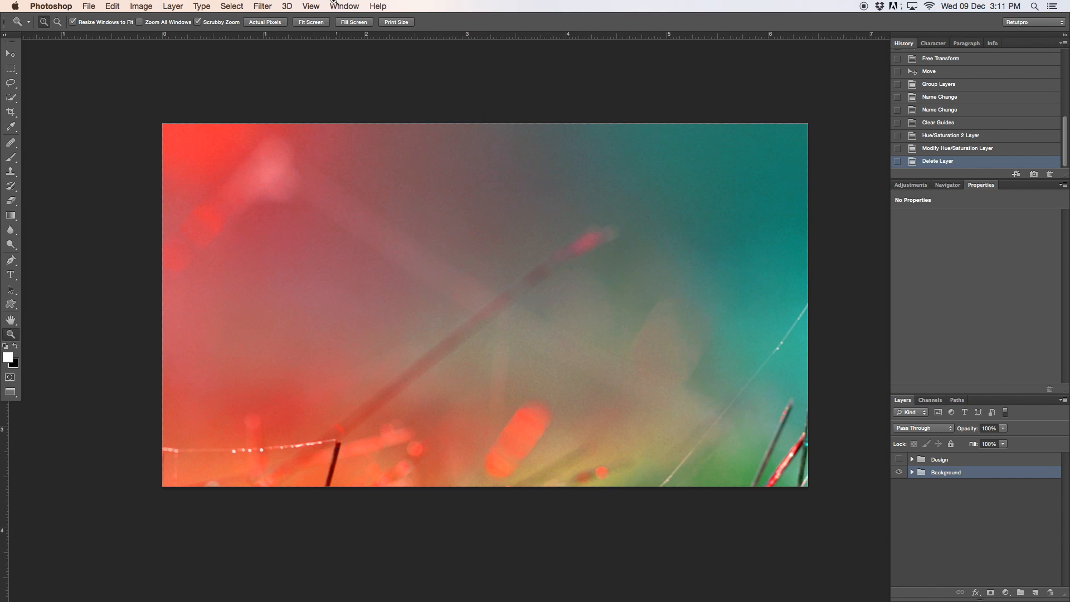
Add a horizontal guide at 50%
{"action": "left_click", "coordinate": [311, 6]}
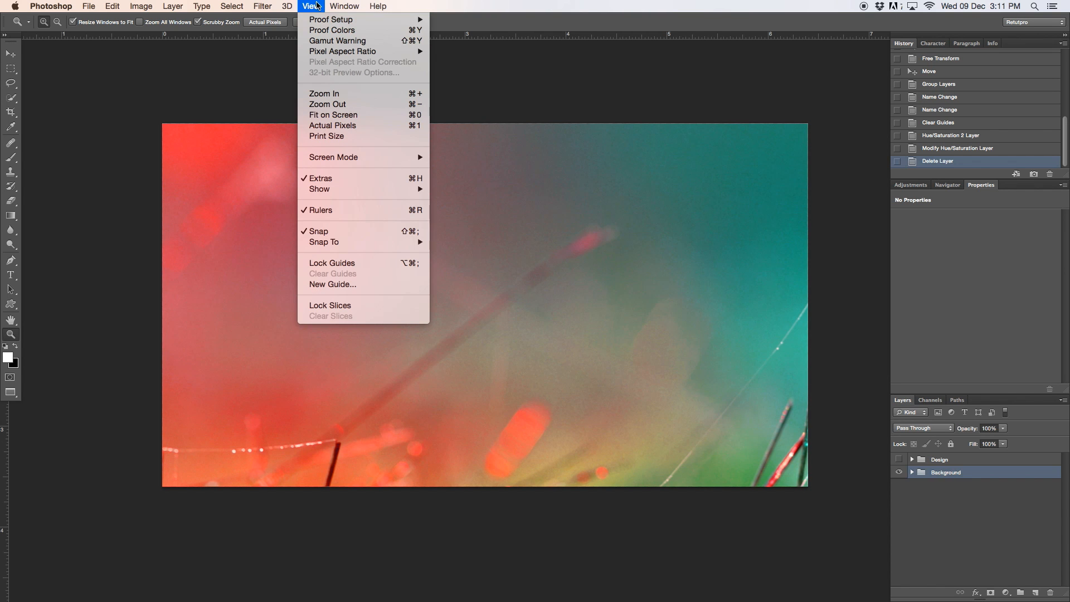
{"action": "left_click", "coordinate": [332, 283]}
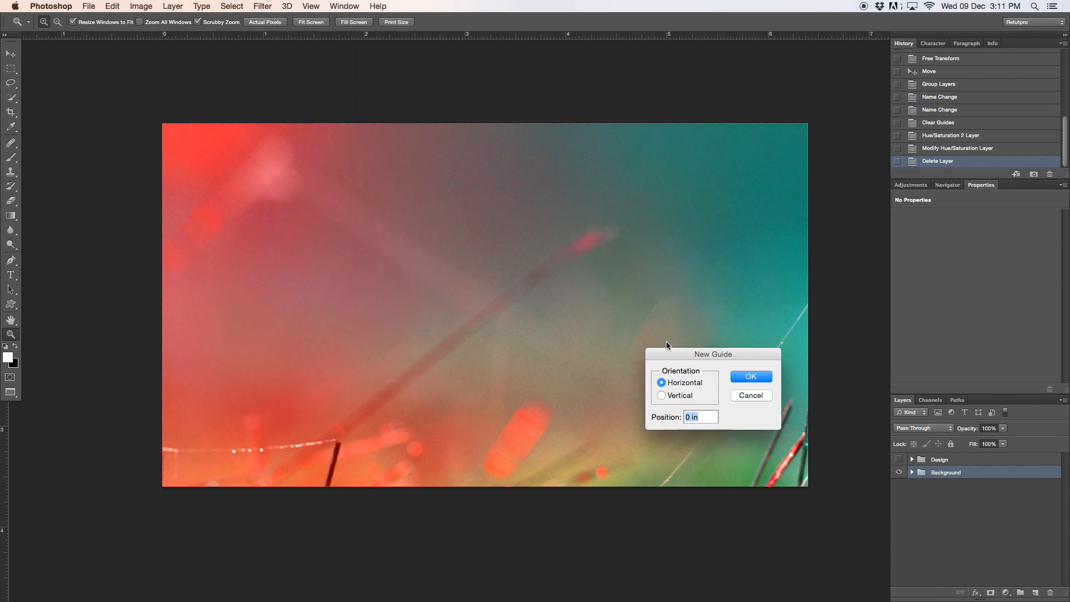
{"action": "type", "text": "50"}
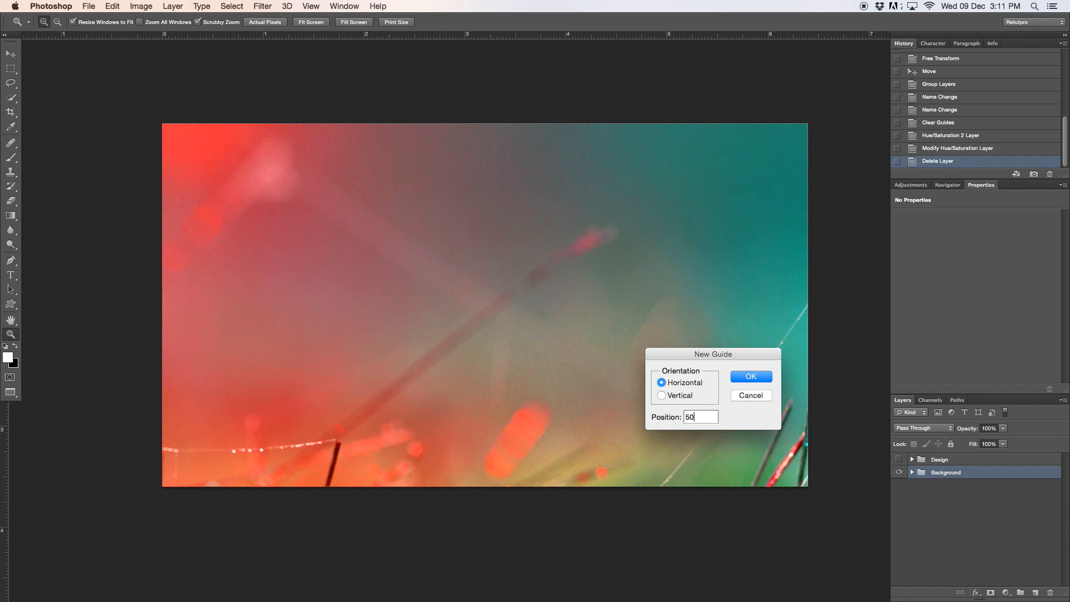
{"action": "left_click", "coordinate": [749, 376]}
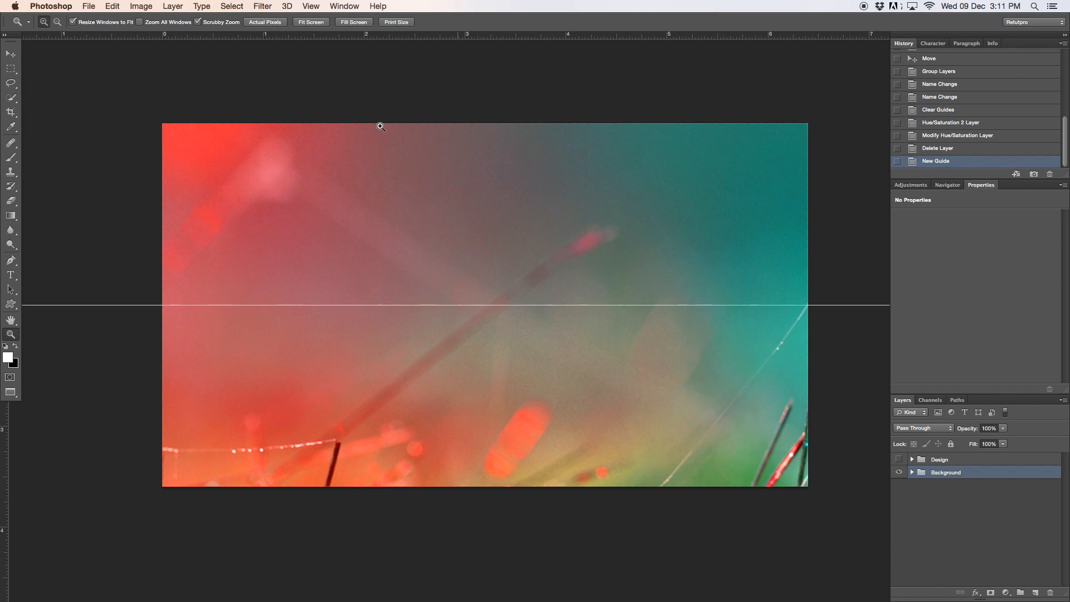
Add a vertical guide at 50%
{"action": "left_click", "coordinate": [311, 5]}
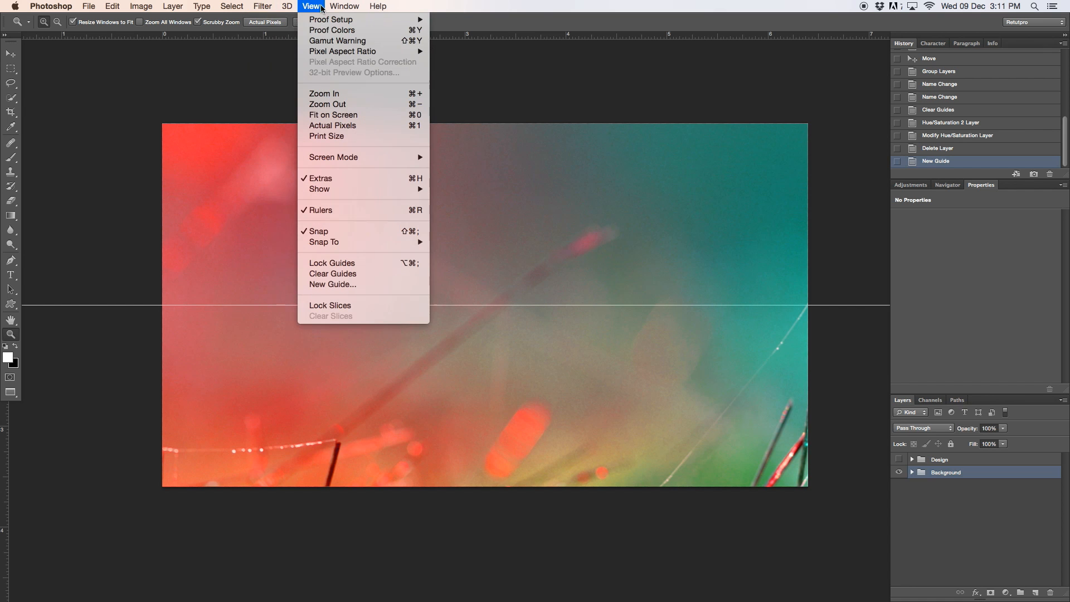
{"action": "left_click", "coordinate": [332, 284]}
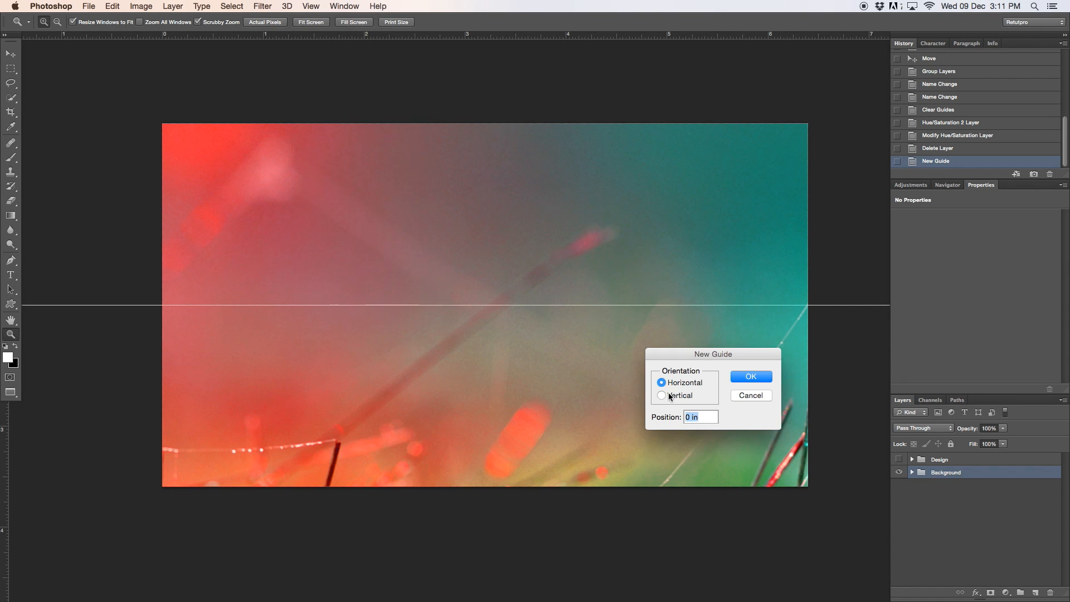
{"action": "left_click", "coordinate": [662, 396]}
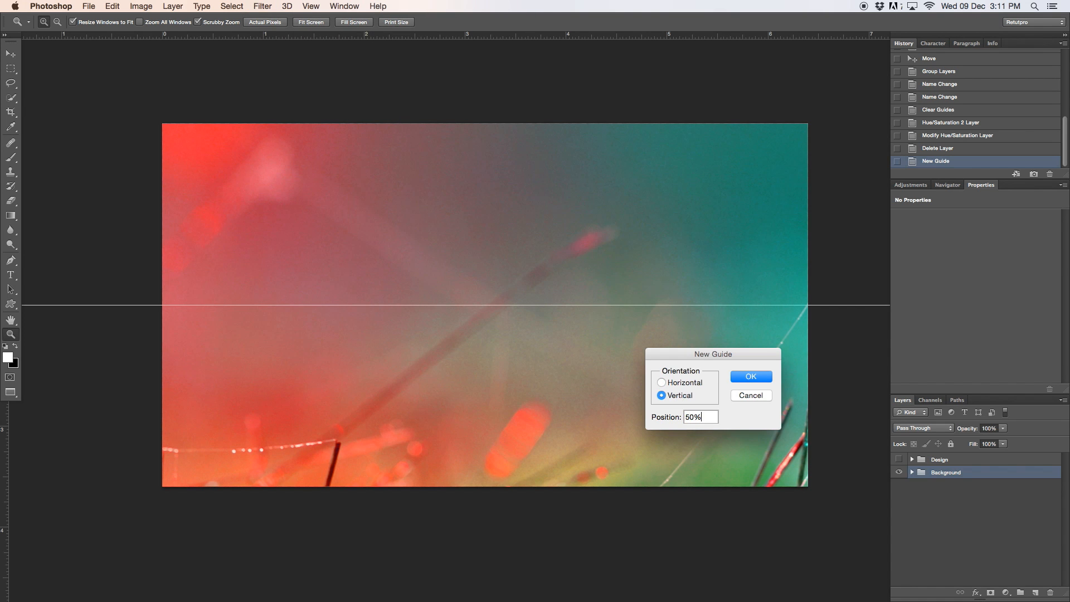
{"action": "left_click", "coordinate": [749, 376]}
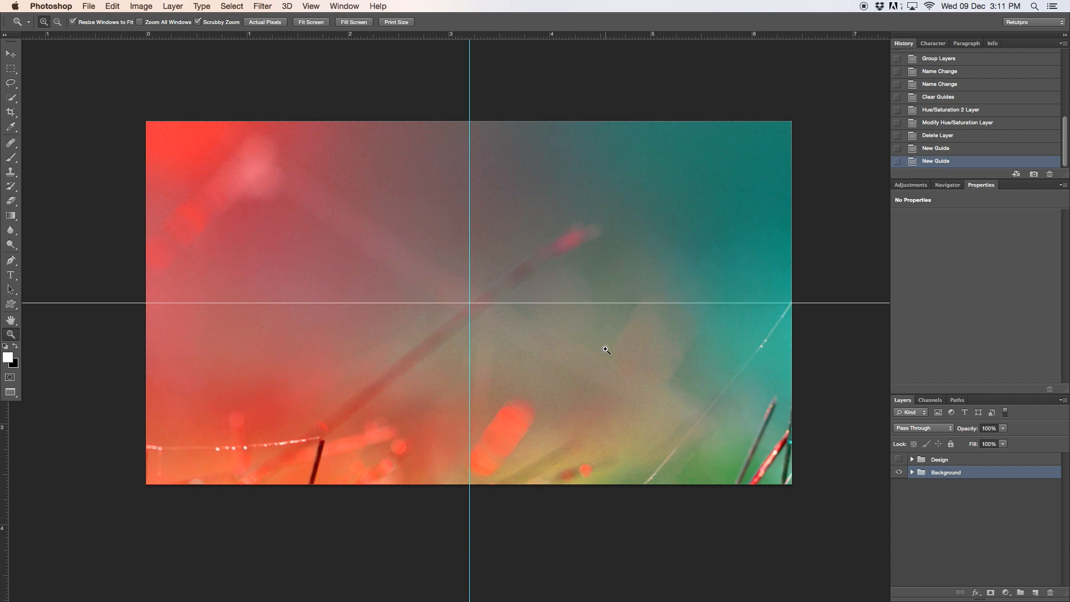
{"action": "mouse_move", "coordinate": [594, 345]}
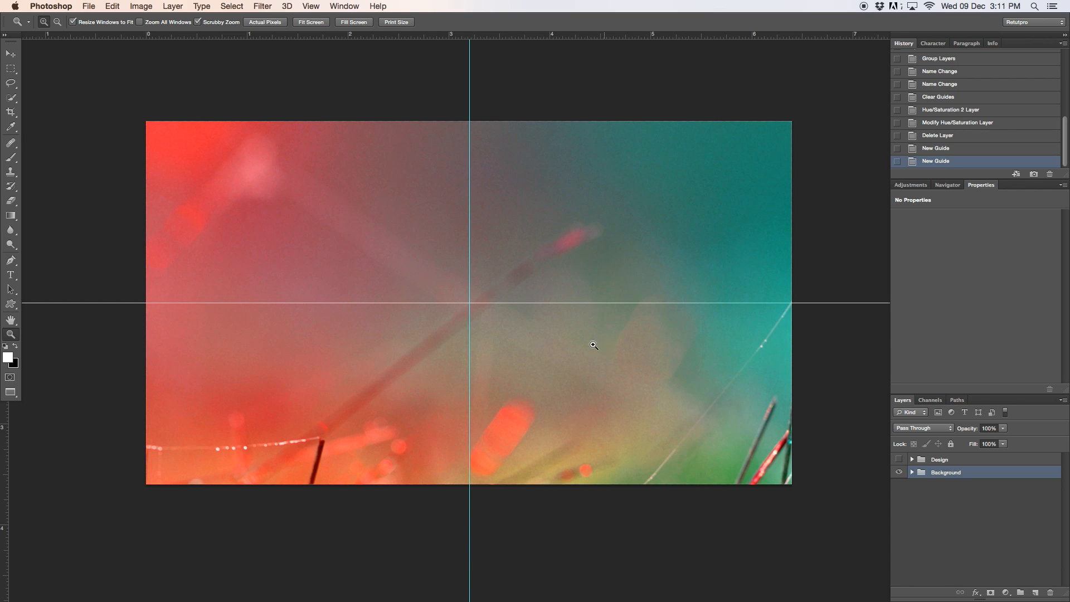
{"action": "mouse_move", "coordinate": [426, 322]}
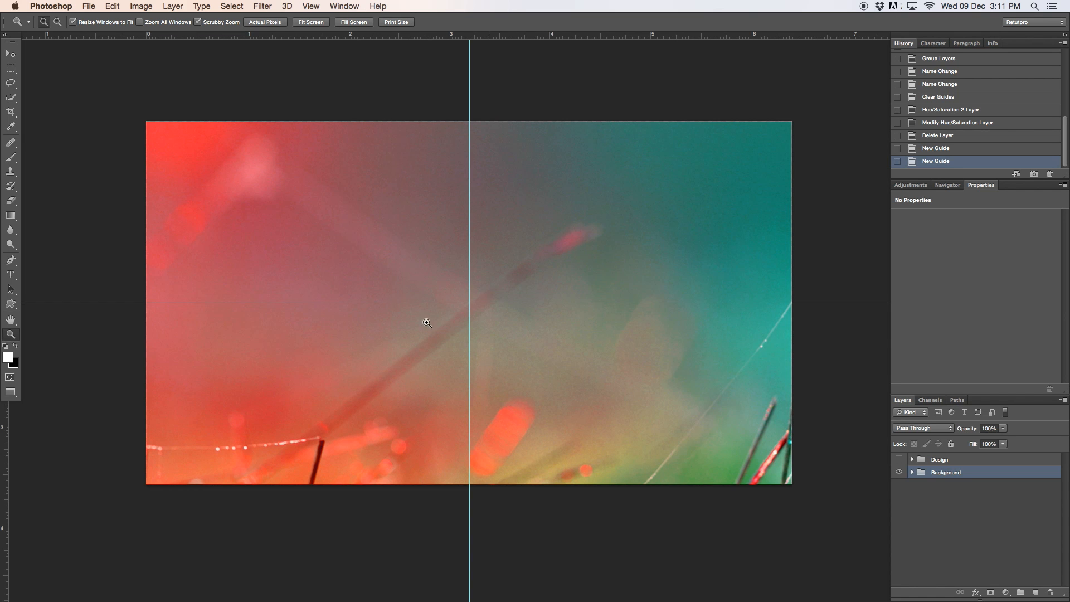
{"action": "mouse_move", "coordinate": [559, 342]}
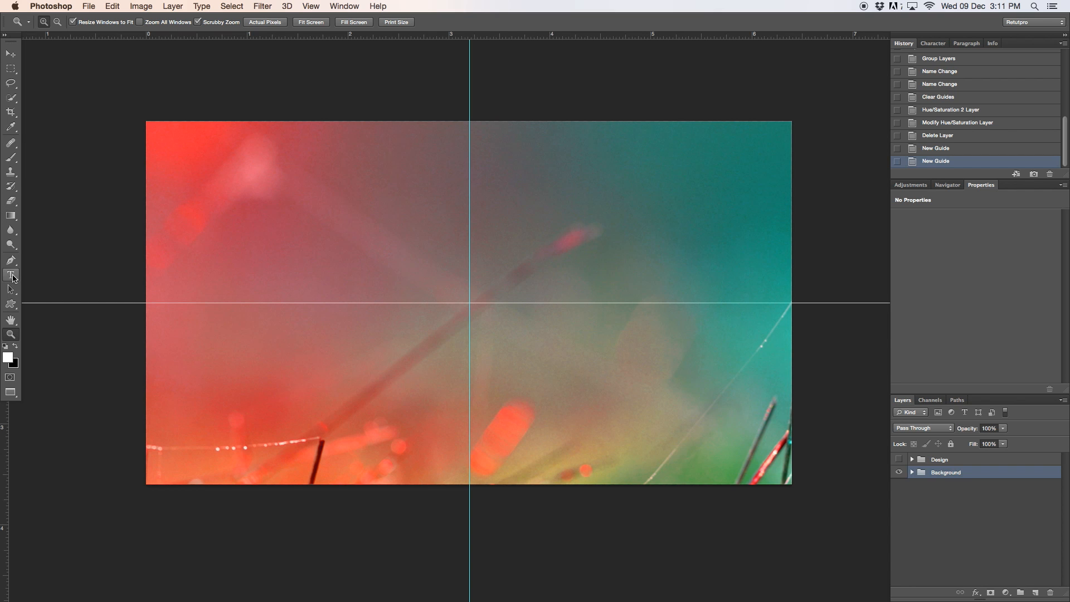
Create a text box above the centre guides and type VINTAGE
{"action": "left_click", "coordinate": [11, 274]}
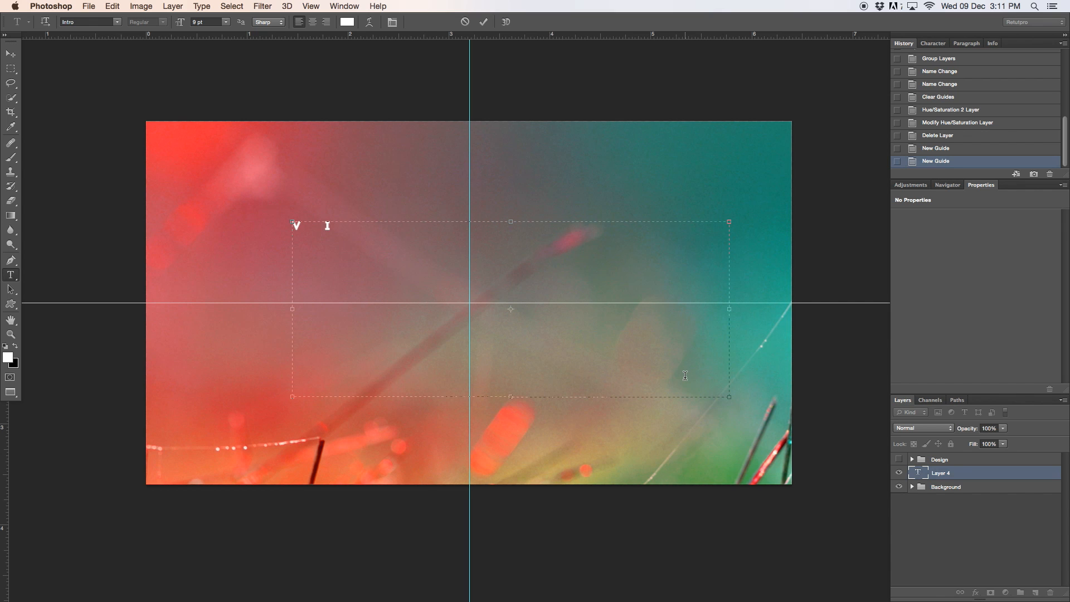
{"action": "type", "text": "VINTAGE"}
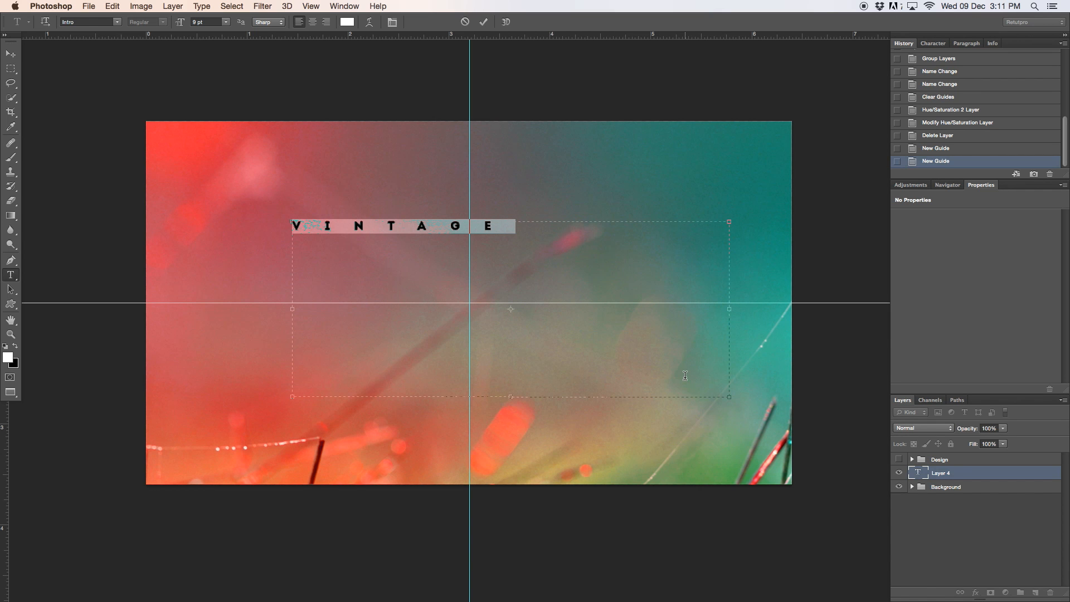
{"action": "mouse_move", "coordinate": [149, 60]}
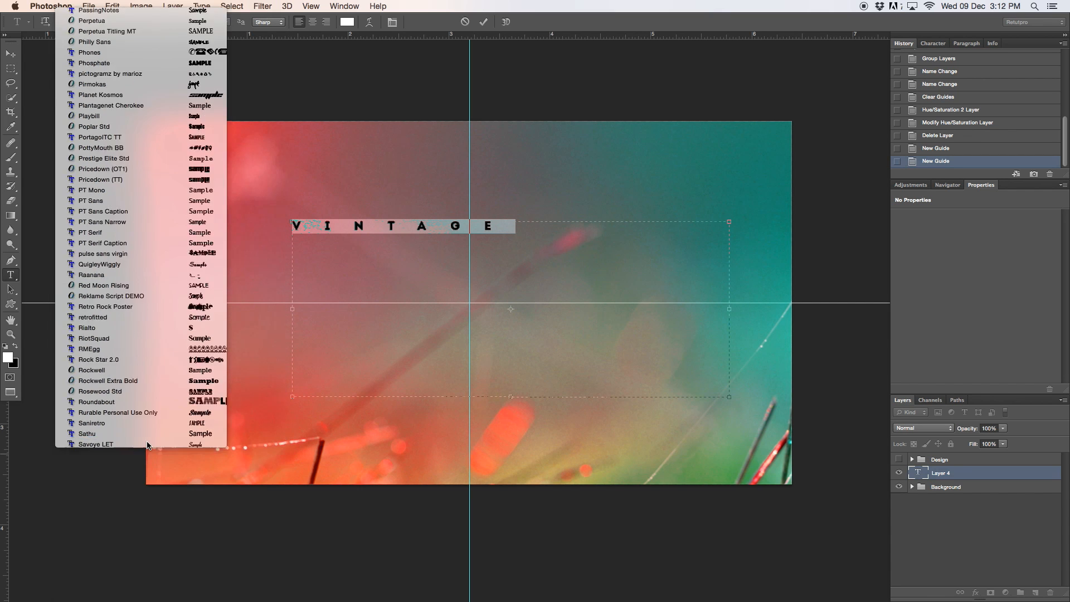
Set VINTAGE in RiotSquad at 57 pt with -40 tracking and commit it
{"action": "left_click", "coordinate": [94, 338]}
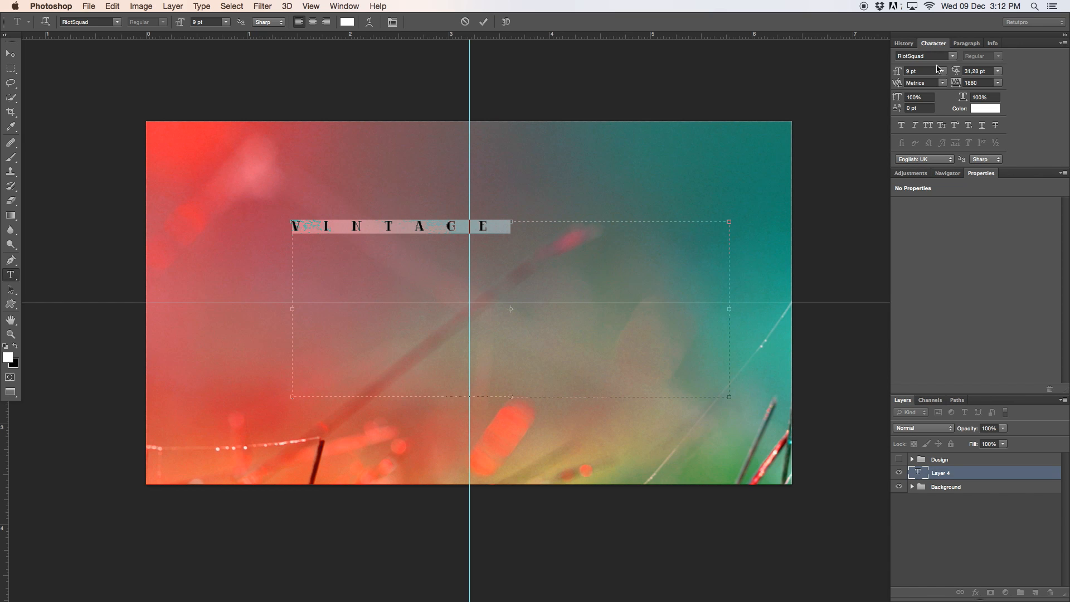
{"action": "mouse_move", "coordinate": [947, 70]}
{"action": "type", "text": "0"}
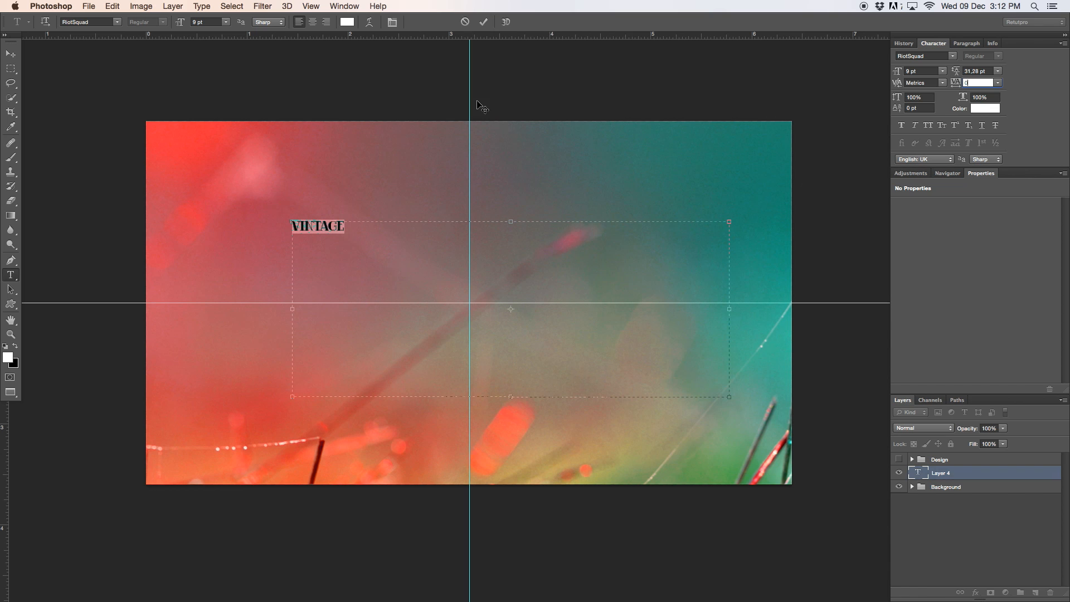
{"action": "left_click", "coordinate": [180, 21]}
{"action": "type", "text": "56"}
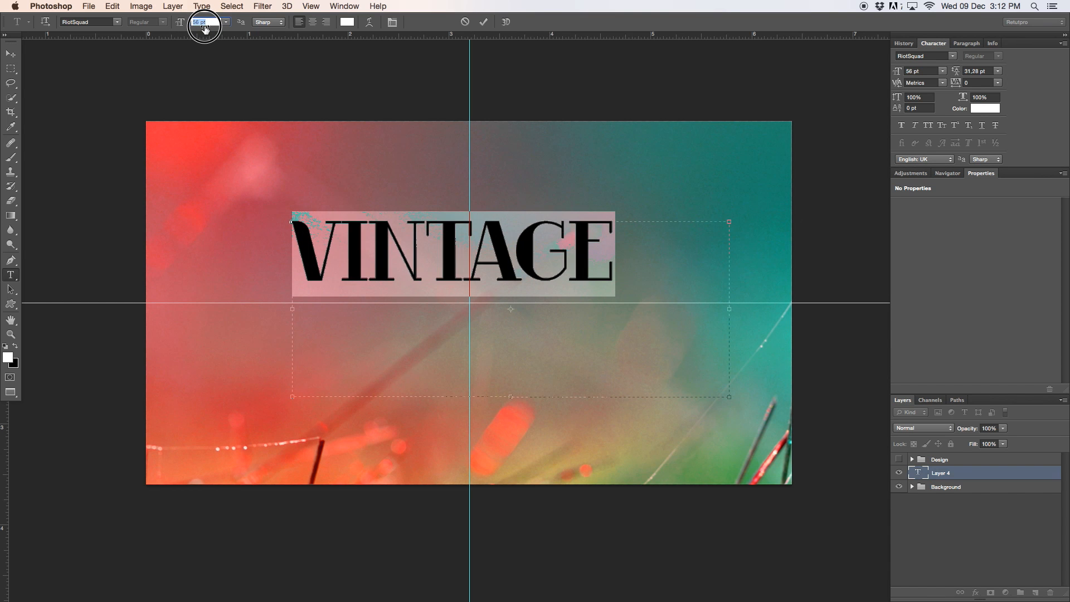
{"action": "mouse_move", "coordinate": [203, 27]}
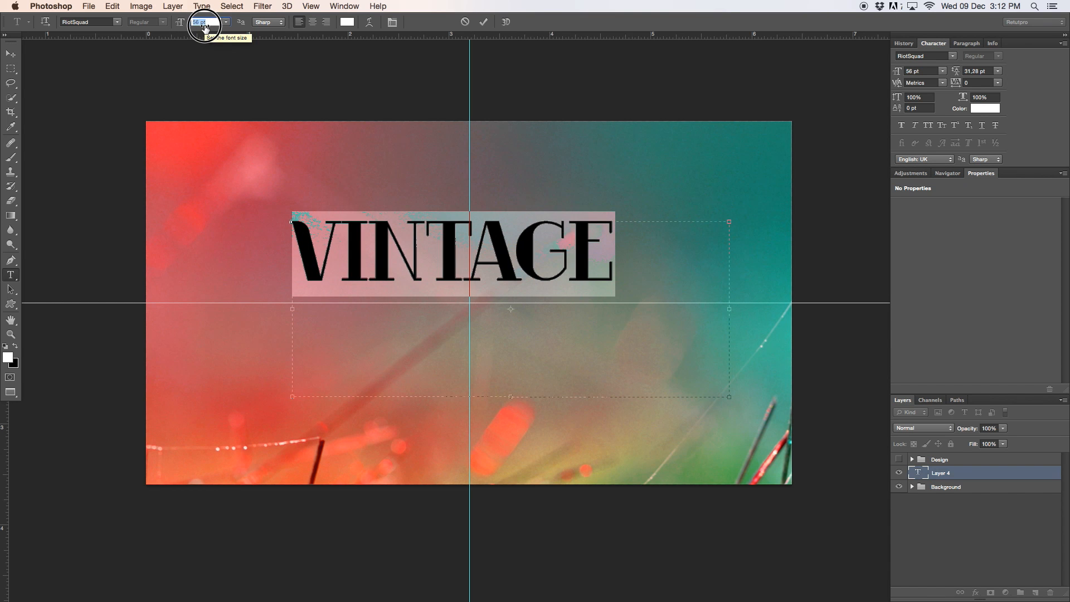
{"action": "left_click", "coordinate": [199, 21]}
{"action": "type", "text": "-40"}
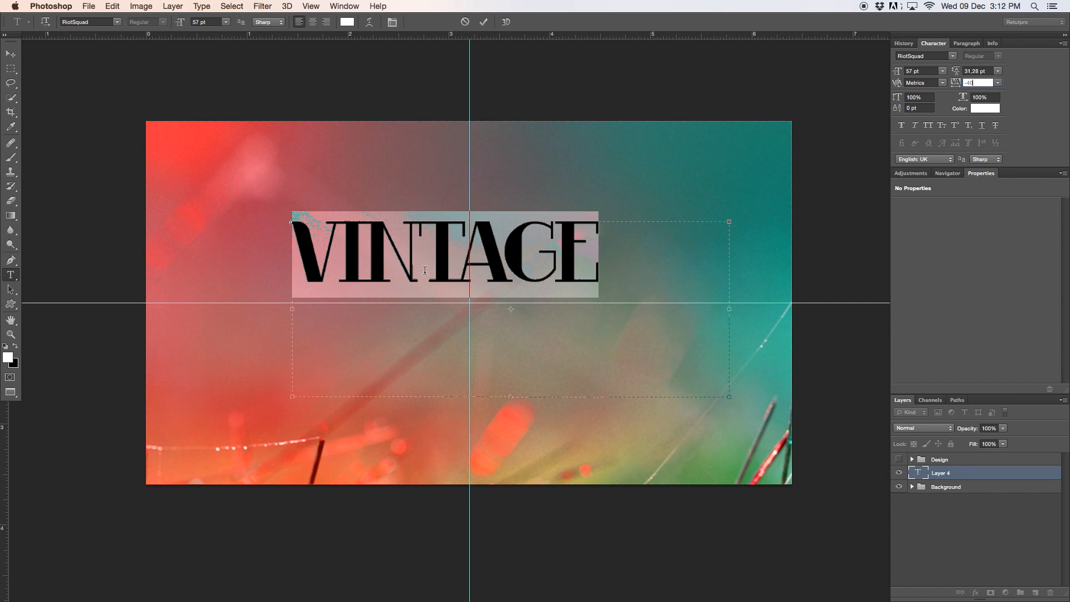
{"action": "left_click", "coordinate": [484, 21]}
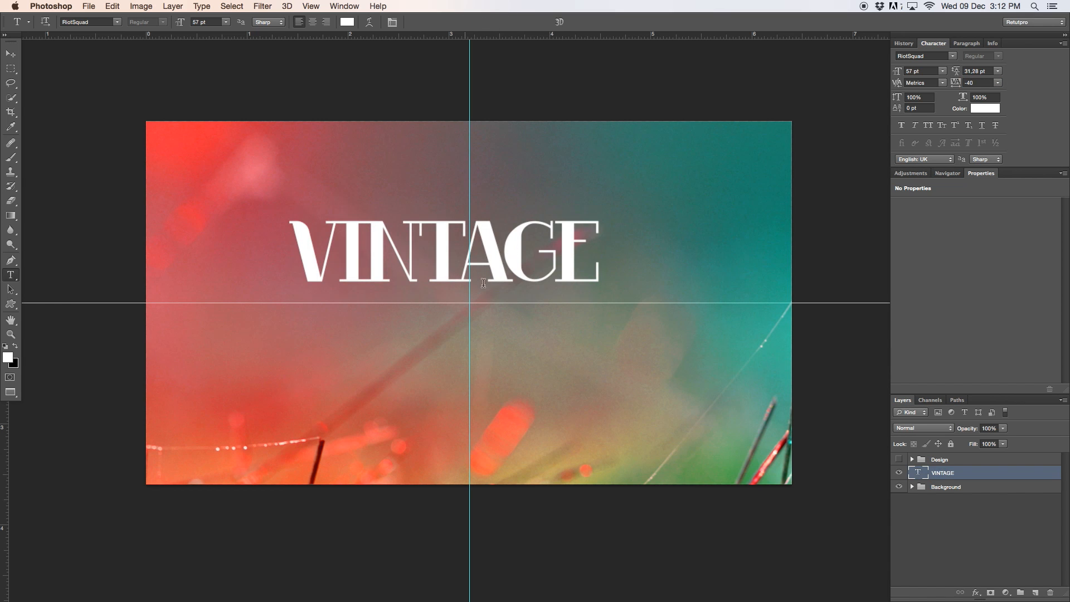
{"action": "mouse_move", "coordinate": [385, 221]}
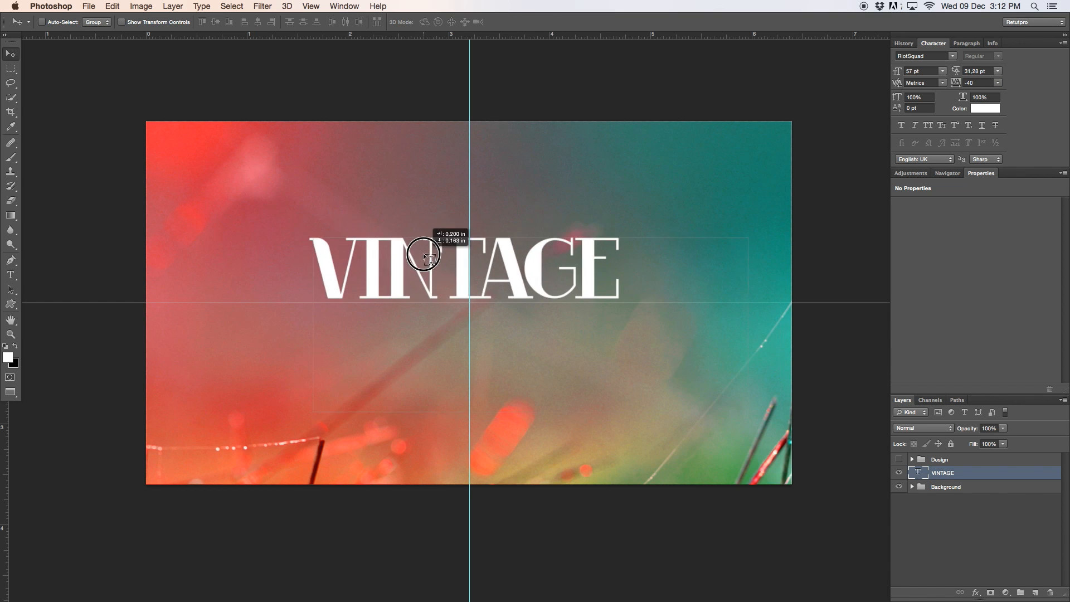
Drag the title onto the guide intersection at the canvas centre
{"action": "left_click_drag", "start_coordinate": [423, 256], "coordinate": [432, 259]}
{"action": "type", "text": "Vintage"}
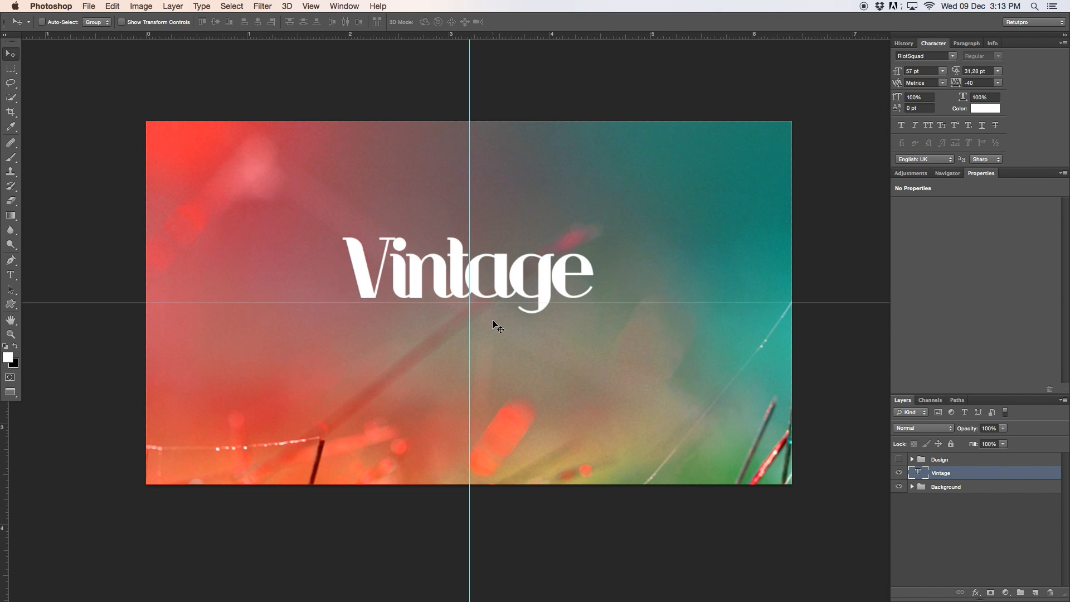
{"action": "mouse_move", "coordinate": [517, 403]}
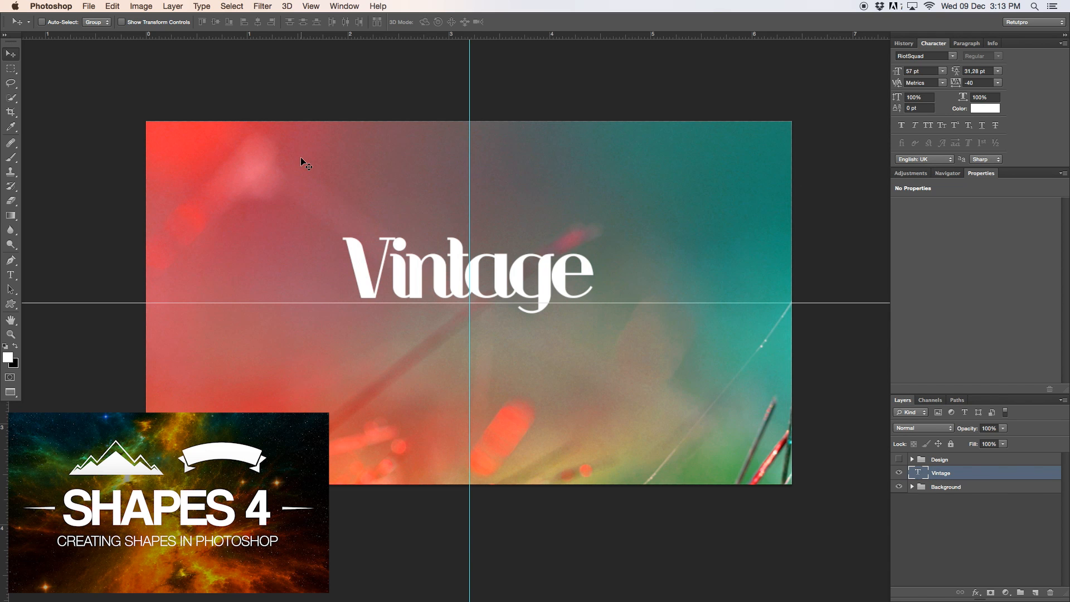
{"action": "mouse_move", "coordinate": [302, 143]}
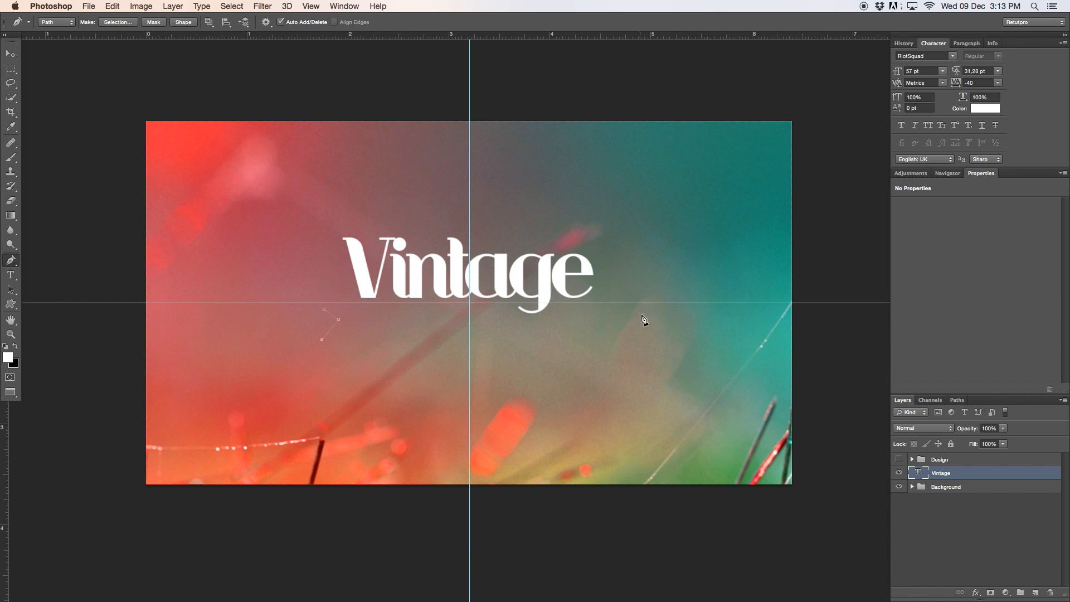
{"action": "mouse_move", "coordinate": [635, 324]}
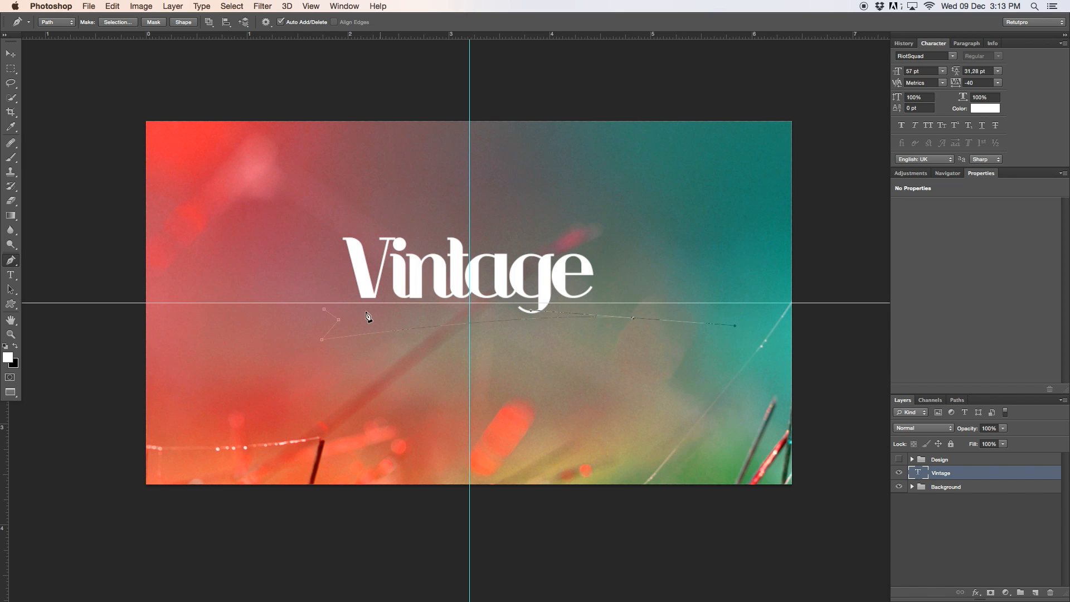
{"action": "mouse_move", "coordinate": [712, 332]}
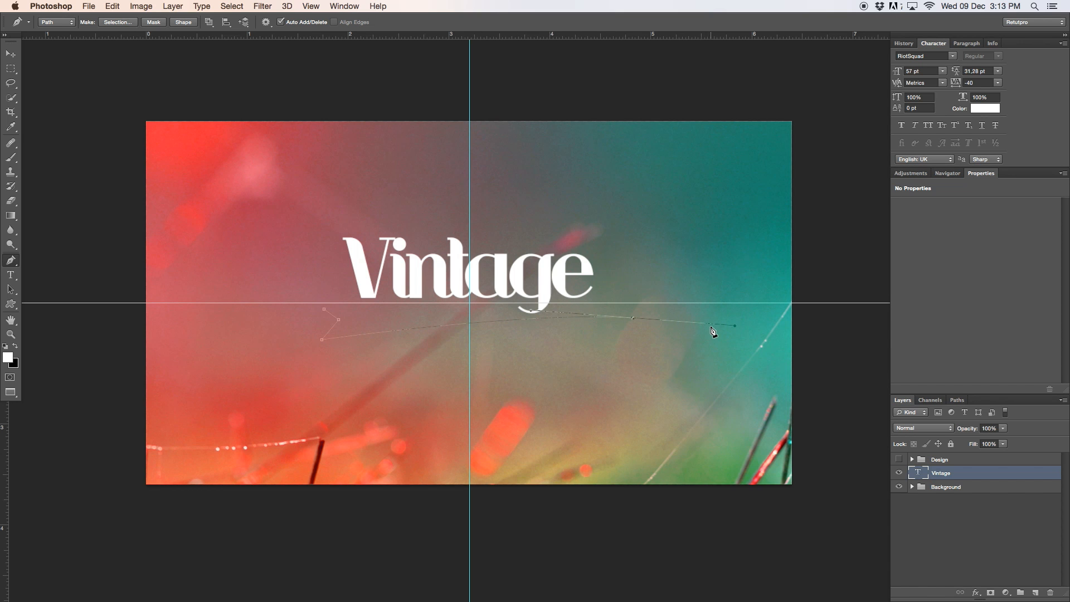
{"action": "mouse_move", "coordinate": [746, 346]}
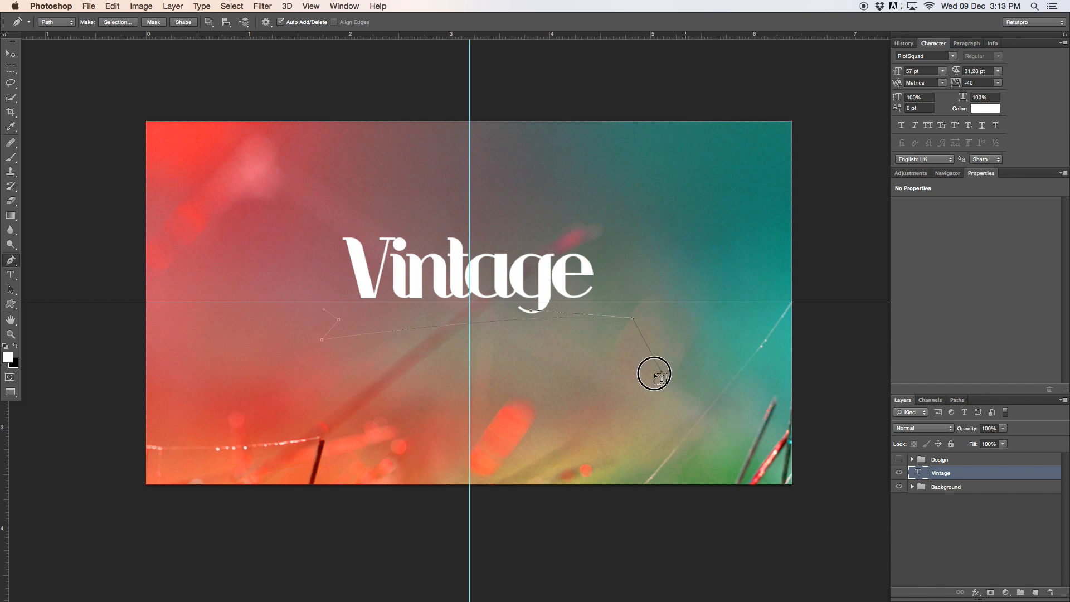
{"action": "mouse_move", "coordinate": [544, 315]}
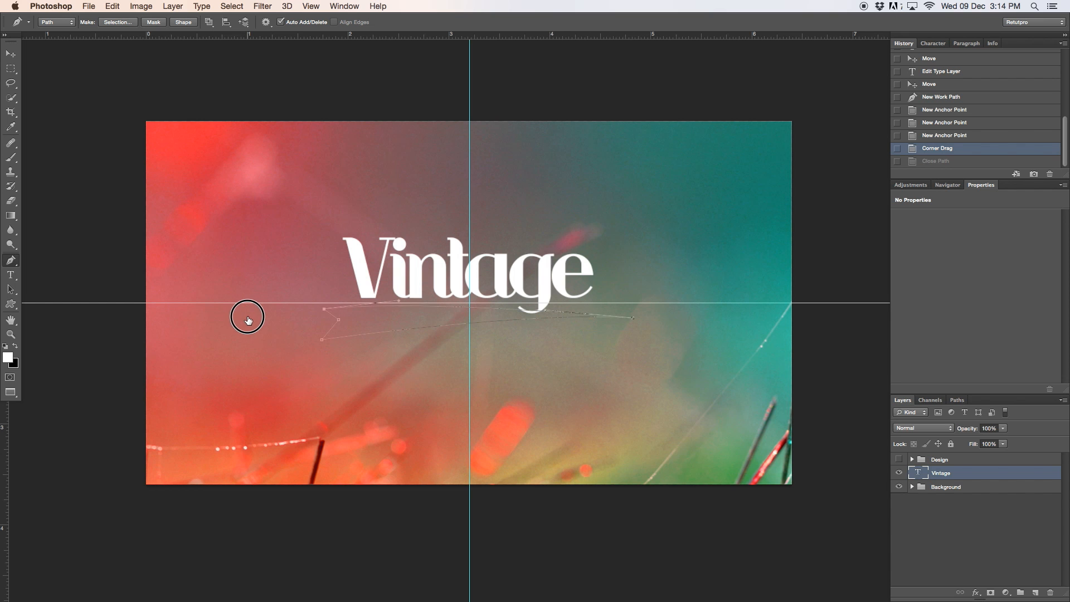
Close the swoosh path and define it as a custom shape named 'Arr'
{"action": "left_click", "coordinate": [502, 300]}
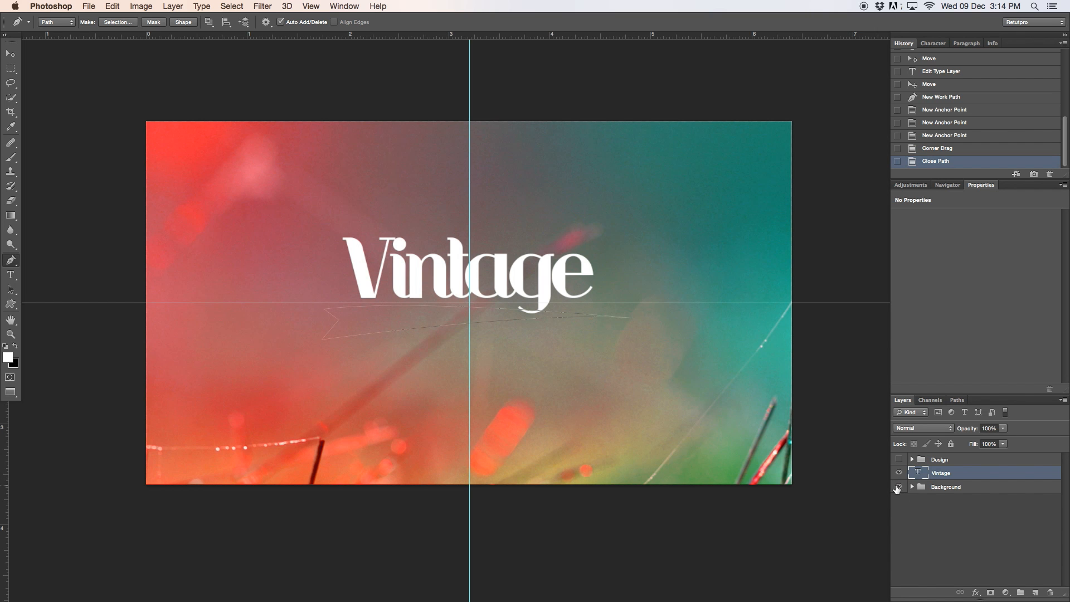
{"action": "left_click", "coordinate": [899, 487]}
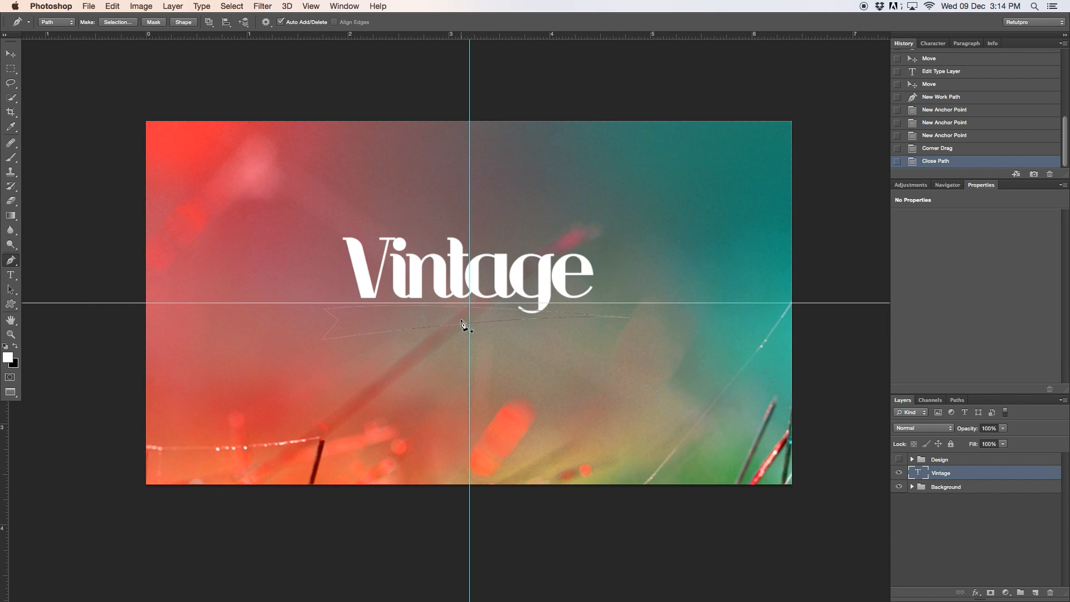
{"action": "mouse_move", "coordinate": [407, 327]}
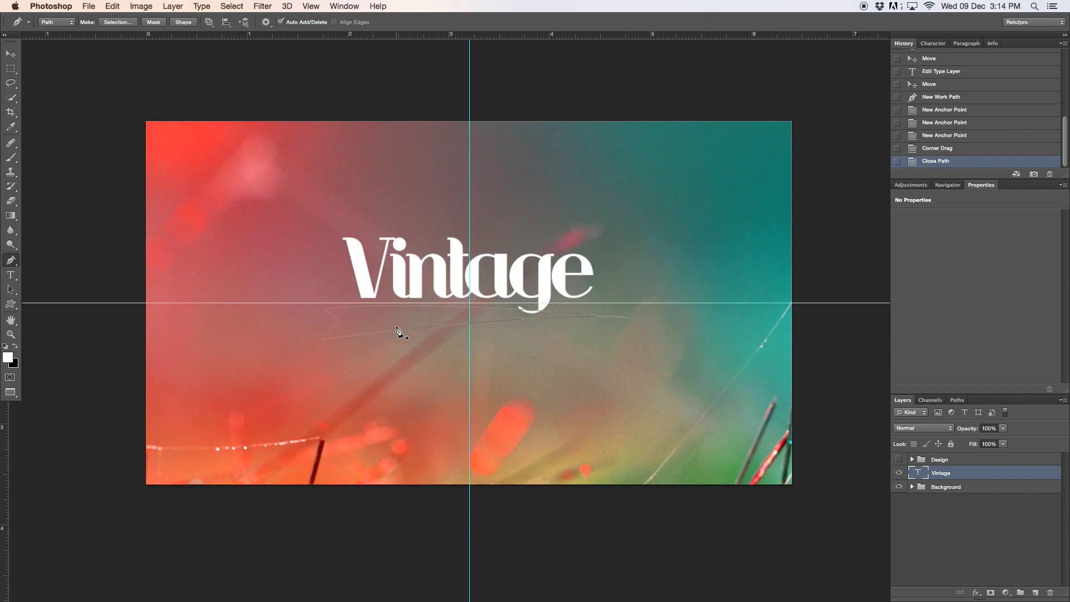
{"action": "right_click", "coordinate": [398, 321]}
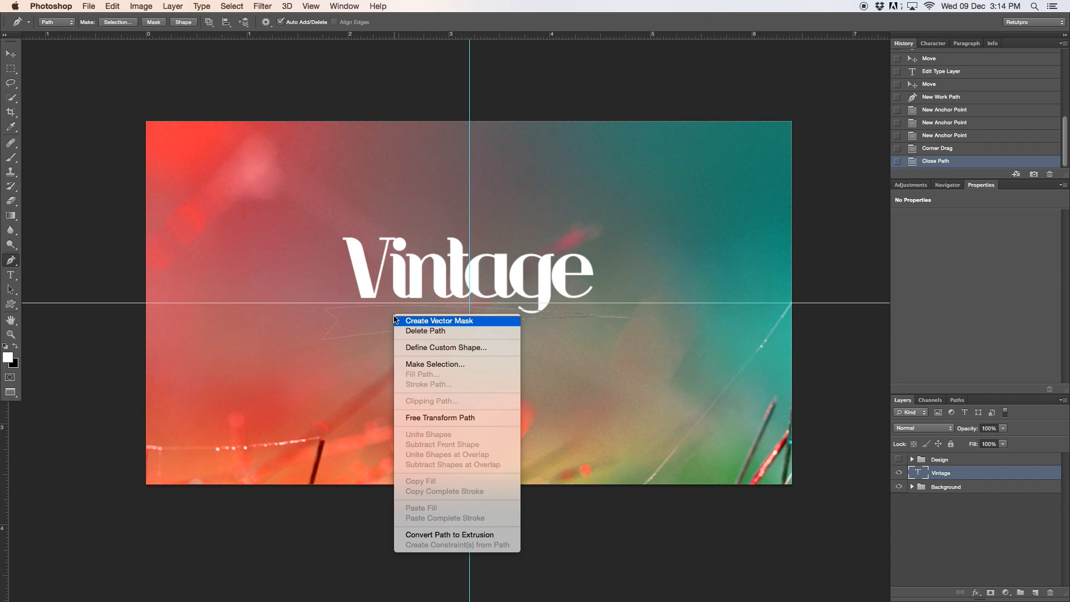
{"action": "mouse_move", "coordinate": [445, 348]}
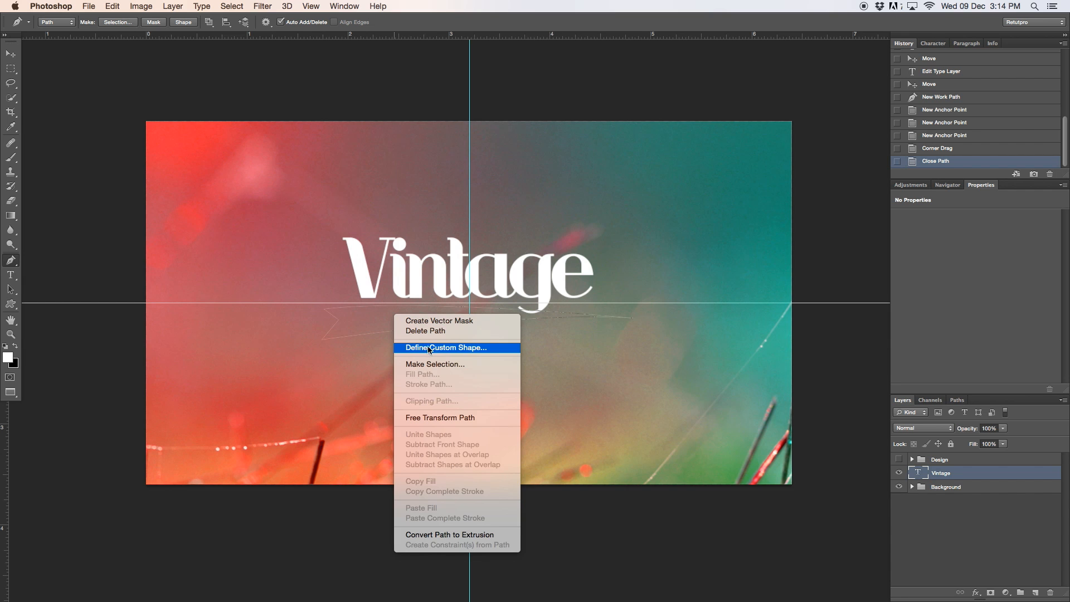
{"action": "left_click", "coordinate": [447, 347]}
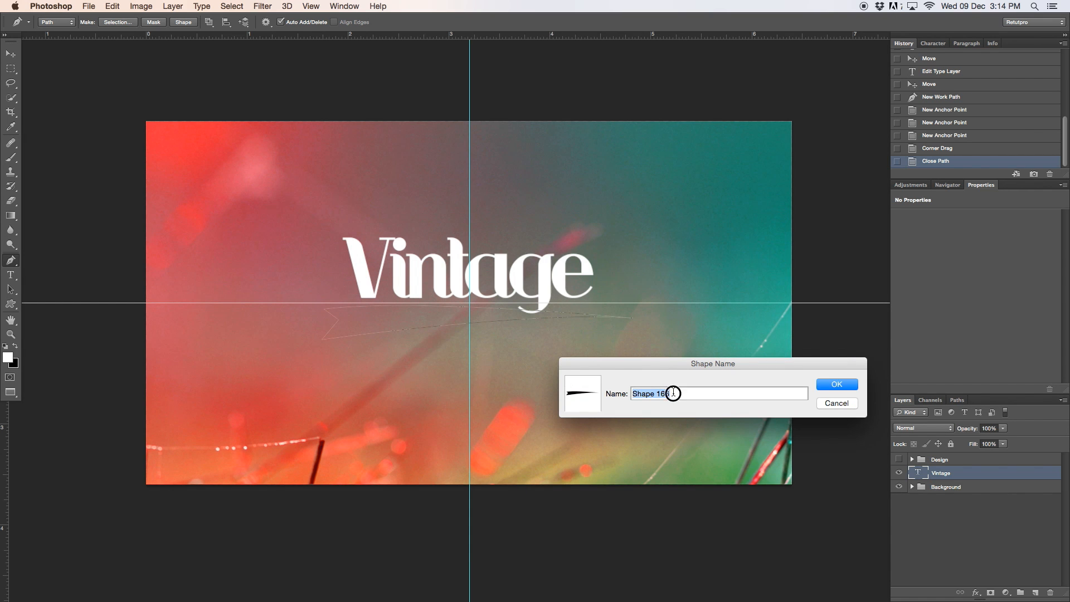
{"action": "type", "text": "Arr"}
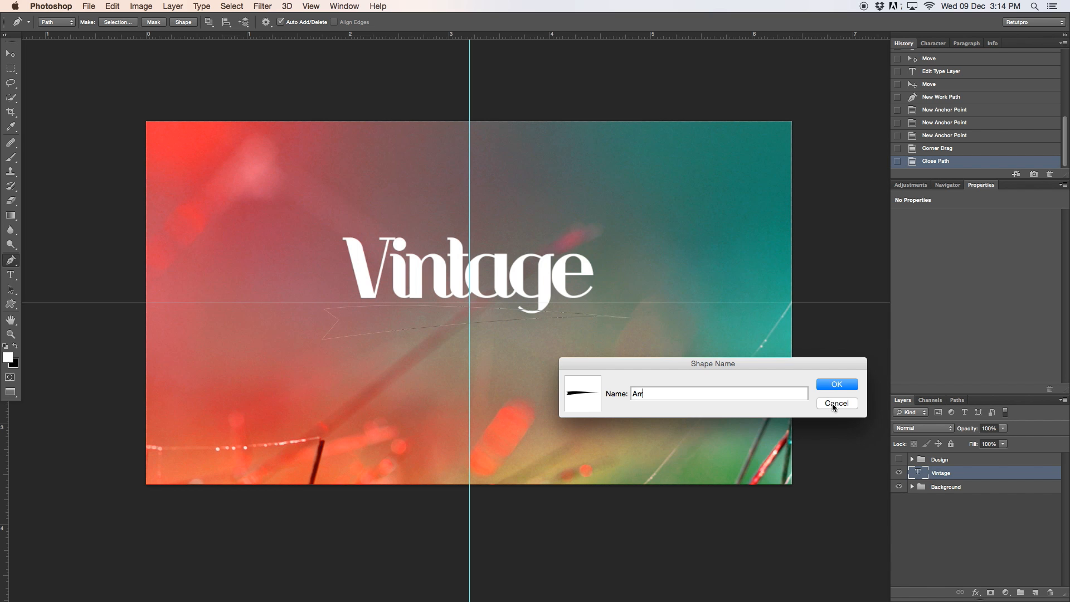
{"action": "left_click", "coordinate": [836, 404]}
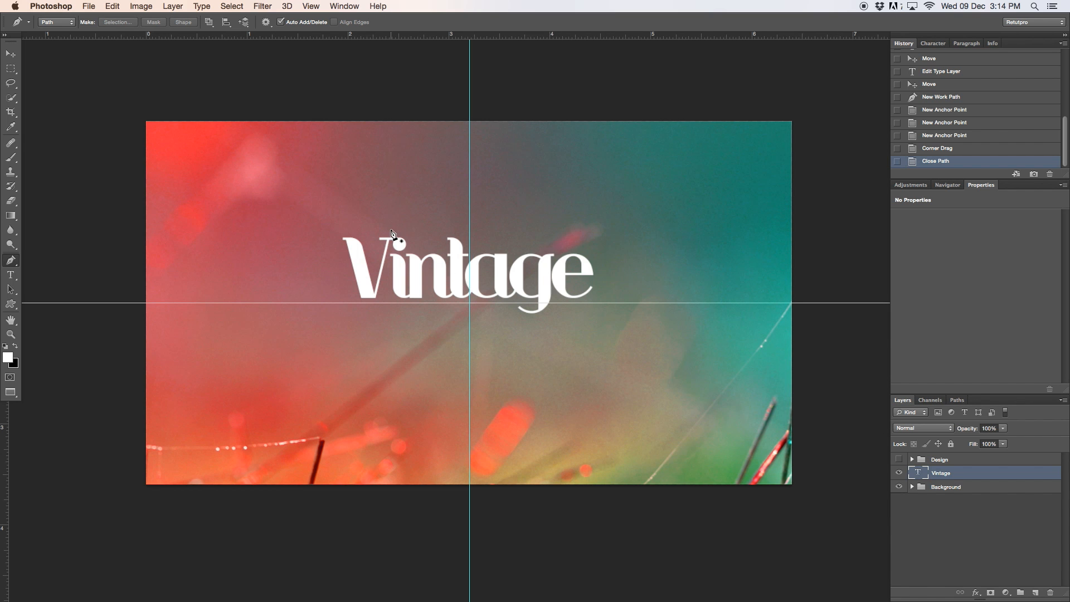
Pick the saved arrow from the custom shape picker and draw it beneath Vintage
{"action": "left_click", "coordinate": [11, 303]}
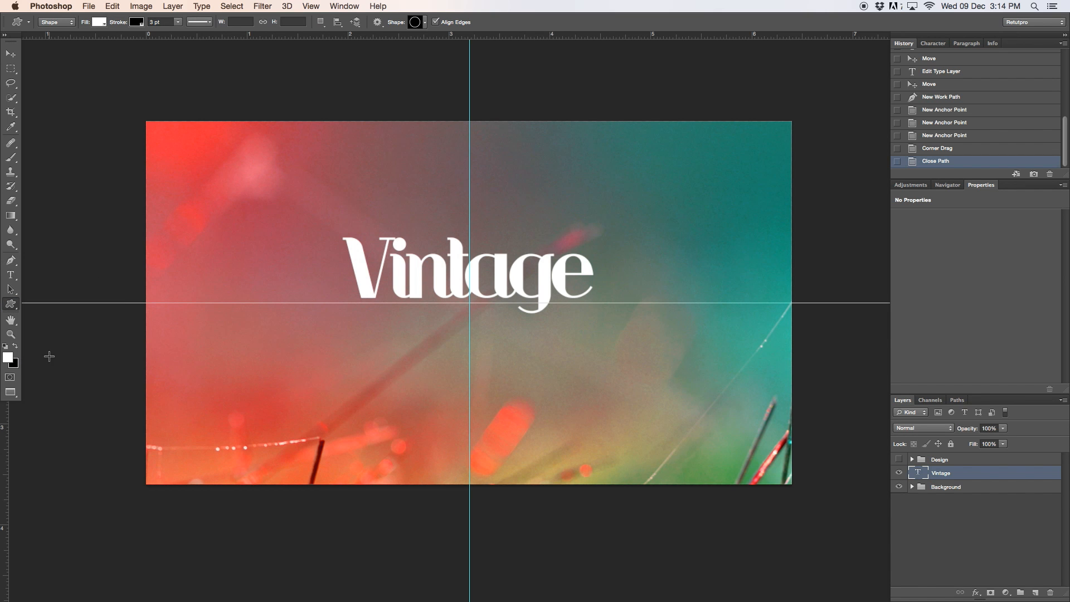
{"action": "left_click", "coordinate": [422, 21]}
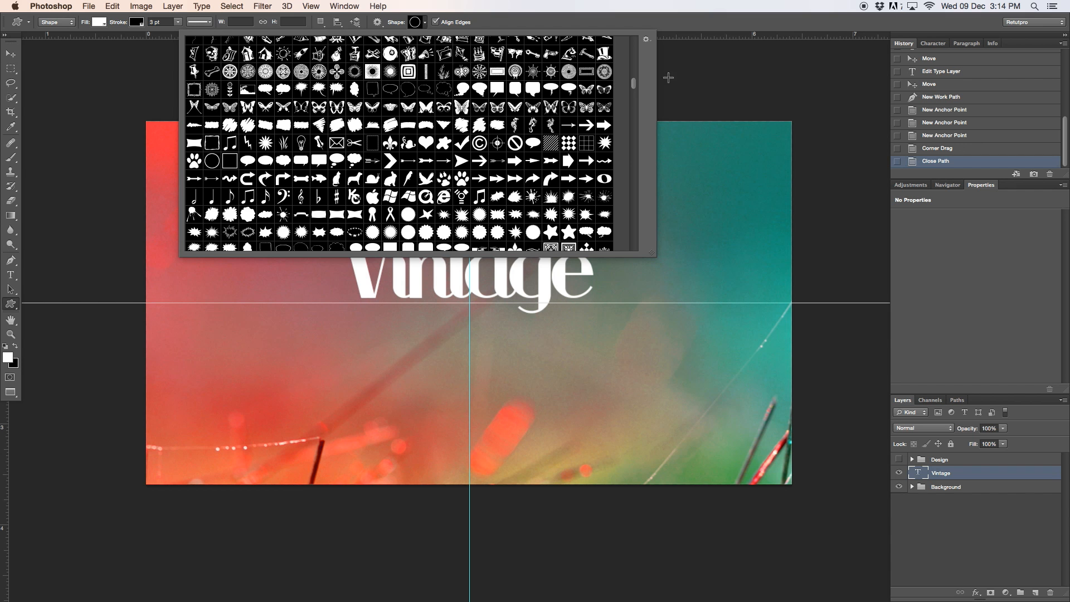
{"action": "scroll", "scroll_direction": "down", "scroll_amount": 3}
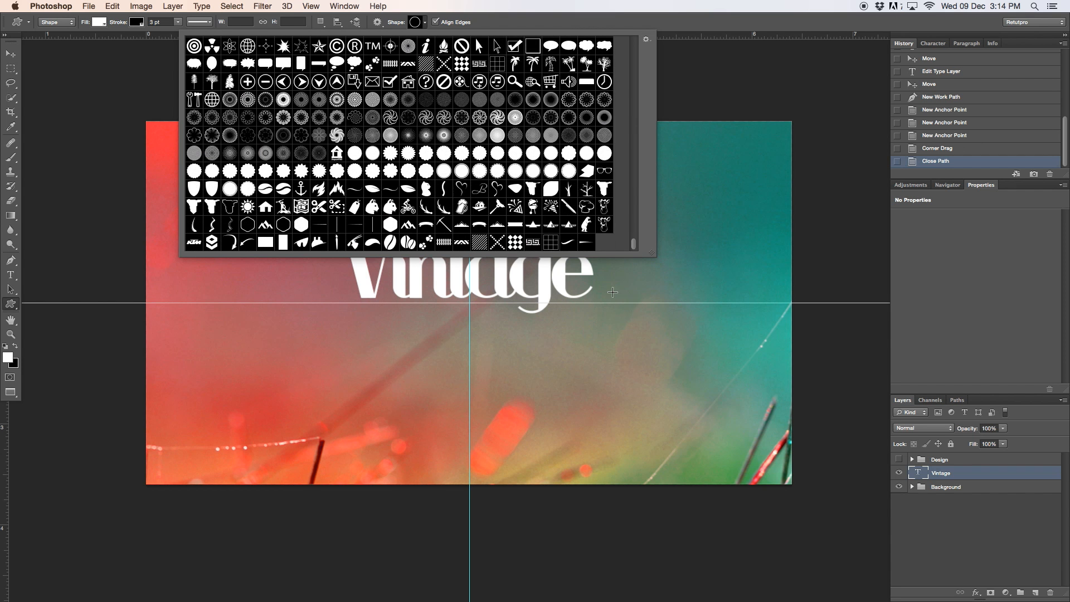
{"action": "left_click", "coordinate": [586, 242]}
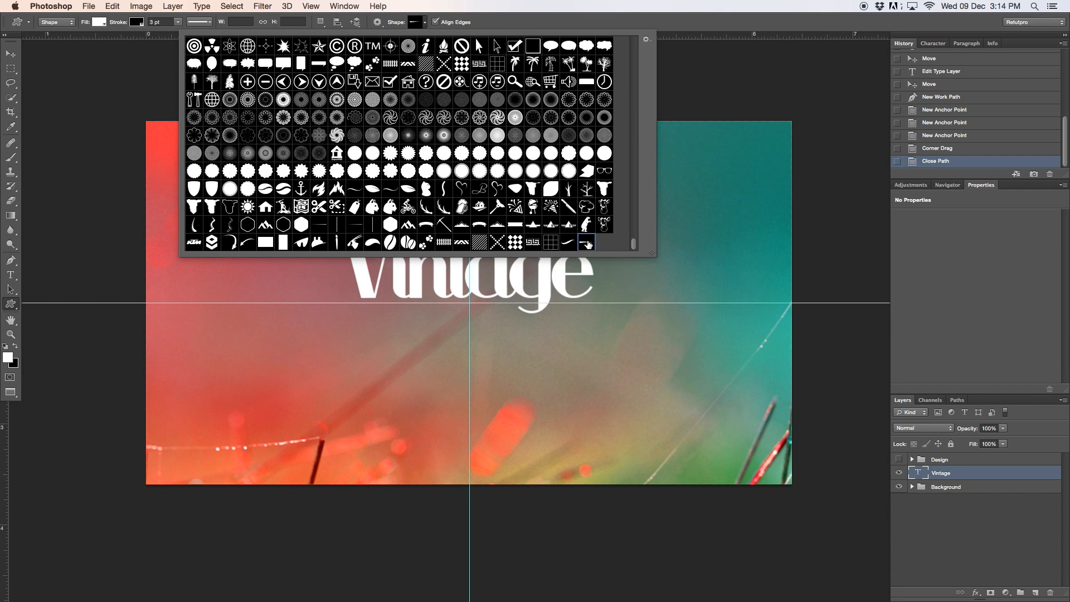
{"action": "mouse_move", "coordinate": [587, 245]}
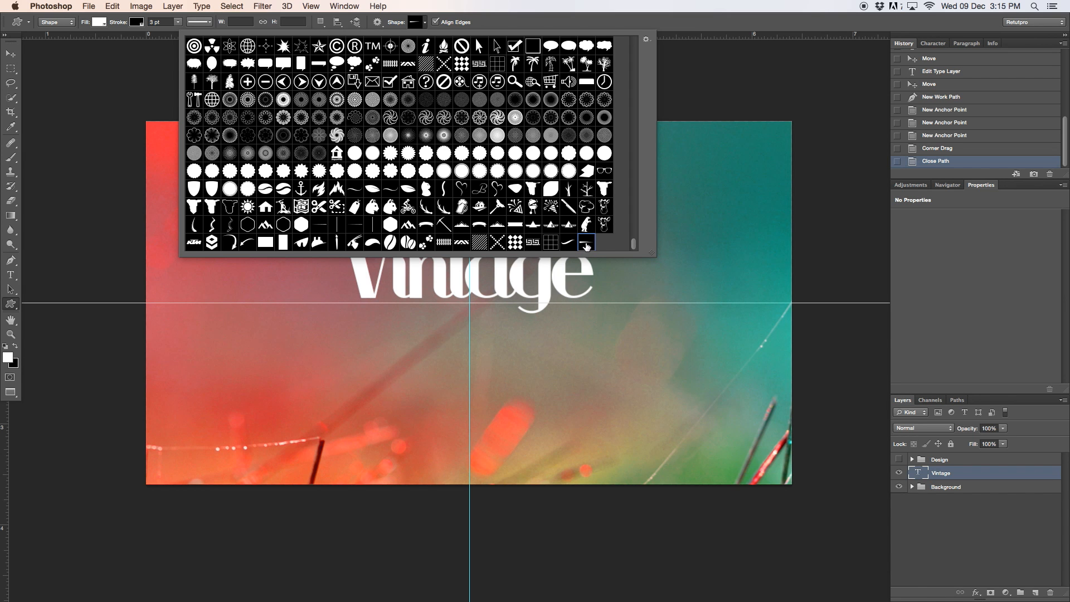
{"action": "left_click", "coordinate": [585, 241]}
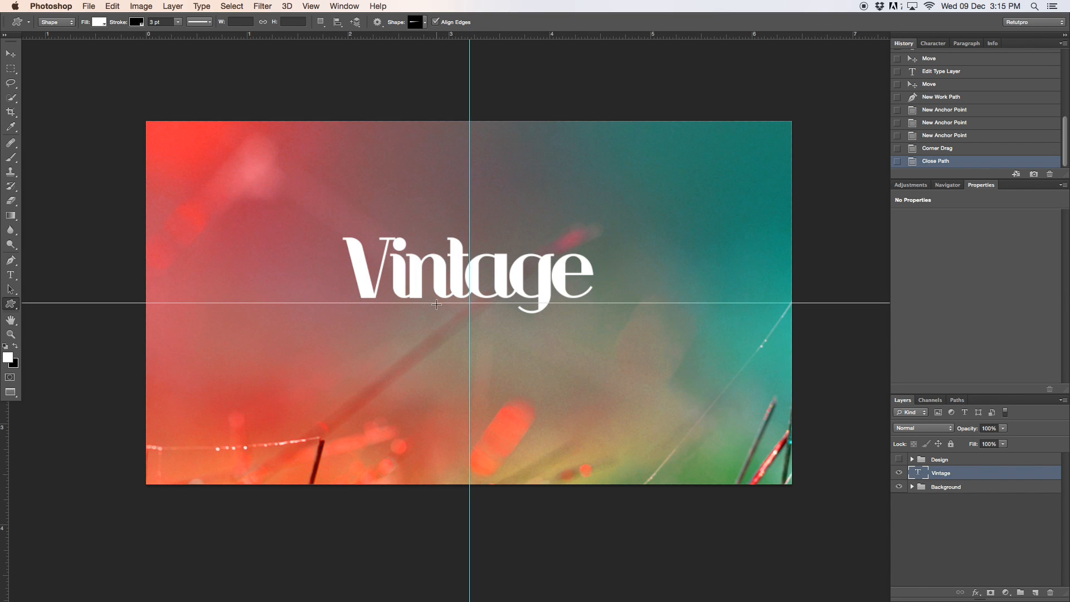
{"action": "mouse_move", "coordinate": [346, 289]}
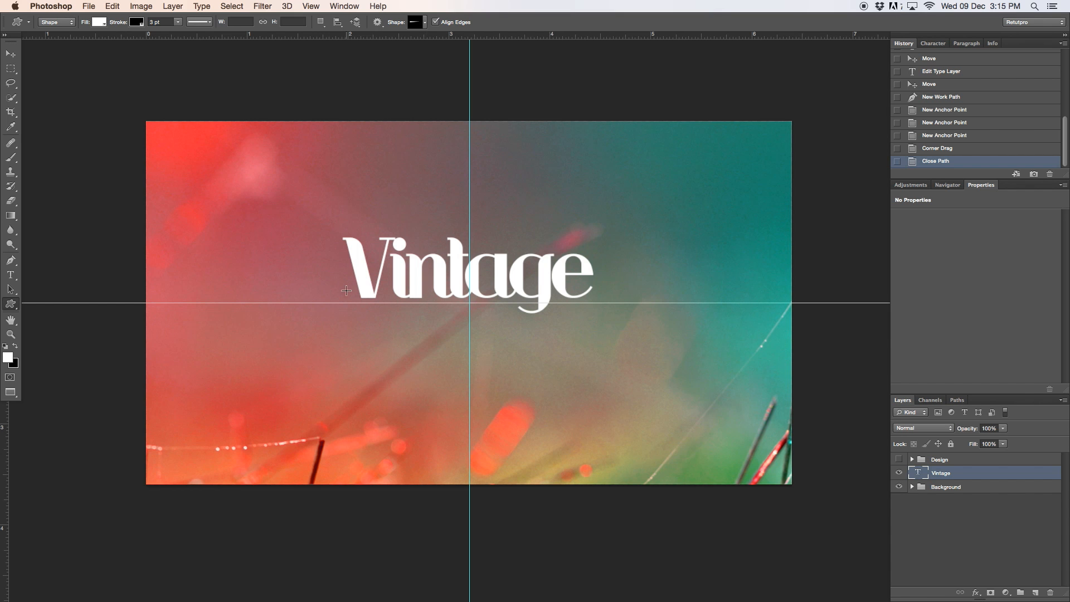
{"action": "left_click_drag", "start_coordinate": [346, 289], "coordinate": [602, 377]}
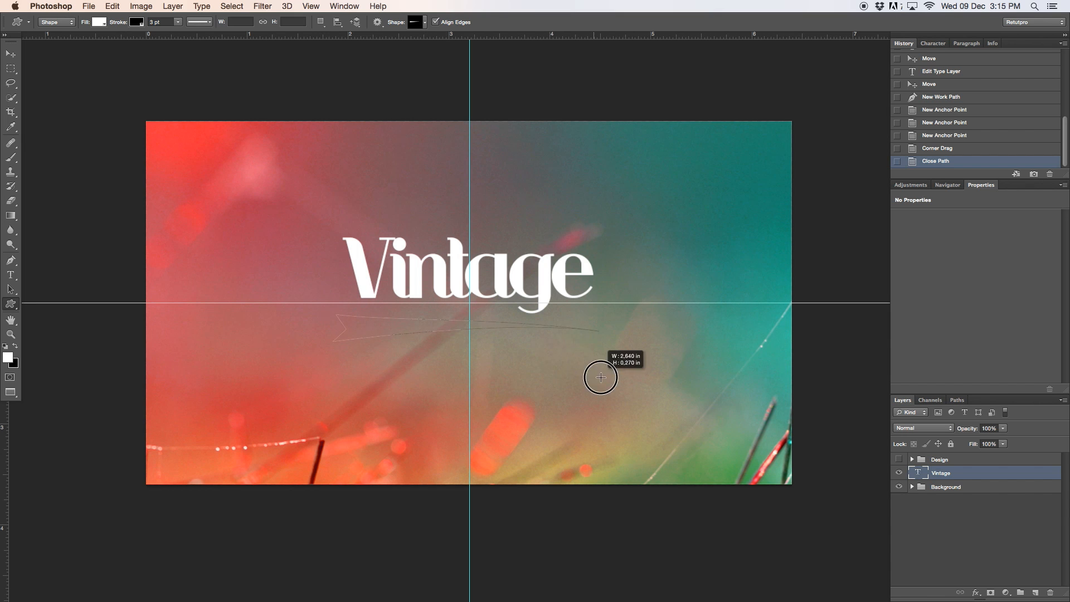
{"action": "left_click_drag", "start_coordinate": [601, 378], "coordinate": [656, 401]}
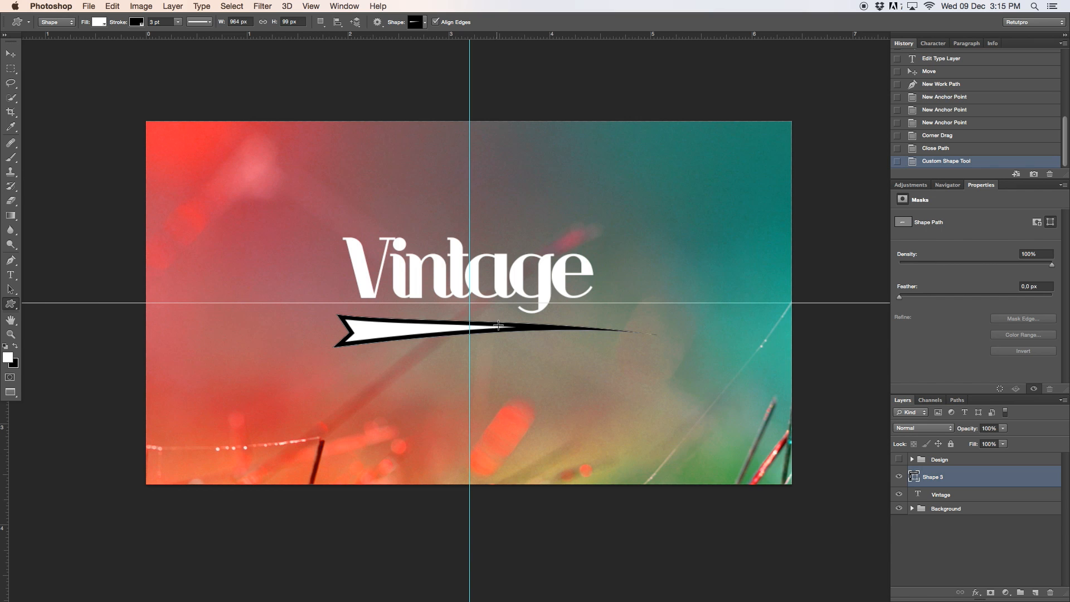
{"action": "mouse_move", "coordinate": [459, 423]}
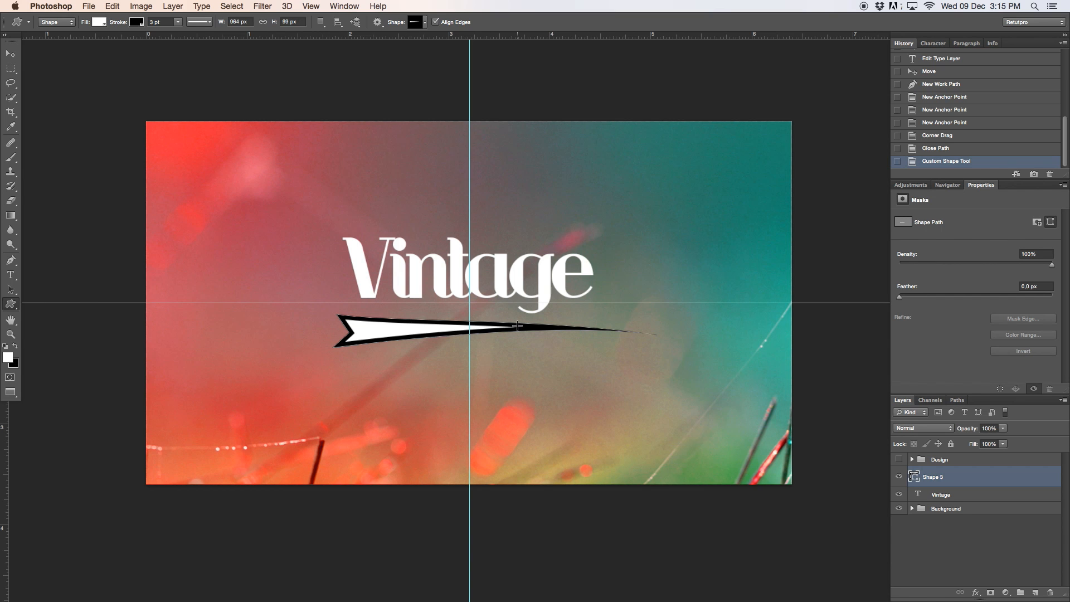
{"action": "mouse_move", "coordinate": [372, 195]}
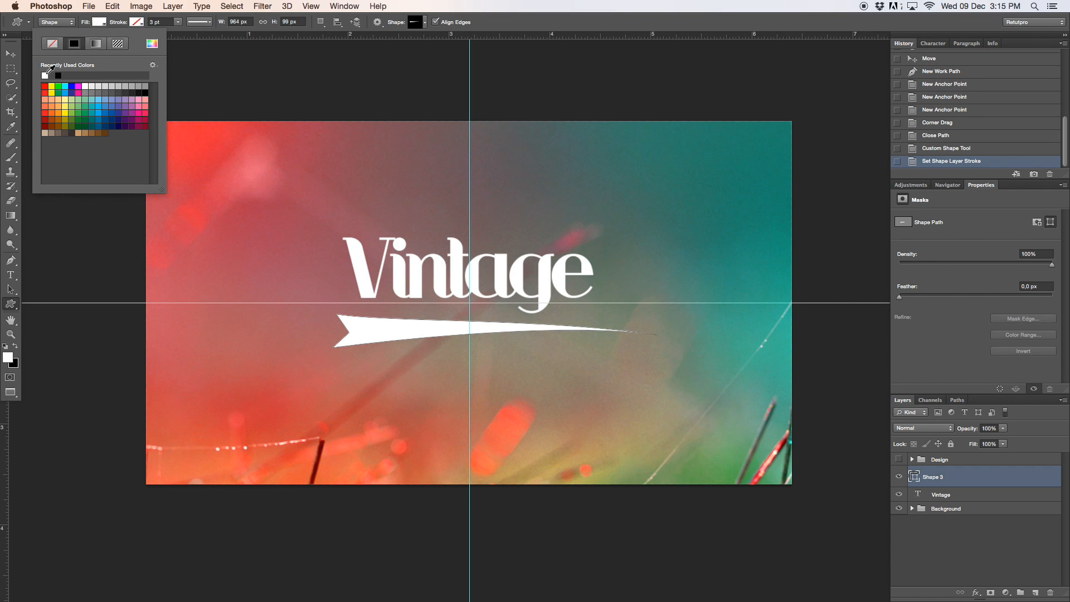
{"action": "mouse_move", "coordinate": [478, 265]}
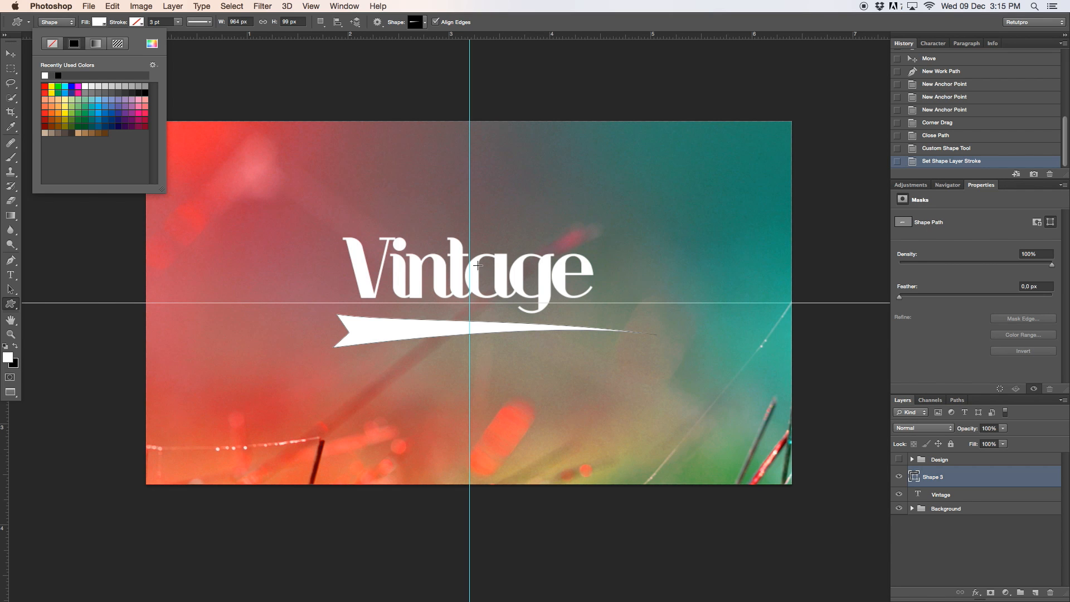
{"action": "mouse_move", "coordinate": [492, 31]}
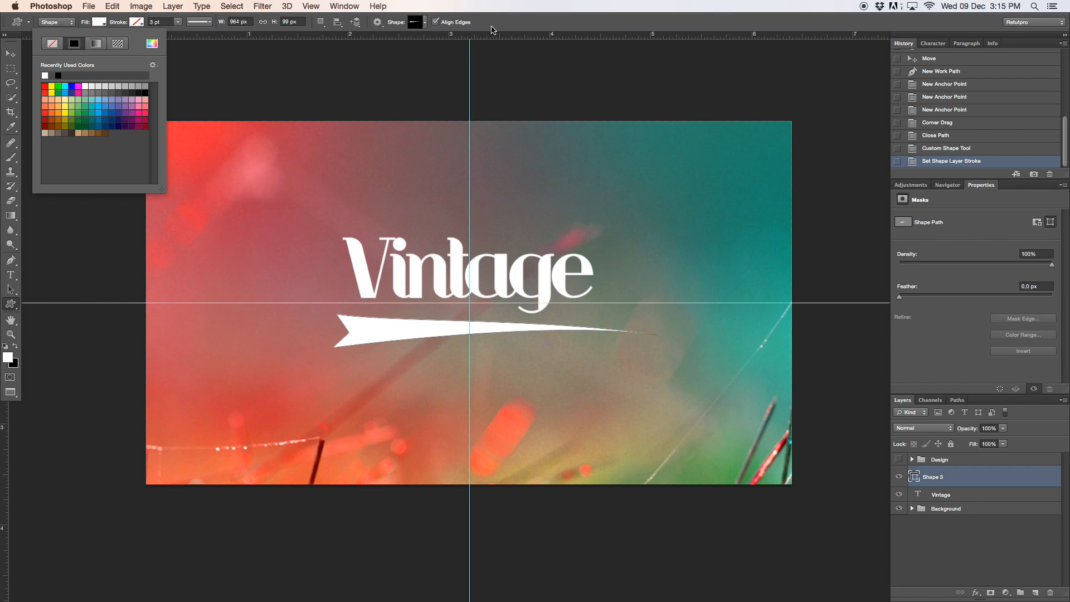
Tilt the swoosh slightly and drag it up to sit under the Vintage lettering
{"action": "left_click", "coordinate": [12, 54]}
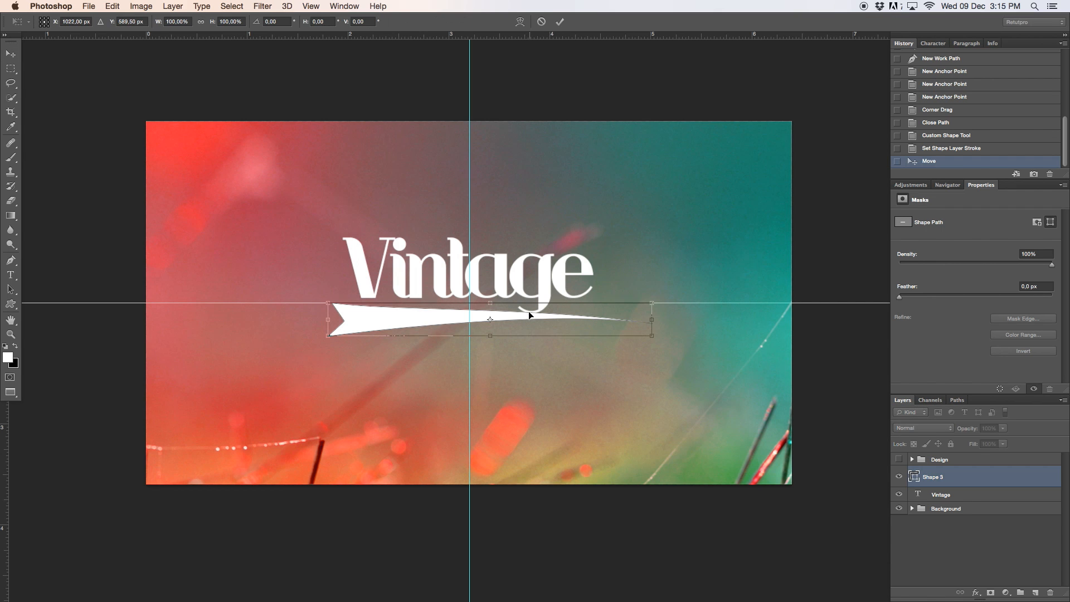
{"action": "mouse_move", "coordinate": [679, 292]}
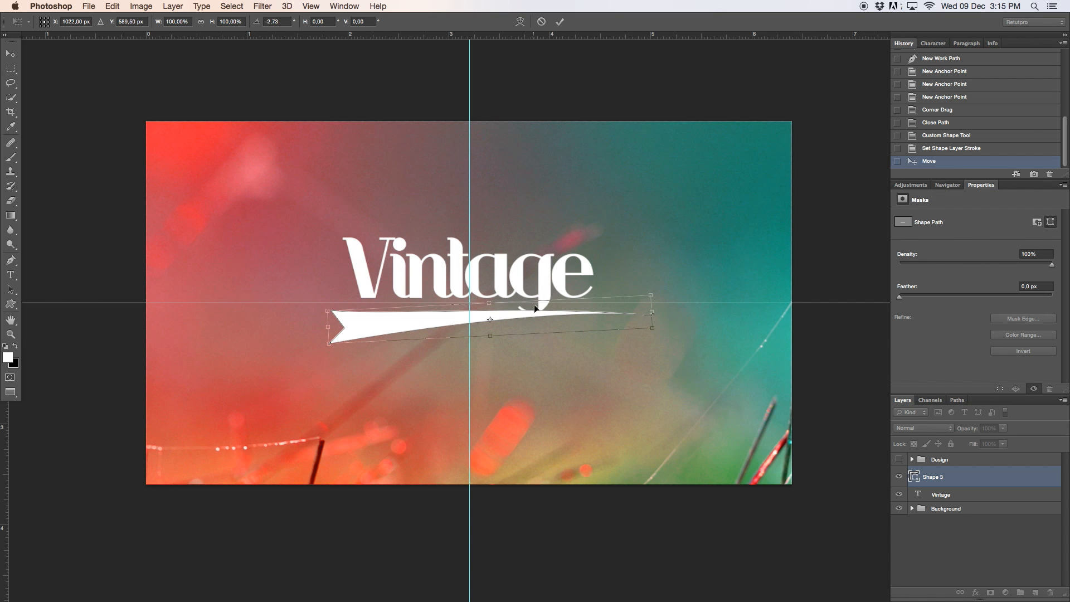
{"action": "left_click", "coordinate": [560, 22]}
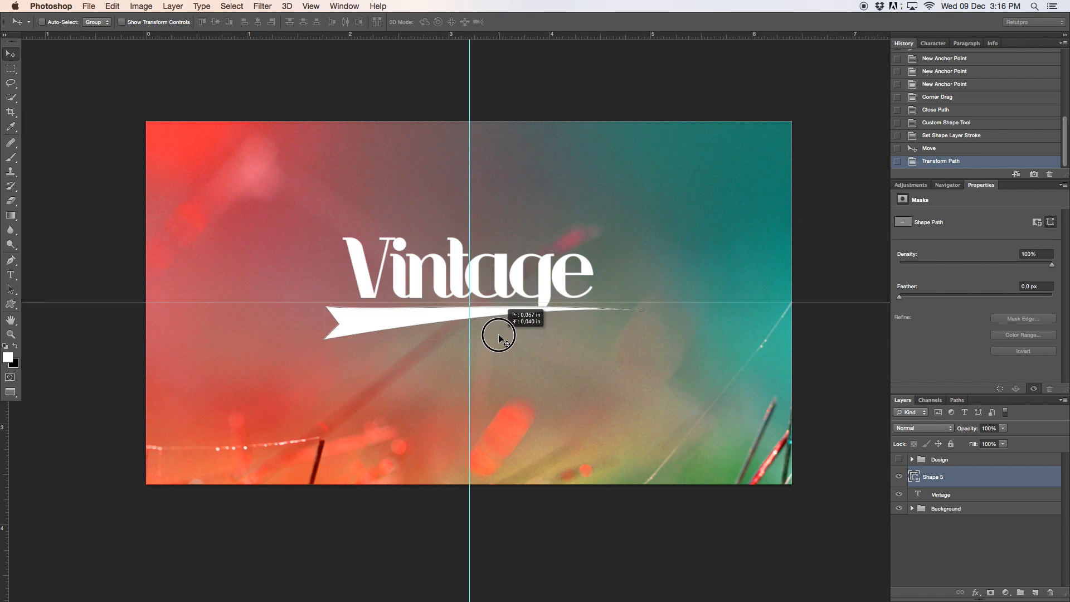
{"action": "left_click_drag", "start_coordinate": [498, 339], "coordinate": [601, 326]}
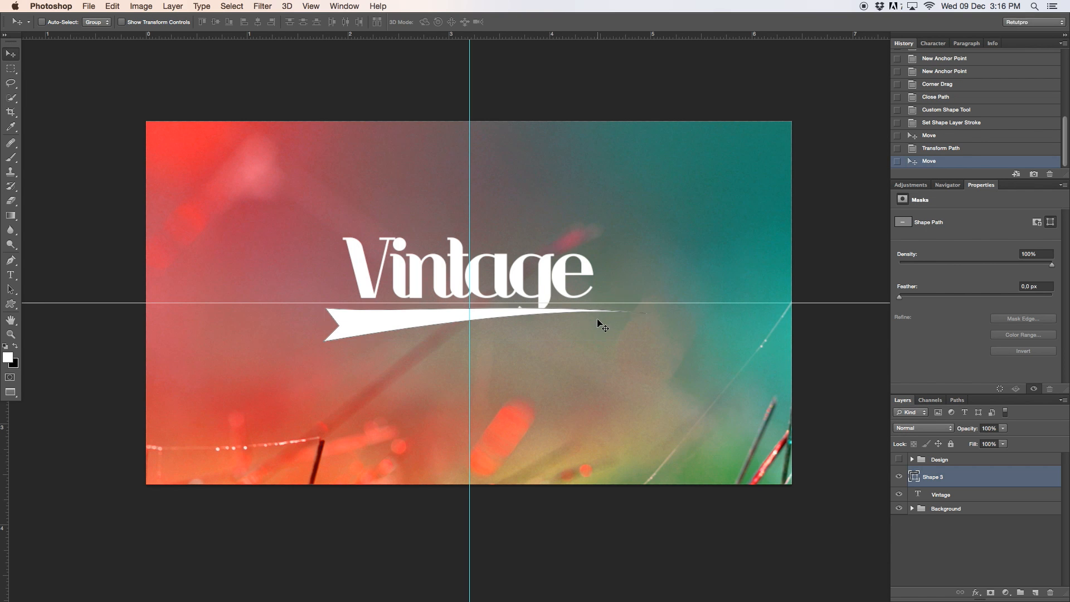
{"action": "key", "text": "cmd+t"}
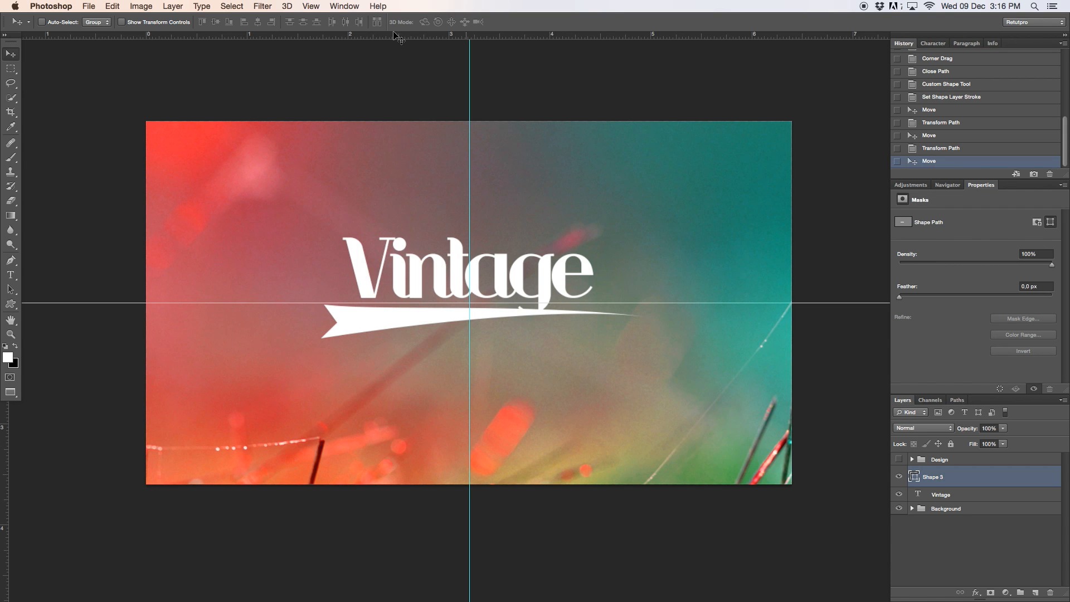
Clear all guides from the canvas and nudge the swoosh slightly left
{"action": "left_click", "coordinate": [311, 6]}
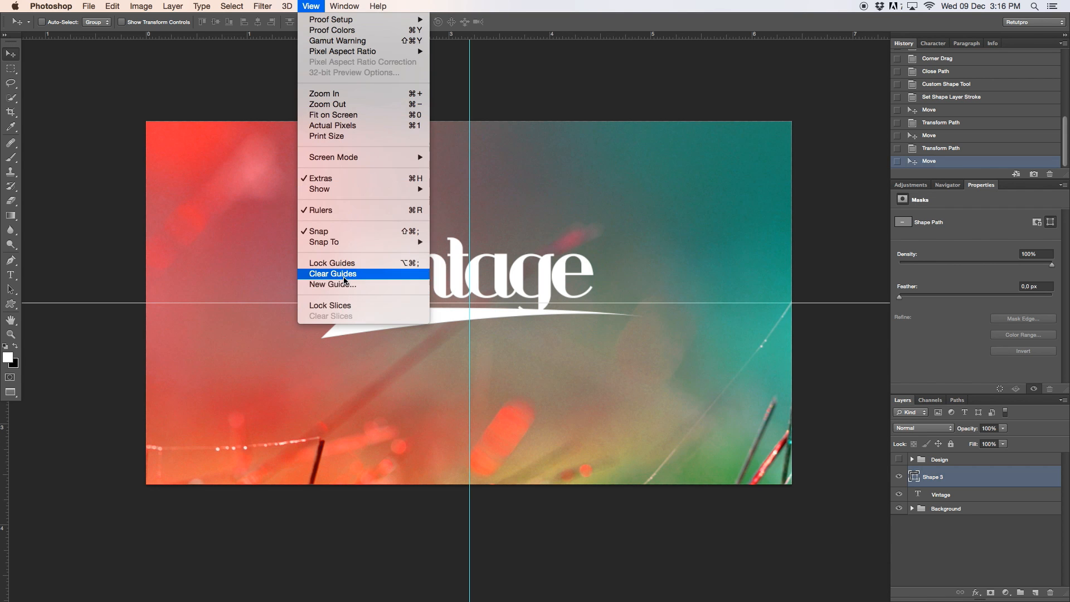
{"action": "left_click", "coordinate": [332, 274]}
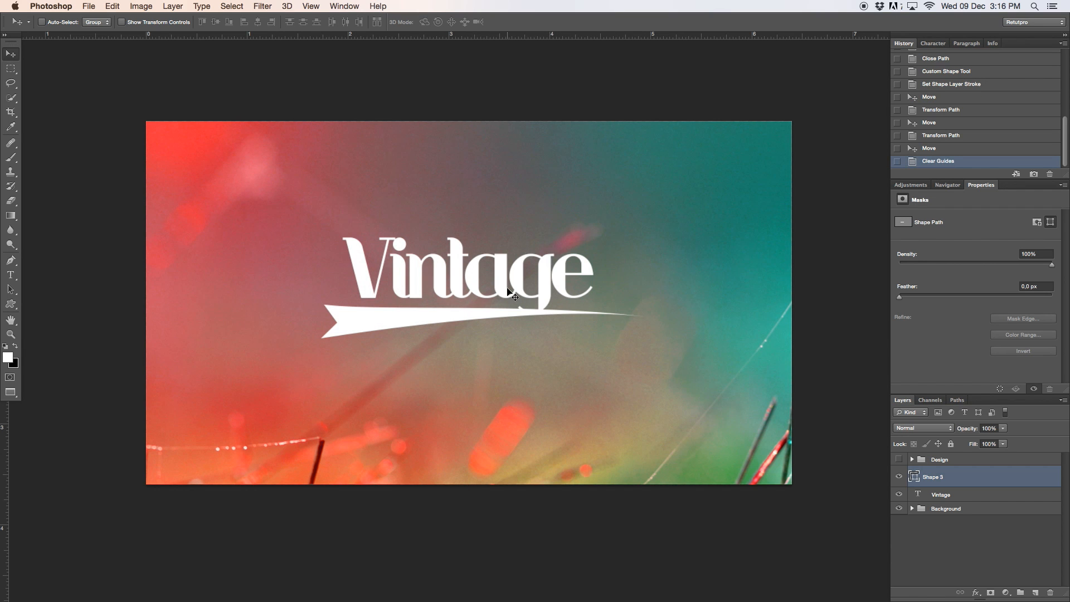
{"action": "mouse_move", "coordinate": [604, 238]}
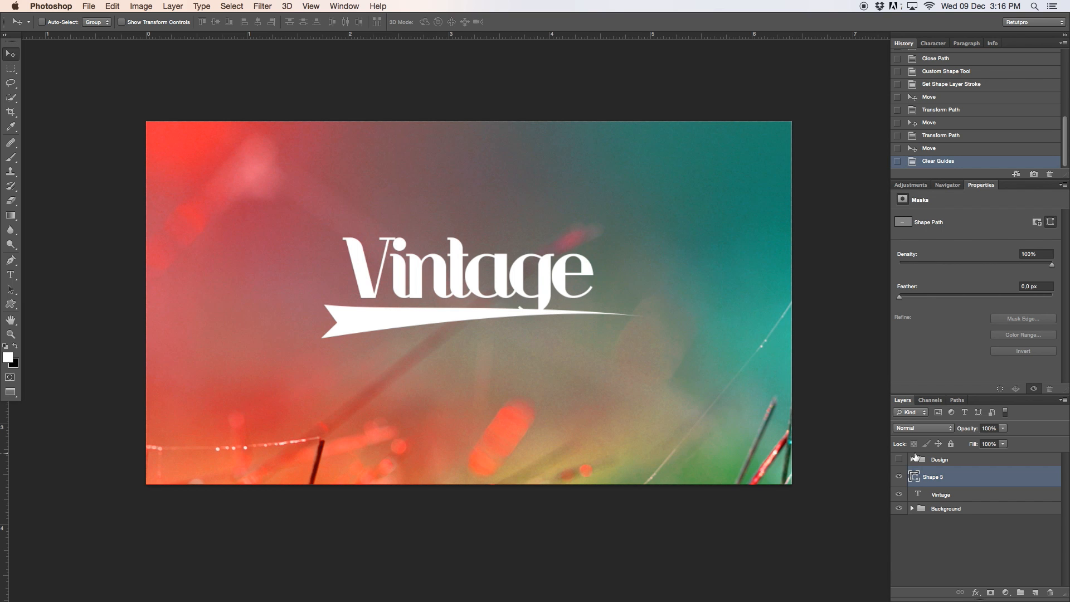
{"action": "key", "text": "down"}
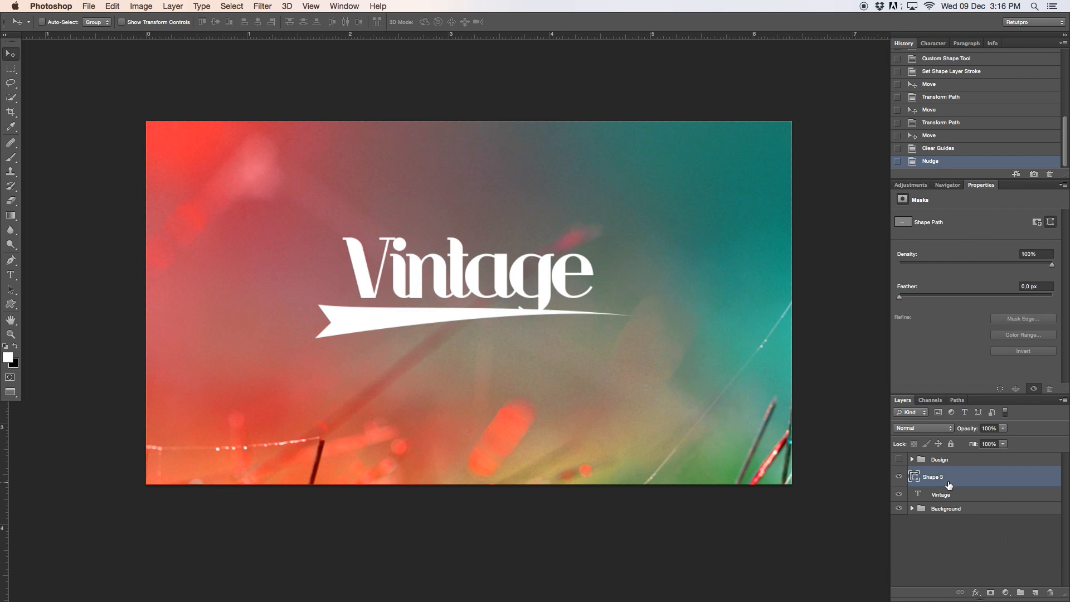
Rasterize the Shape 3 swoosh layer into a pixel layer
{"action": "right_click", "coordinate": [932, 477]}
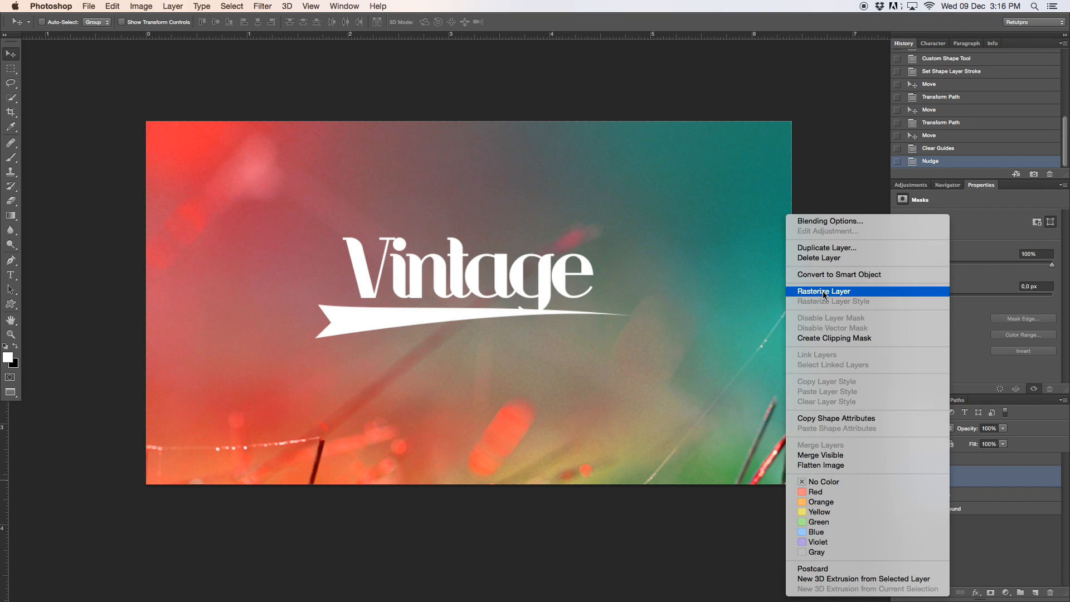
{"action": "left_click", "coordinate": [824, 292]}
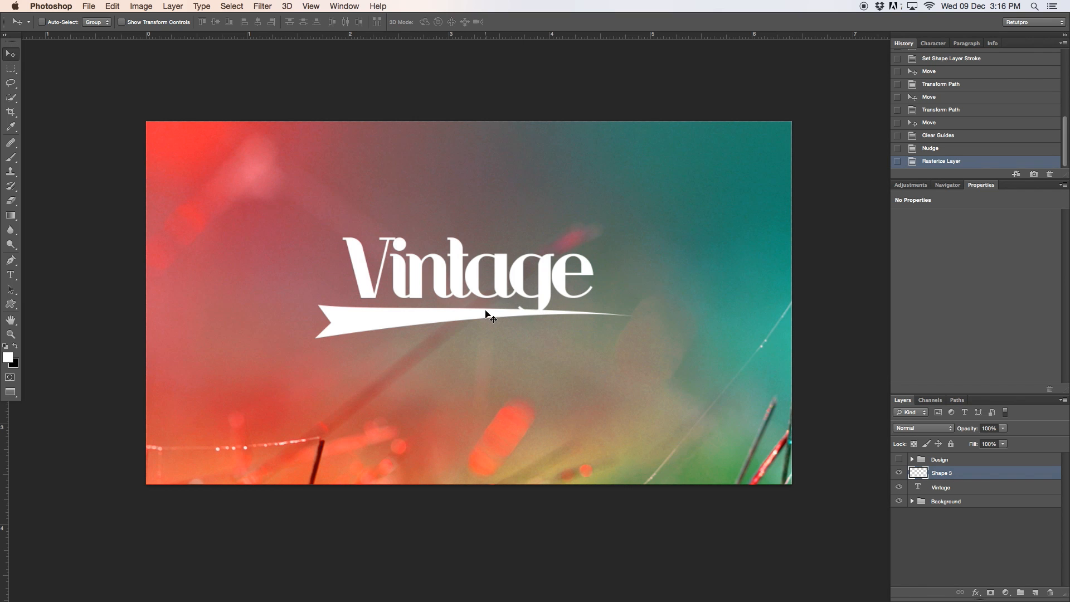
{"action": "mouse_move", "coordinate": [143, 170]}
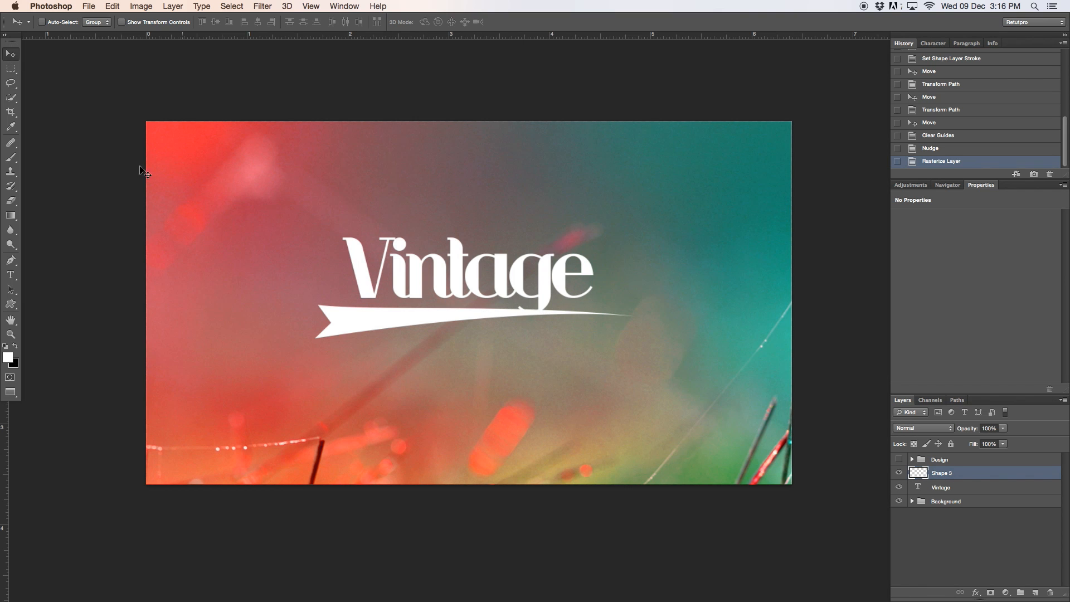
{"action": "left_click", "coordinate": [11, 68]}
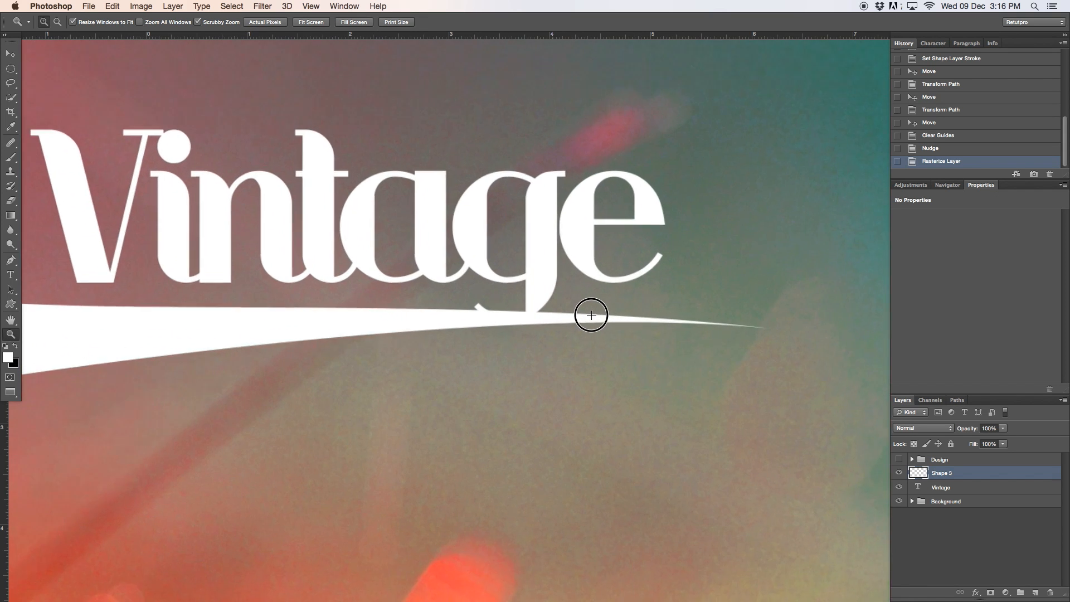
Delete elliptical selections of swoosh pixels around the g tail to open a curved gap
{"action": "left_click", "coordinate": [11, 66]}
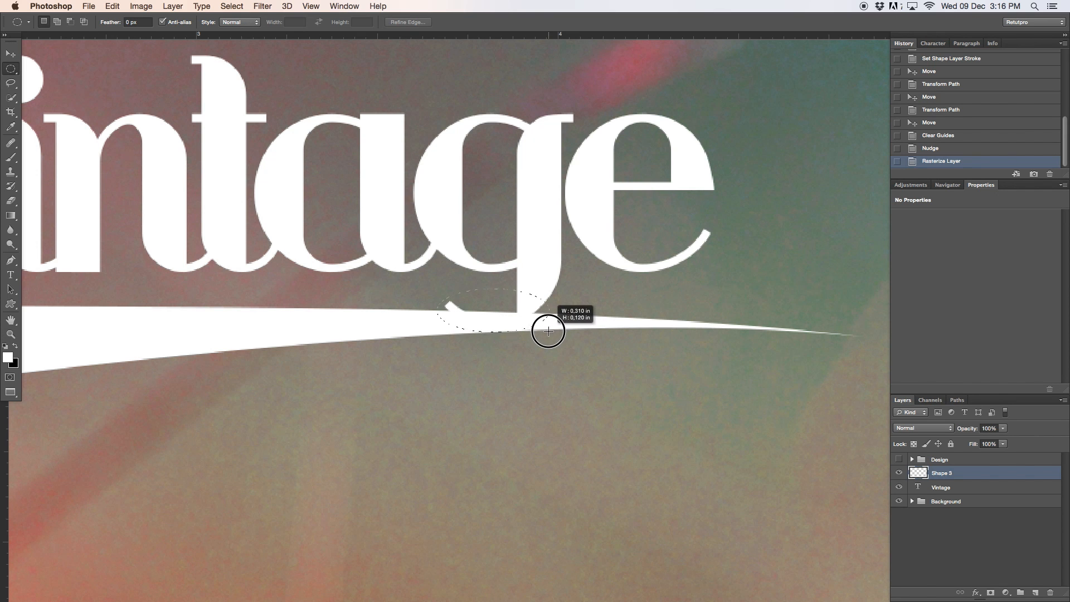
{"action": "left_click_drag", "start_coordinate": [548, 332], "coordinate": [512, 307]}
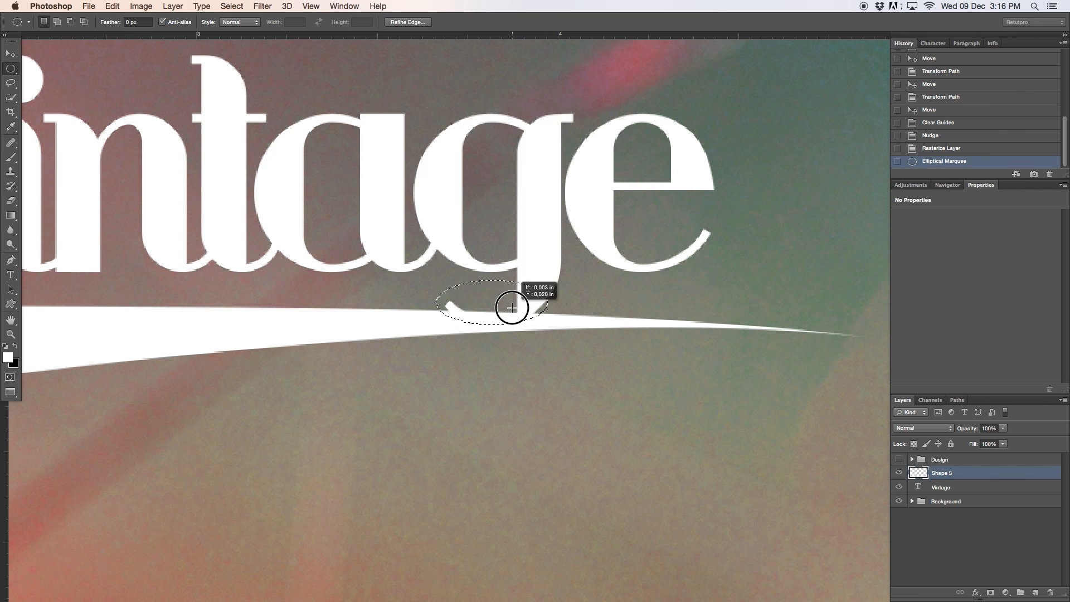
{"action": "left_click_drag", "start_coordinate": [511, 307], "coordinate": [492, 304]}
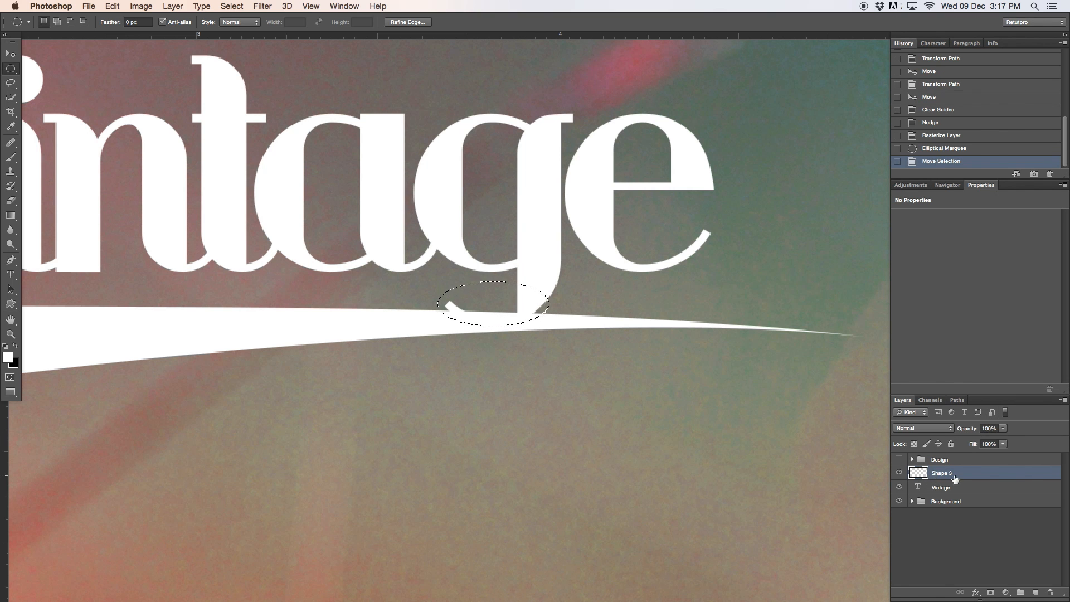
{"action": "key", "text": "Delete"}
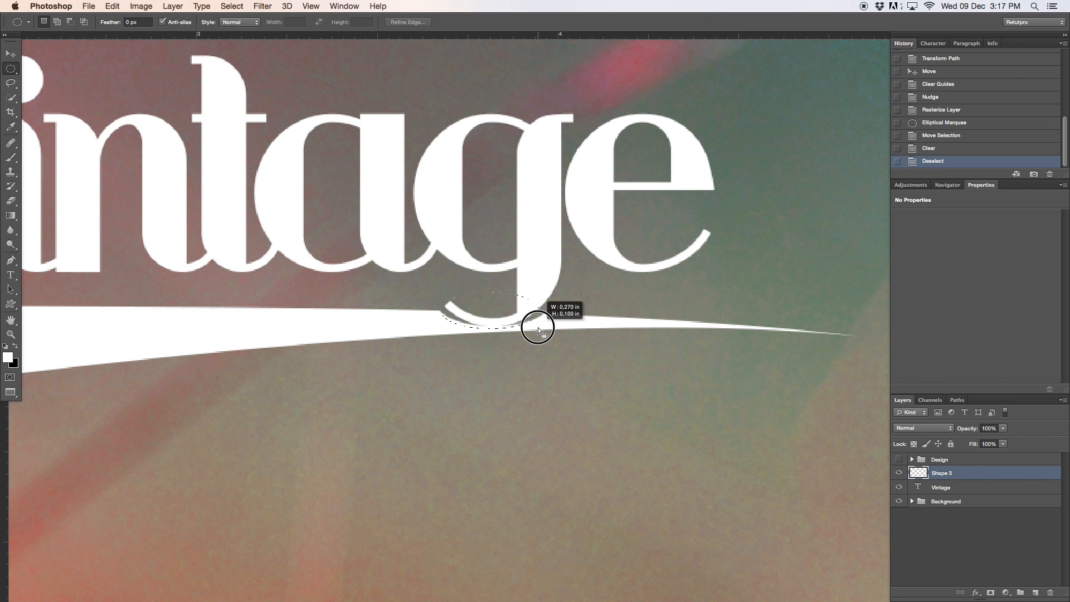
{"action": "left_click_drag", "start_coordinate": [539, 331], "coordinate": [488, 304]}
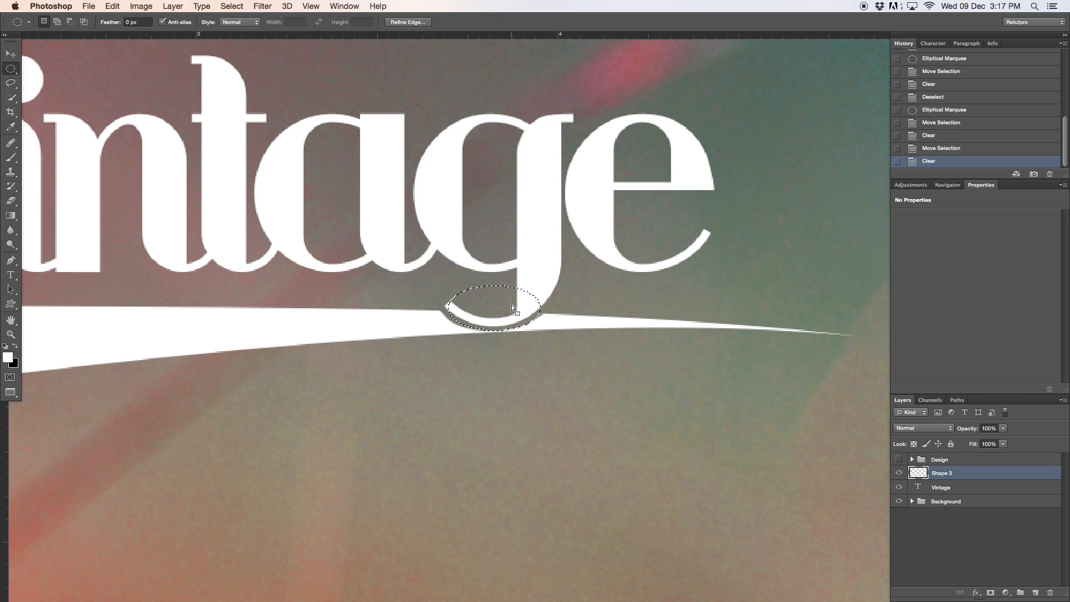
{"action": "left_click_drag", "start_coordinate": [490, 307], "coordinate": [524, 228]}
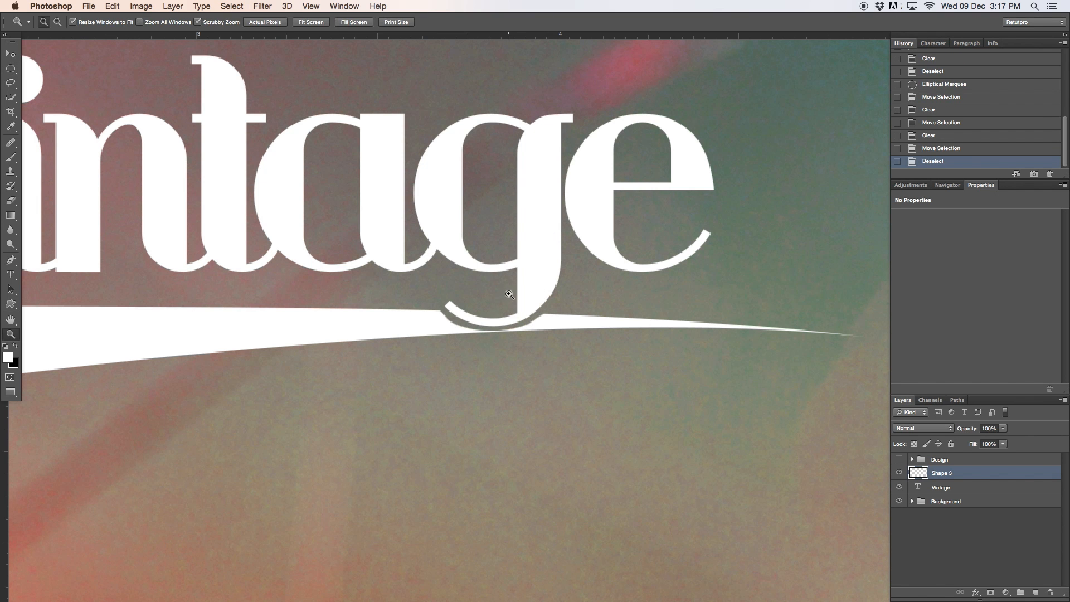
{"action": "left_click", "coordinate": [310, 21]}
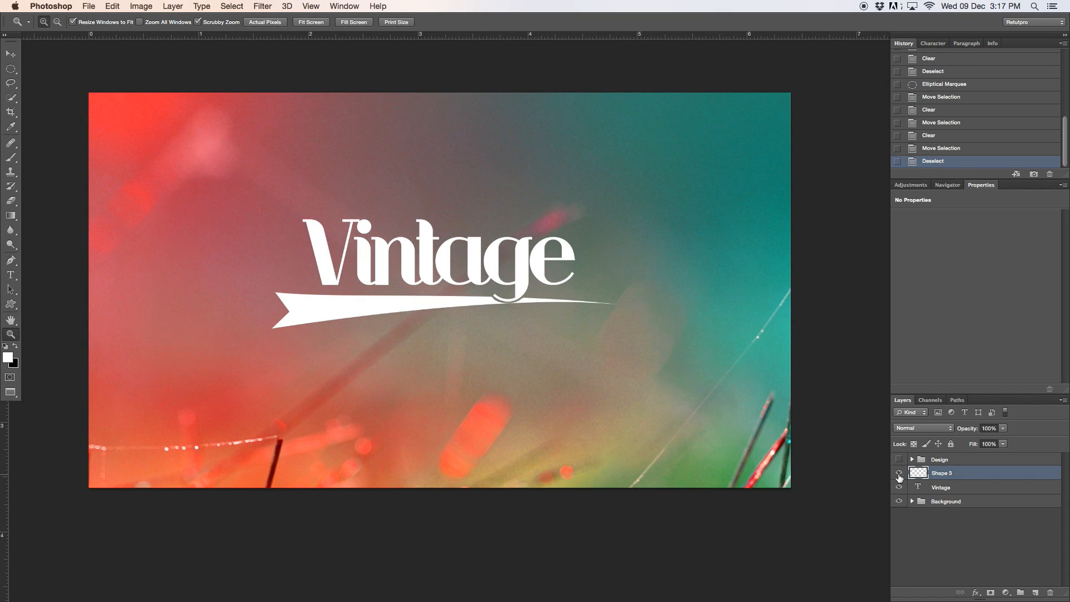
{"action": "left_click", "coordinate": [899, 475]}
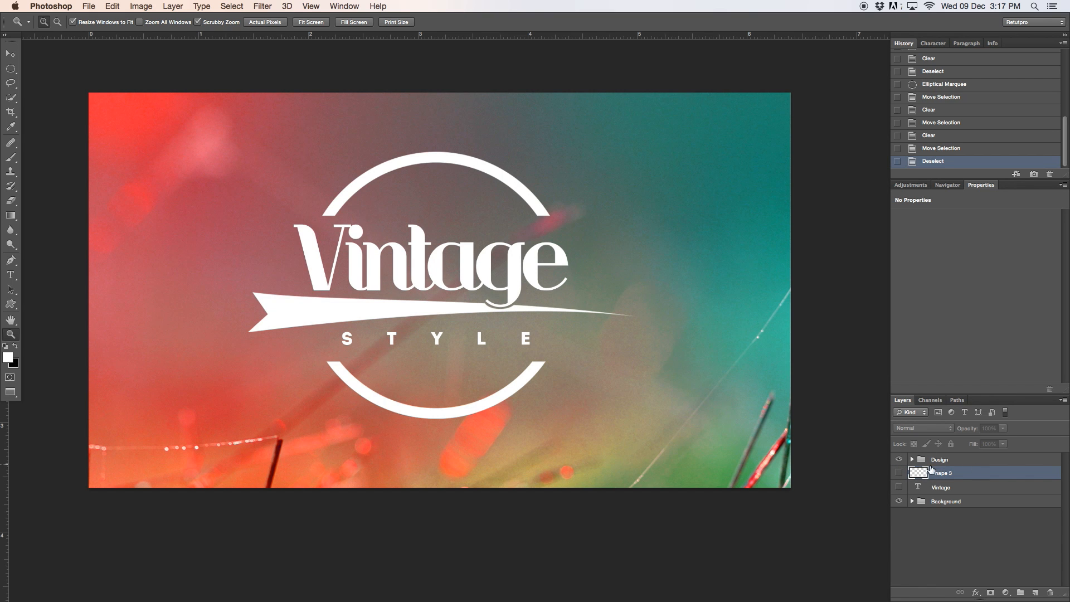
{"action": "left_click", "coordinate": [899, 472]}
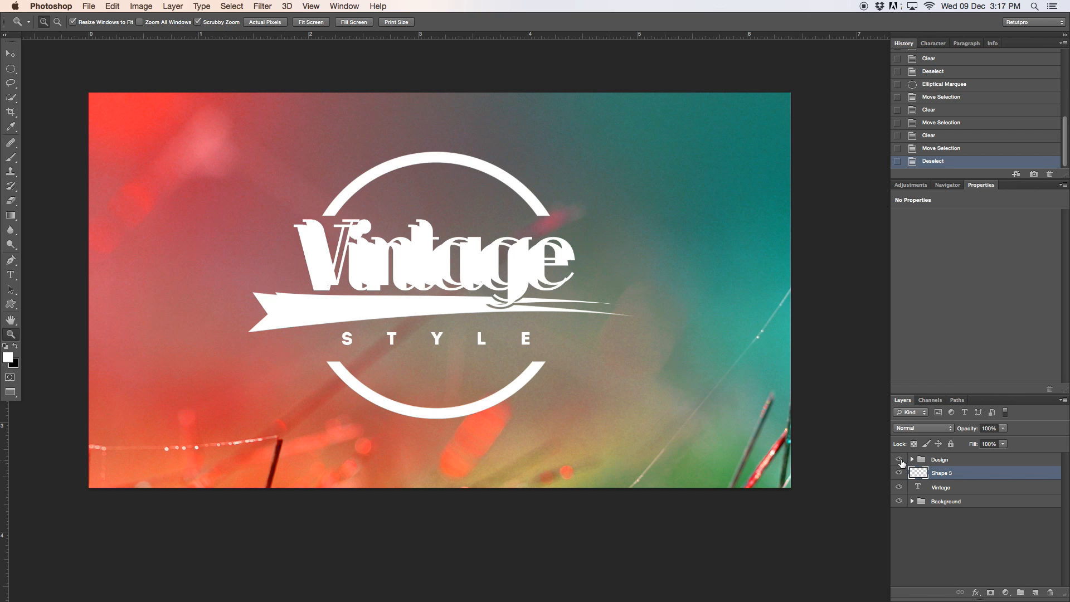
{"action": "left_click", "coordinate": [899, 460]}
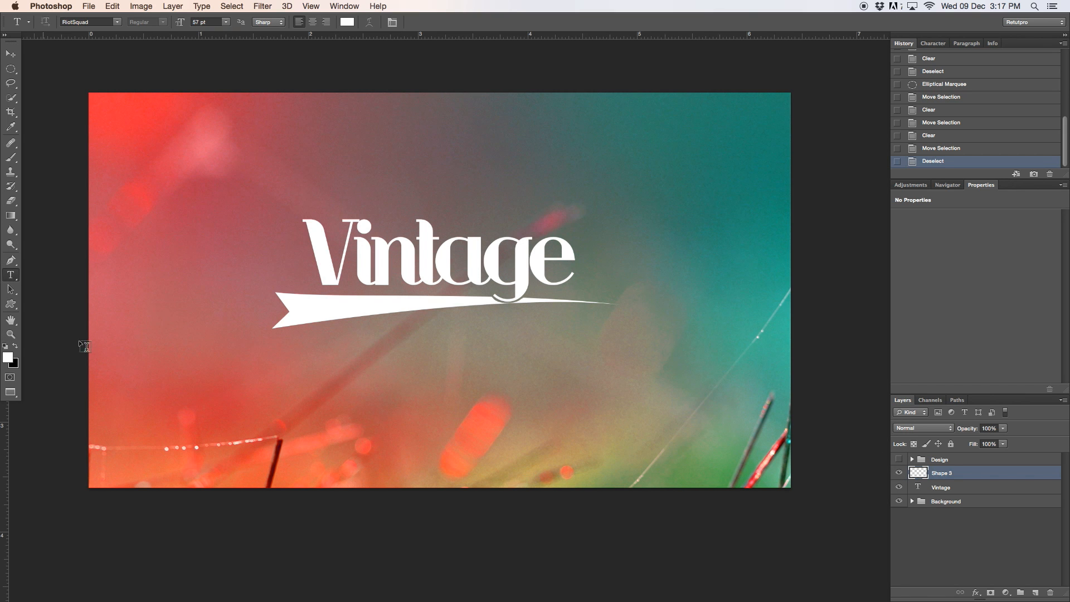
{"action": "mouse_move", "coordinate": [341, 335]}
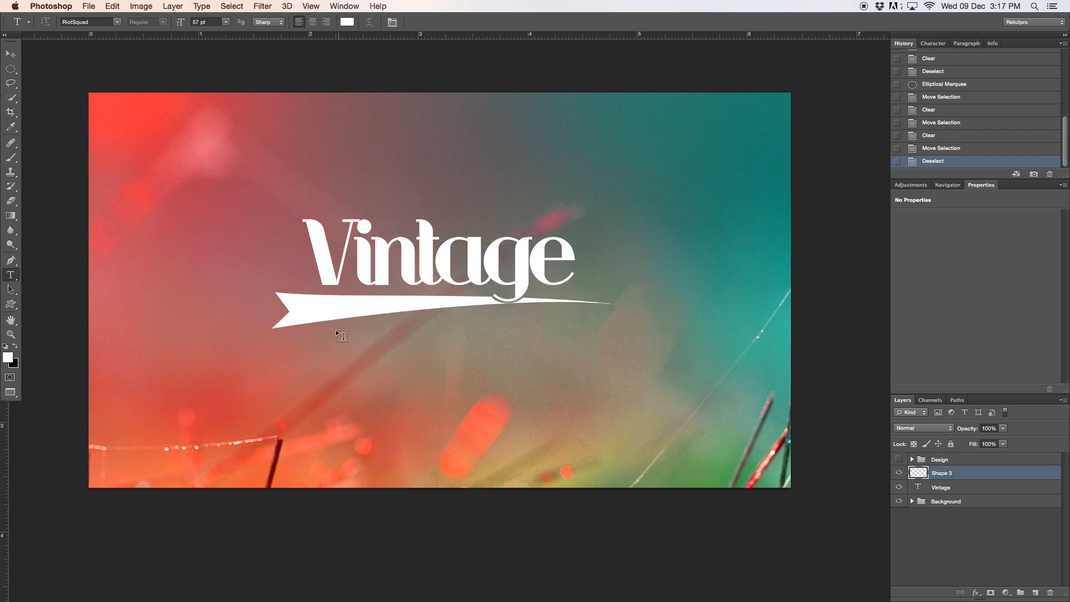
Type STYLE below the swoosh in the Intro font with wide letter tracking
{"action": "left_click_drag", "start_coordinate": [322, 329], "coordinate": [589, 387]}
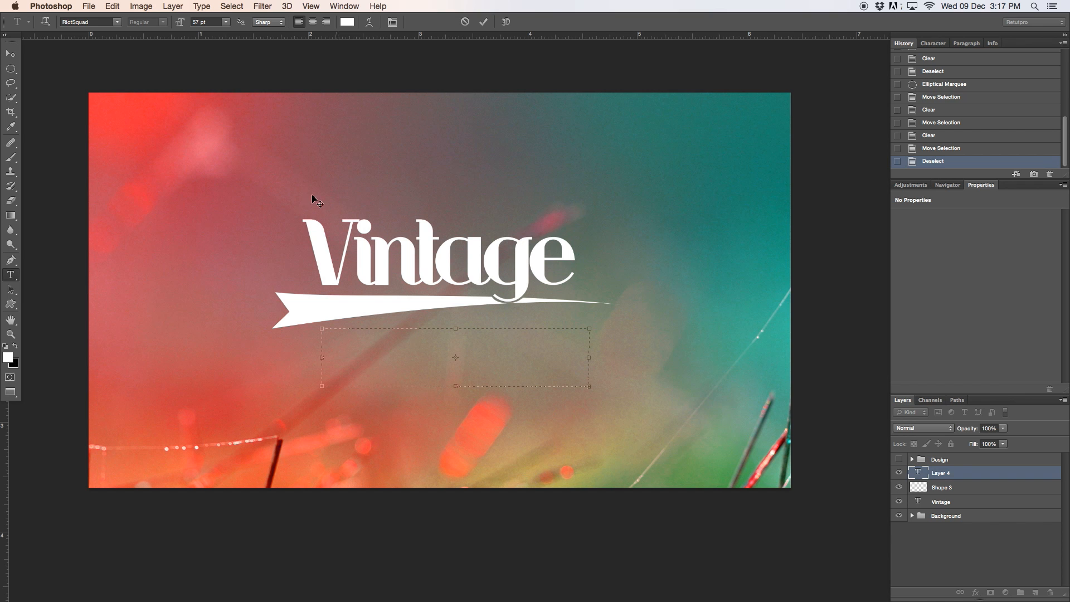
{"action": "left_click", "coordinate": [180, 21]}
{"action": "type", "text": "STYLE"}
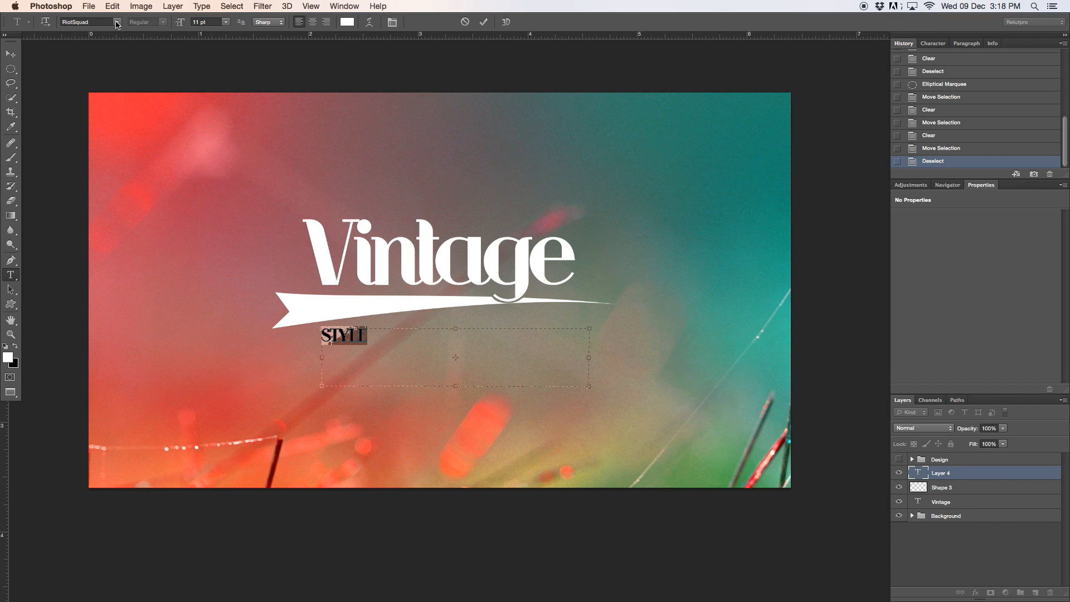
{"action": "left_click", "coordinate": [89, 21]}
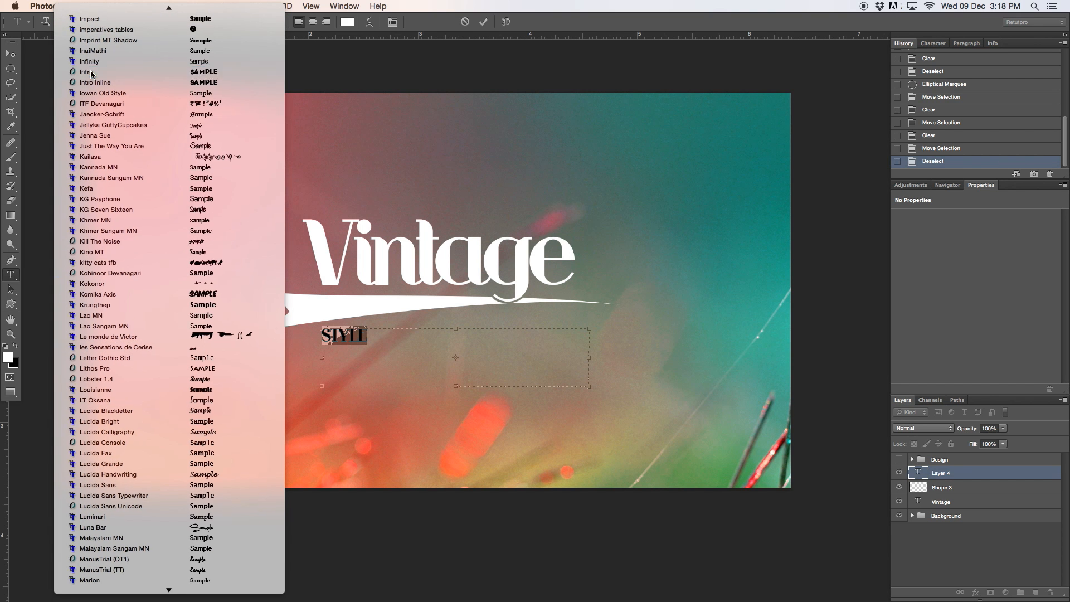
{"action": "left_click", "coordinate": [87, 72]}
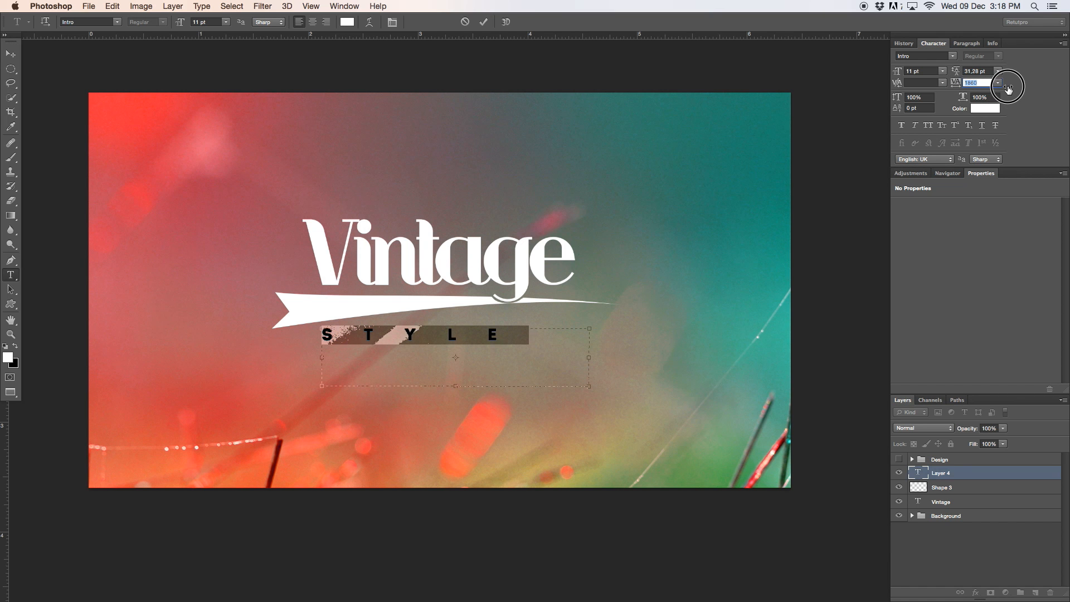
{"action": "left_click", "coordinate": [999, 83]}
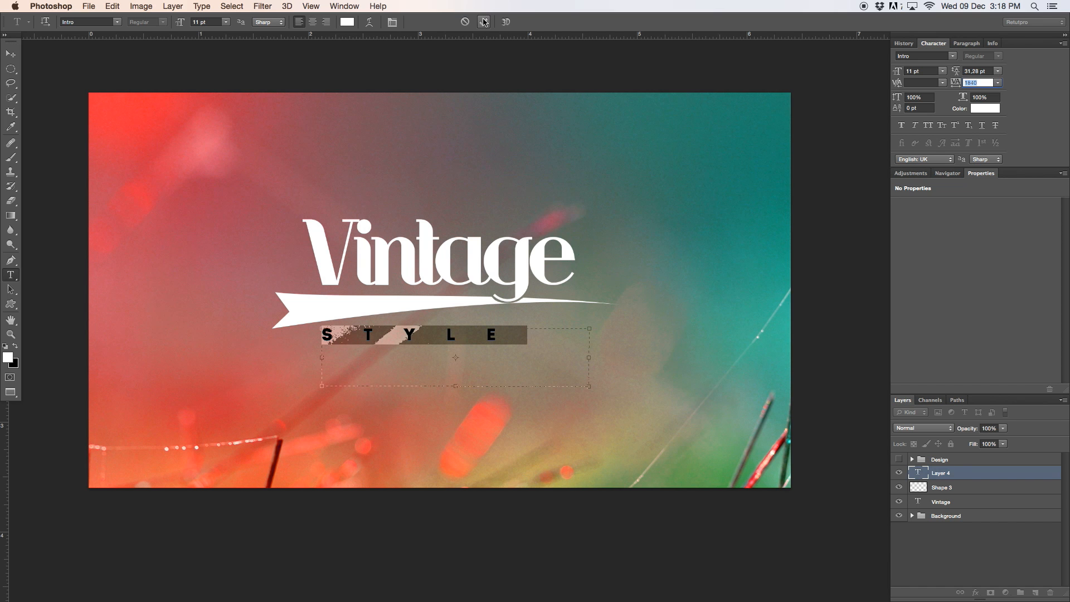
{"action": "left_click", "coordinate": [10, 54]}
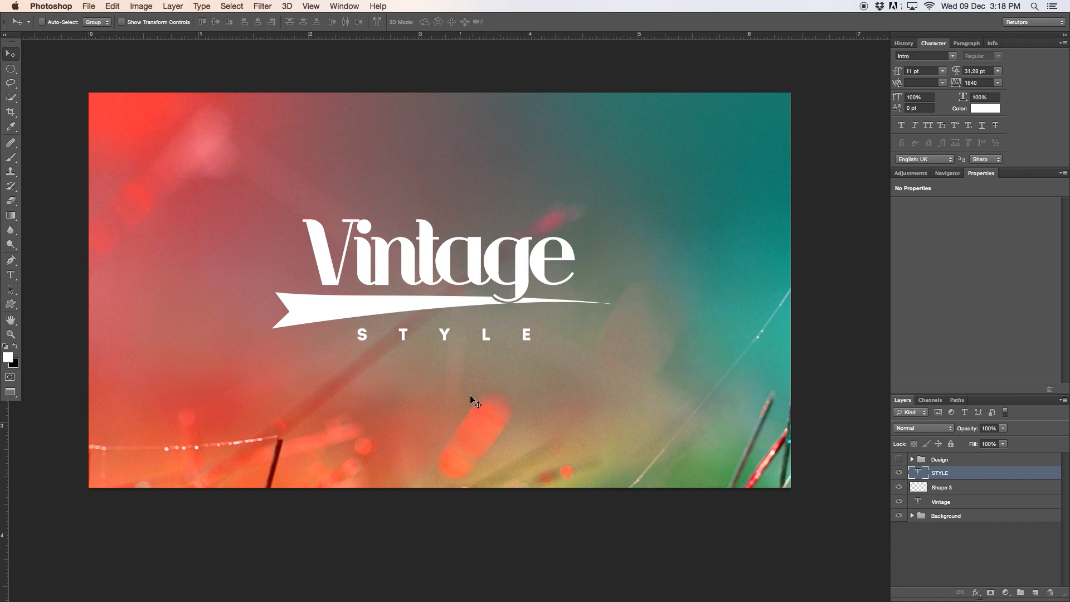
Add a new empty layer and choose the thin circle frame custom shape
{"action": "left_click_drag", "start_coordinate": [476, 401], "coordinate": [442, 331]}
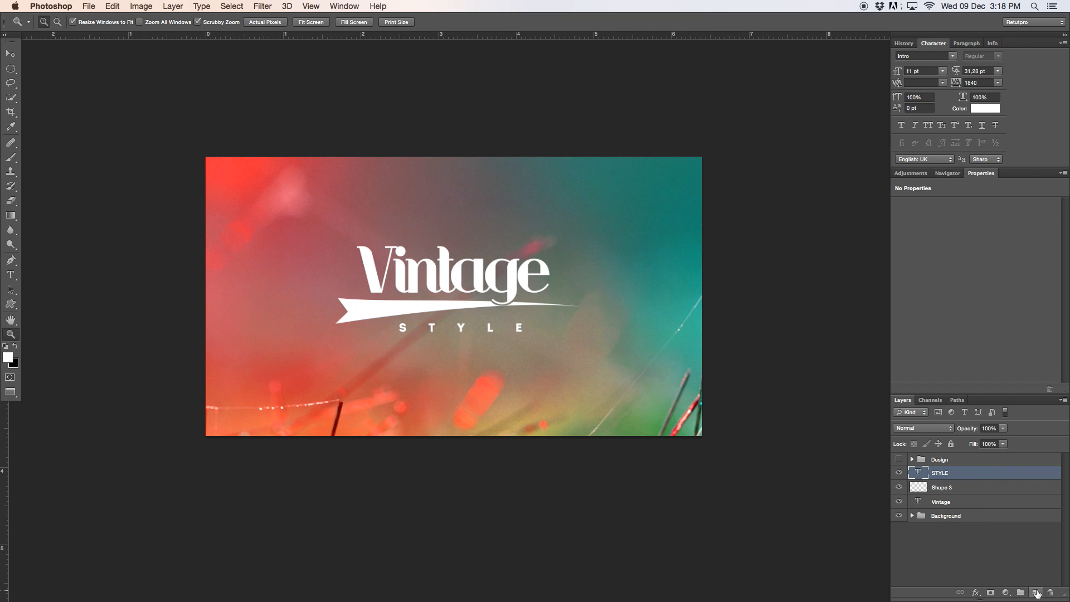
{"action": "left_click", "coordinate": [1036, 592]}
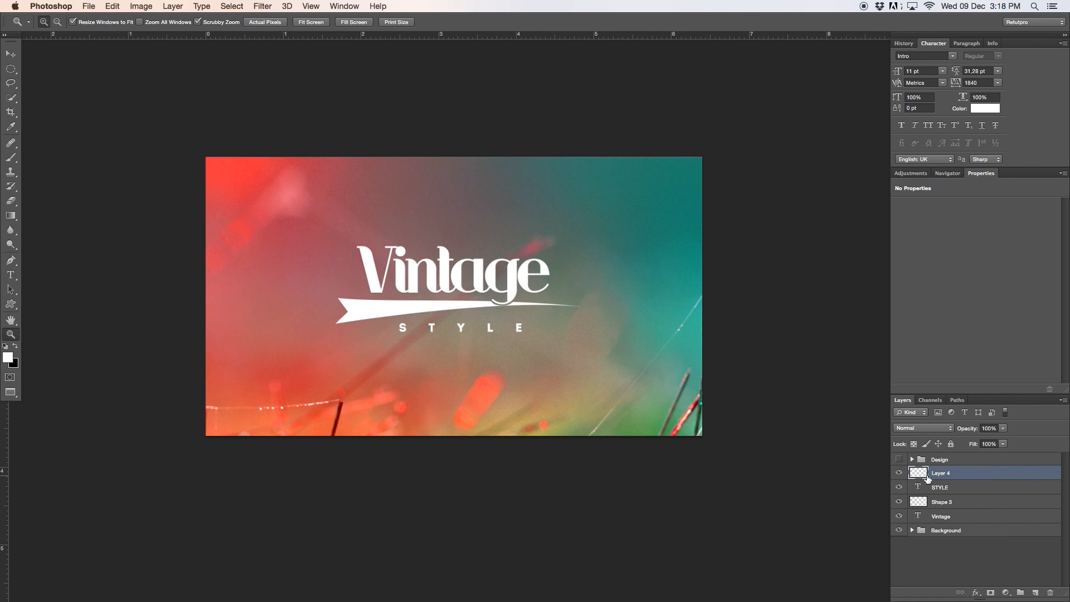
{"action": "left_click", "coordinate": [11, 304]}
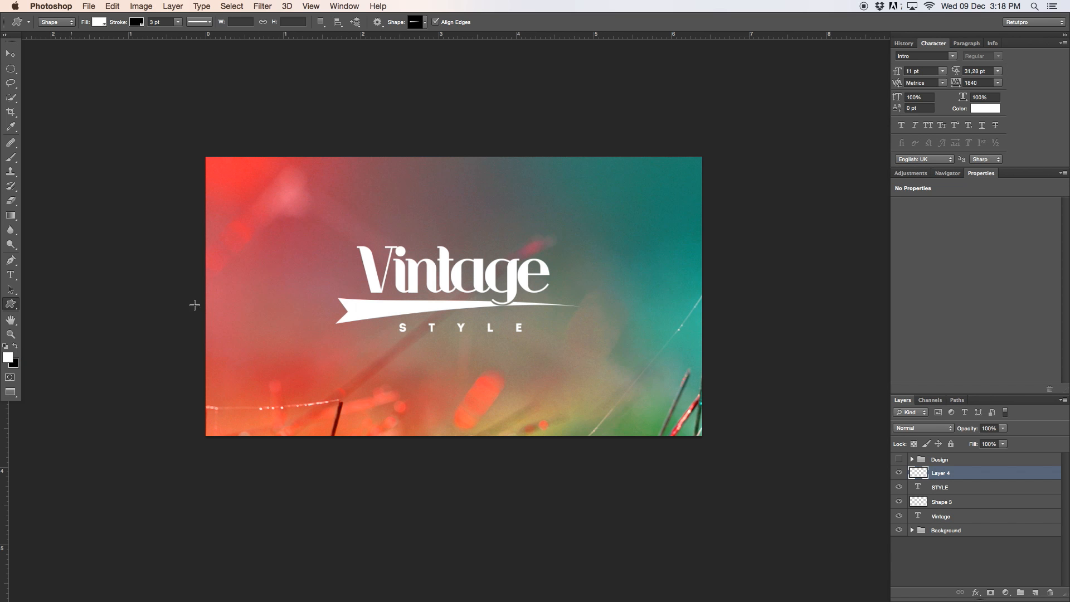
{"action": "left_click", "coordinate": [423, 21]}
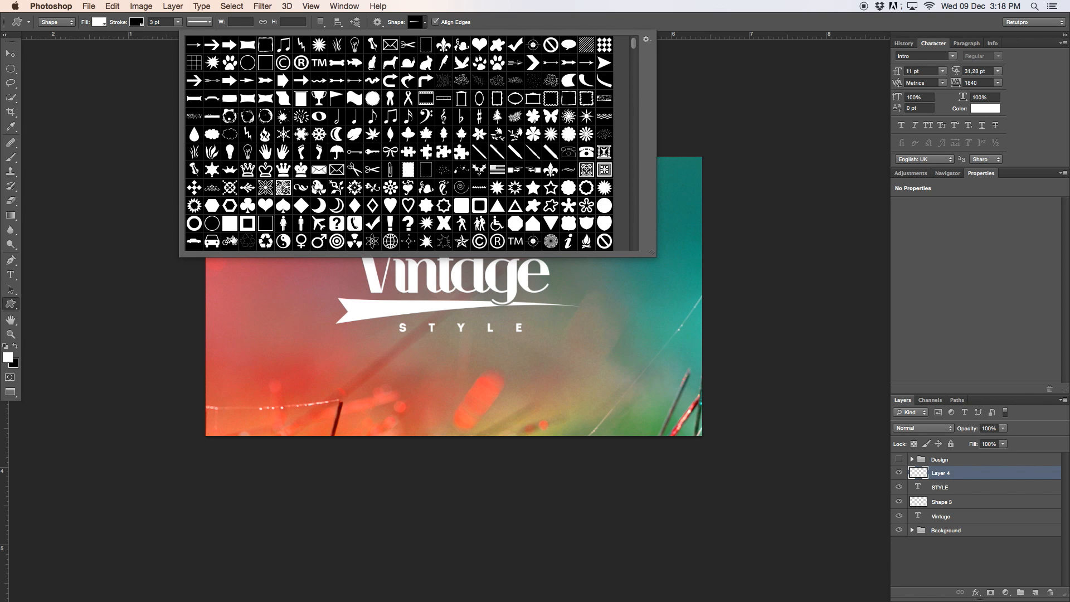
{"action": "left_click", "coordinate": [213, 224]}
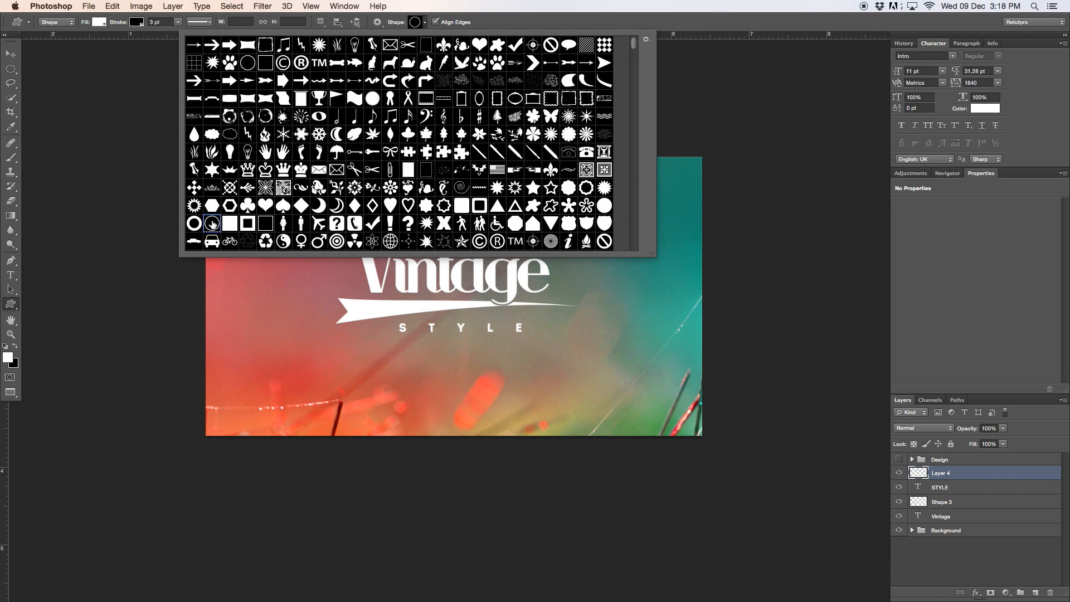
{"action": "mouse_move", "coordinate": [213, 223]}
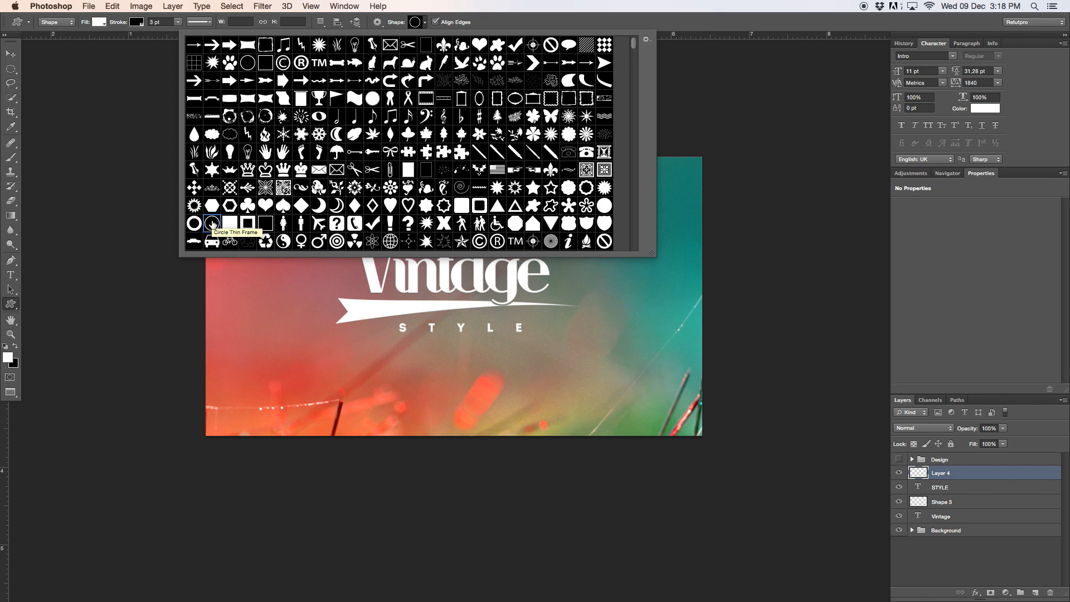
{"action": "mouse_move", "coordinate": [231, 241]}
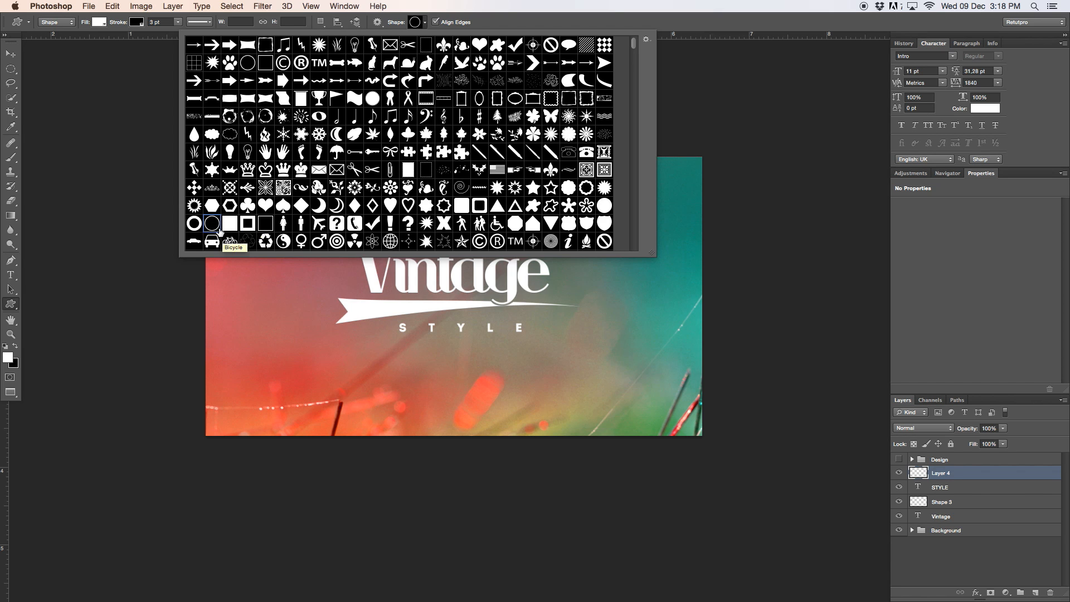
{"action": "mouse_move", "coordinate": [212, 222]}
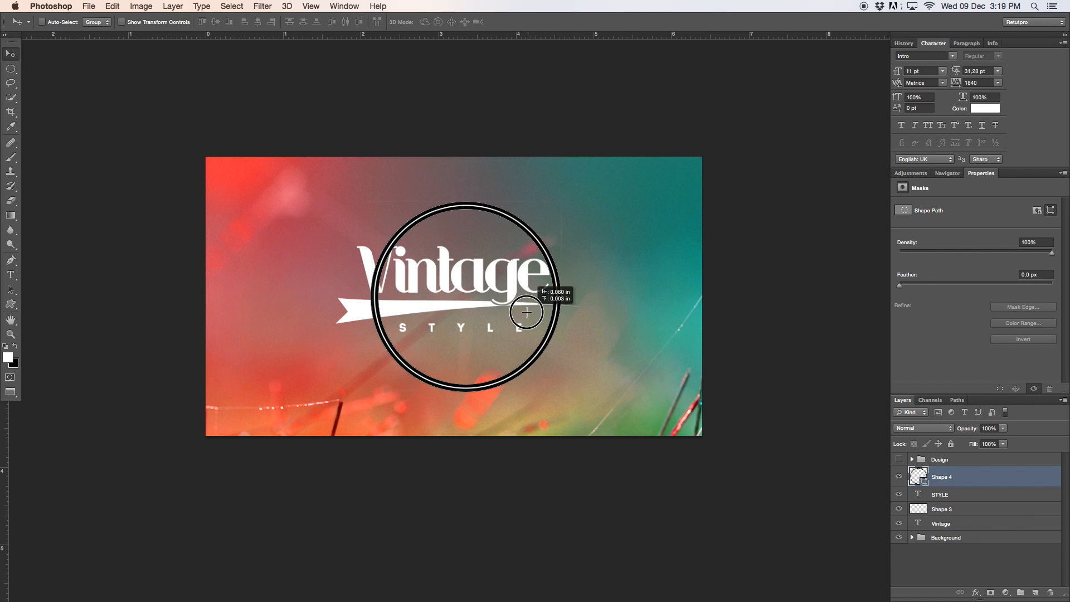
Center the circle frame on the logo, shrink it to fit, and remove its black stroke
{"action": "left_click_drag", "start_coordinate": [525, 312], "coordinate": [518, 302]}
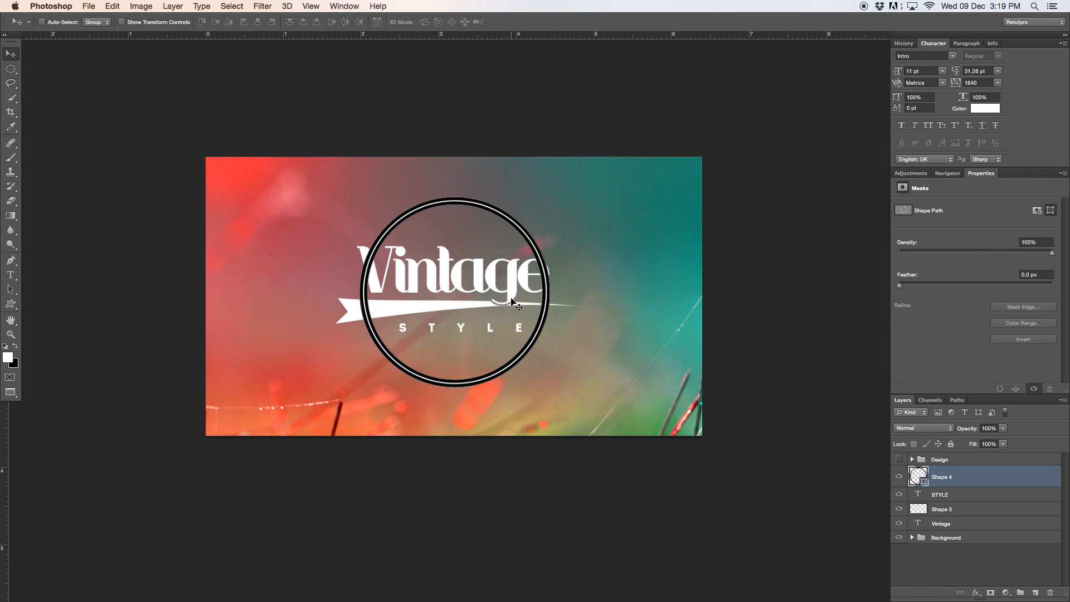
{"action": "key", "text": "cmd+t"}
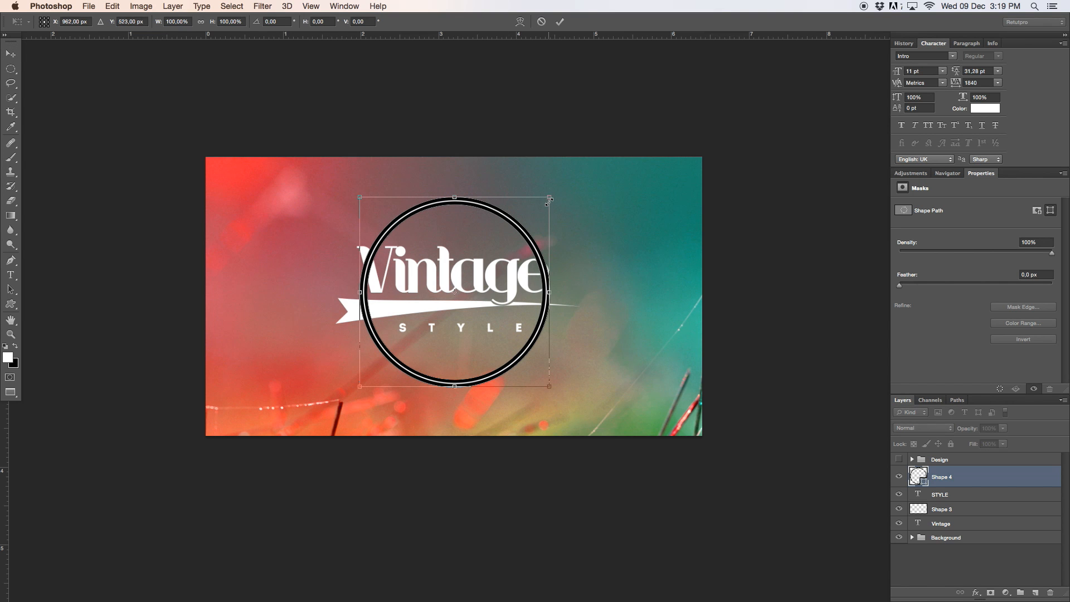
{"action": "left_click_drag", "start_coordinate": [550, 201], "coordinate": [535, 203]}
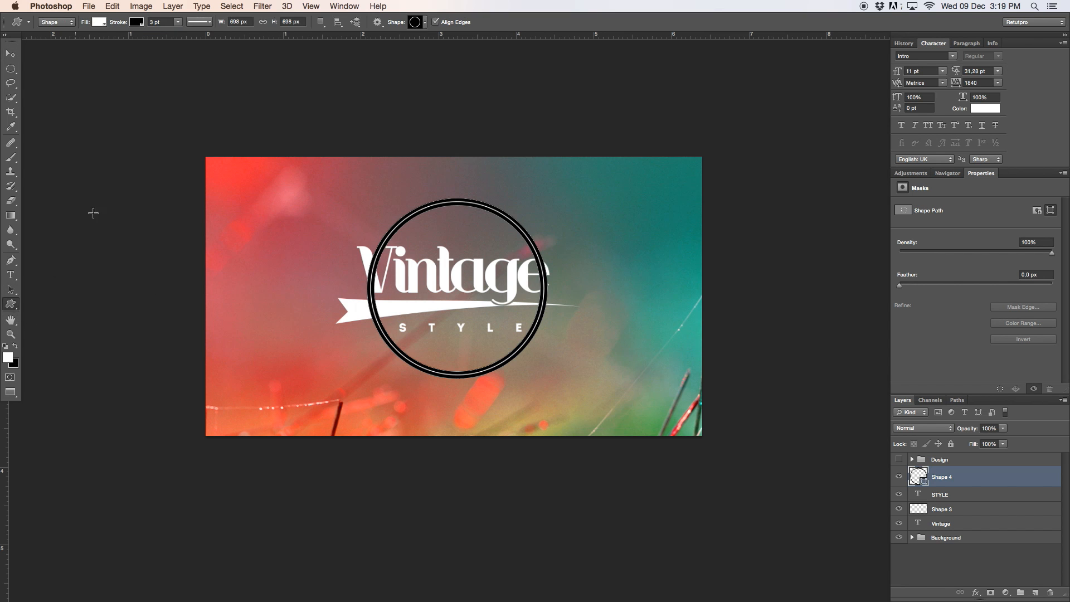
{"action": "left_click", "coordinate": [136, 22]}
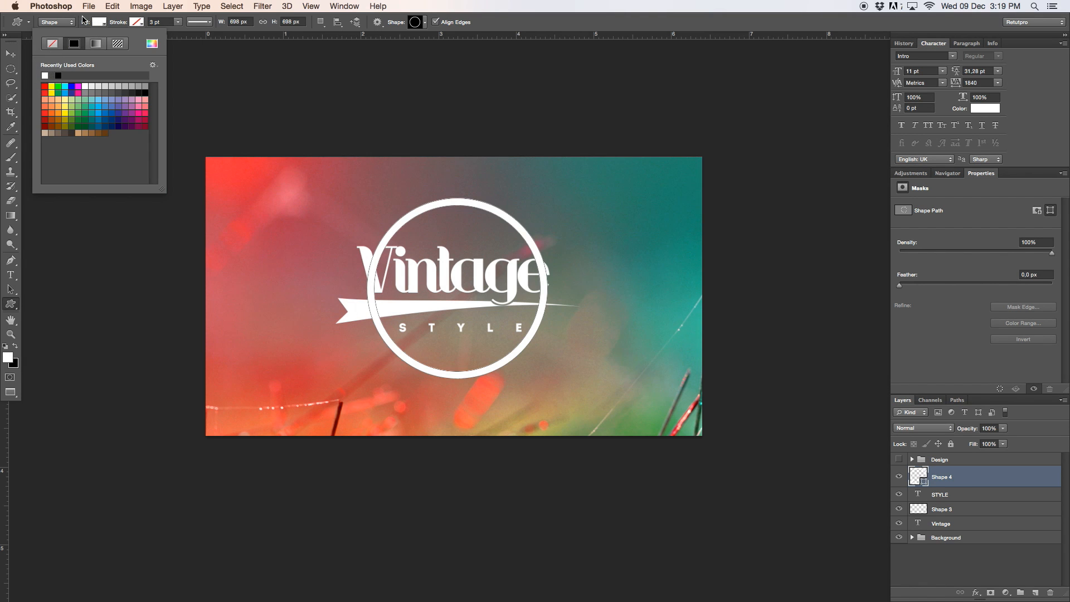
{"action": "left_click", "coordinate": [423, 350]}
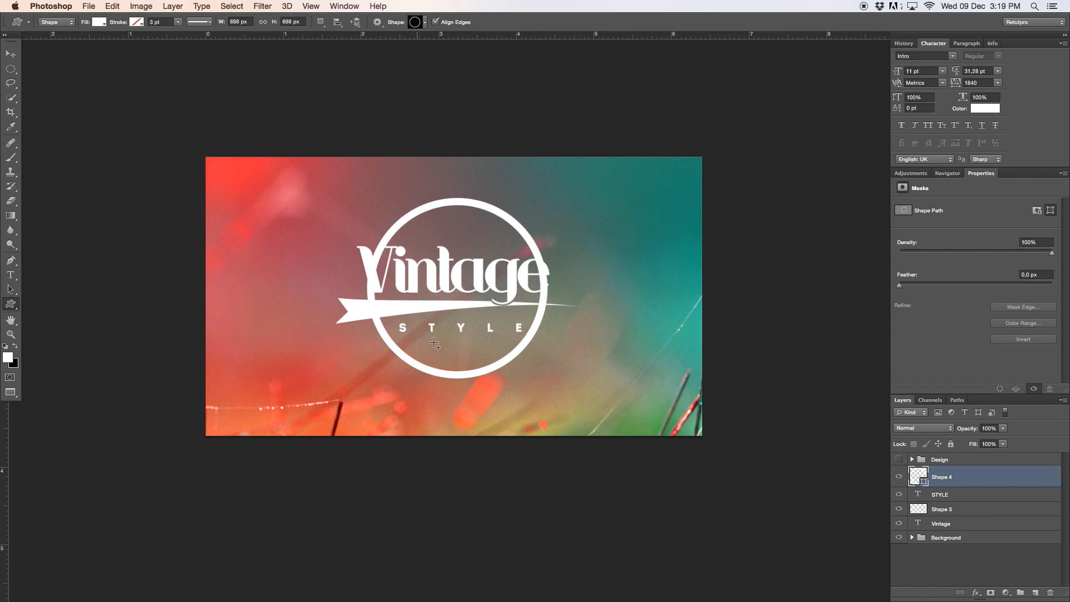
{"action": "mouse_move", "coordinate": [547, 283]}
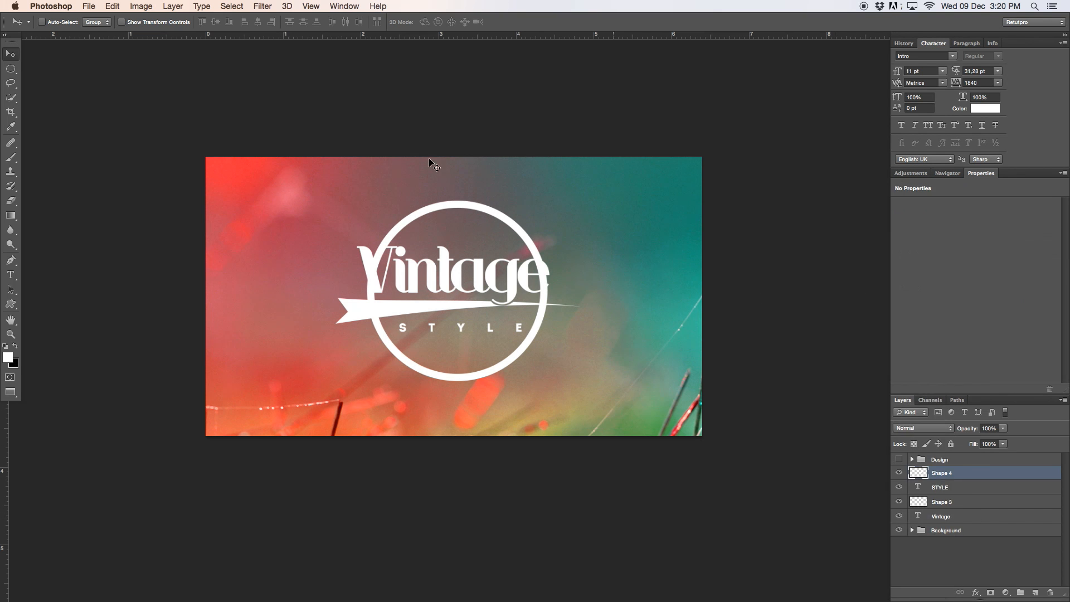
Select and delete the ring sections beside the V and across the logo, then deselect
{"action": "left_click", "coordinate": [11, 69]}
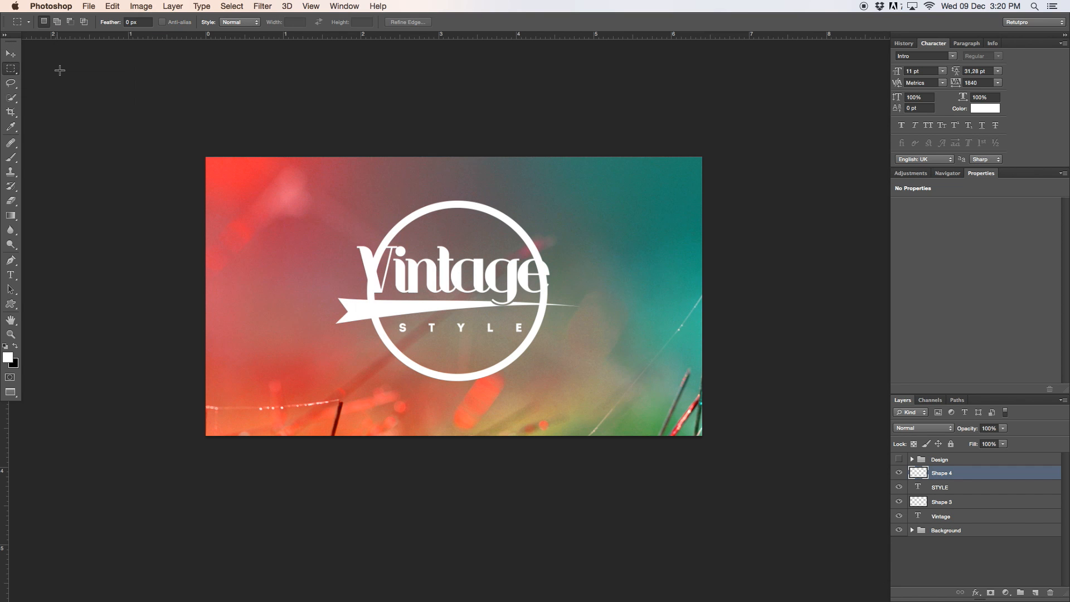
{"action": "left_click_drag", "start_coordinate": [335, 244], "coordinate": [372, 265]}
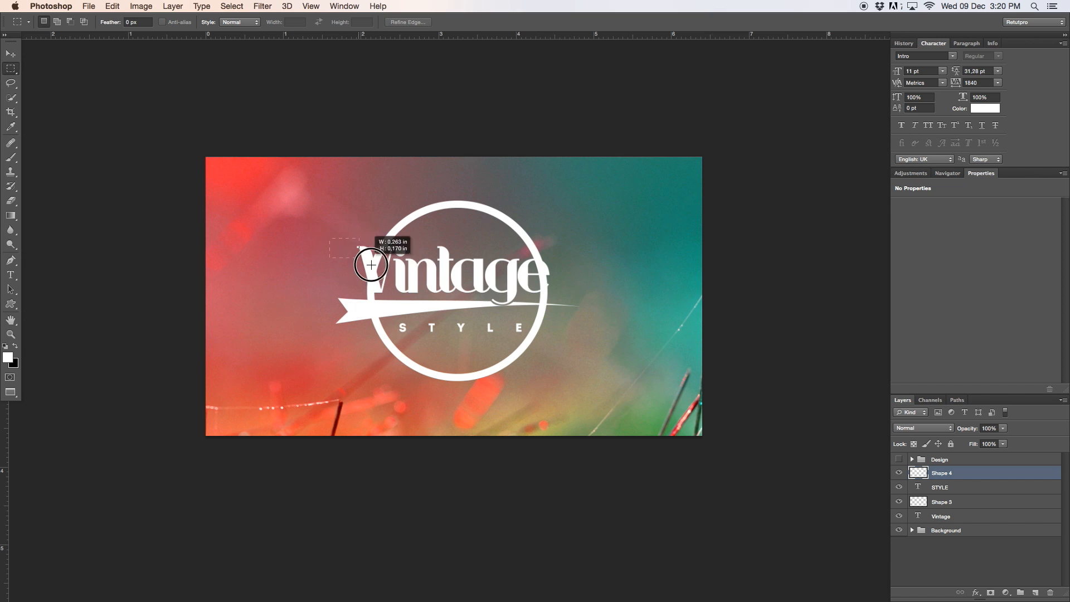
{"action": "left_click_drag", "start_coordinate": [372, 265], "coordinate": [559, 340]}
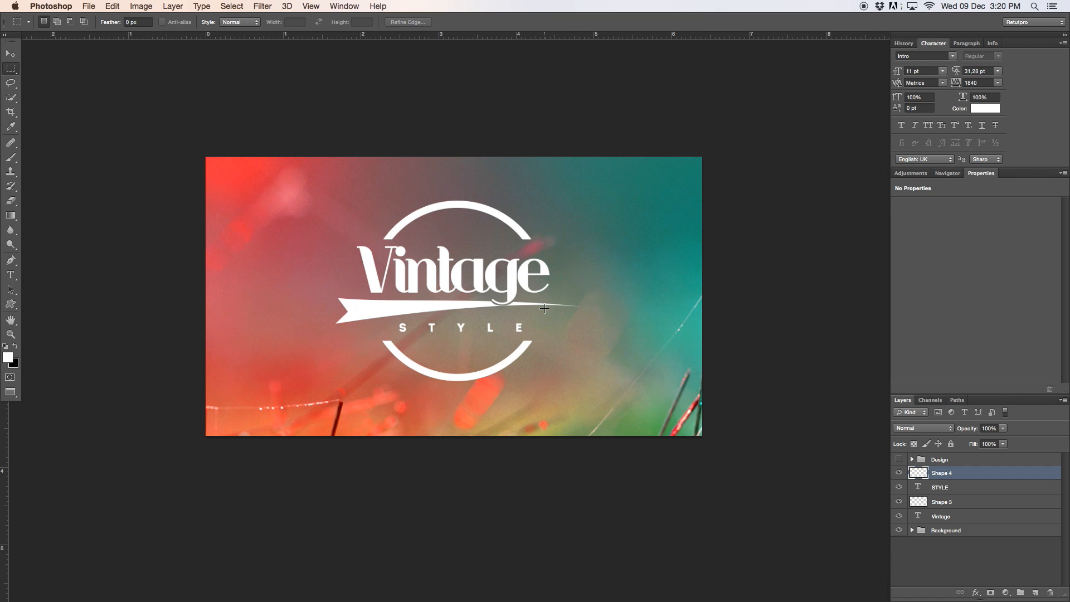
{"action": "mouse_move", "coordinate": [384, 234]}
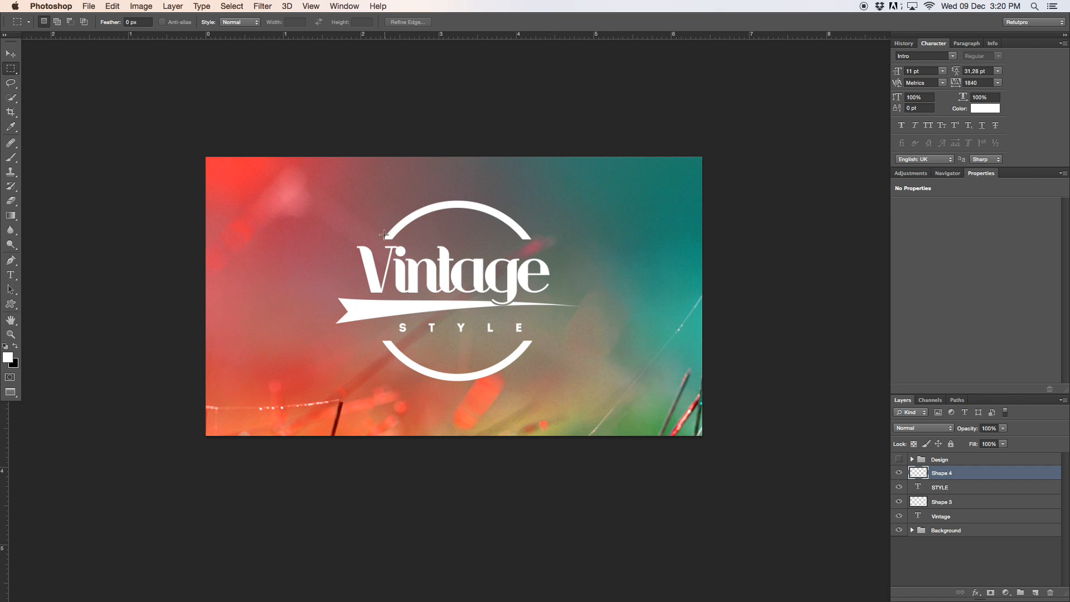
{"action": "left_click", "coordinate": [12, 54]}
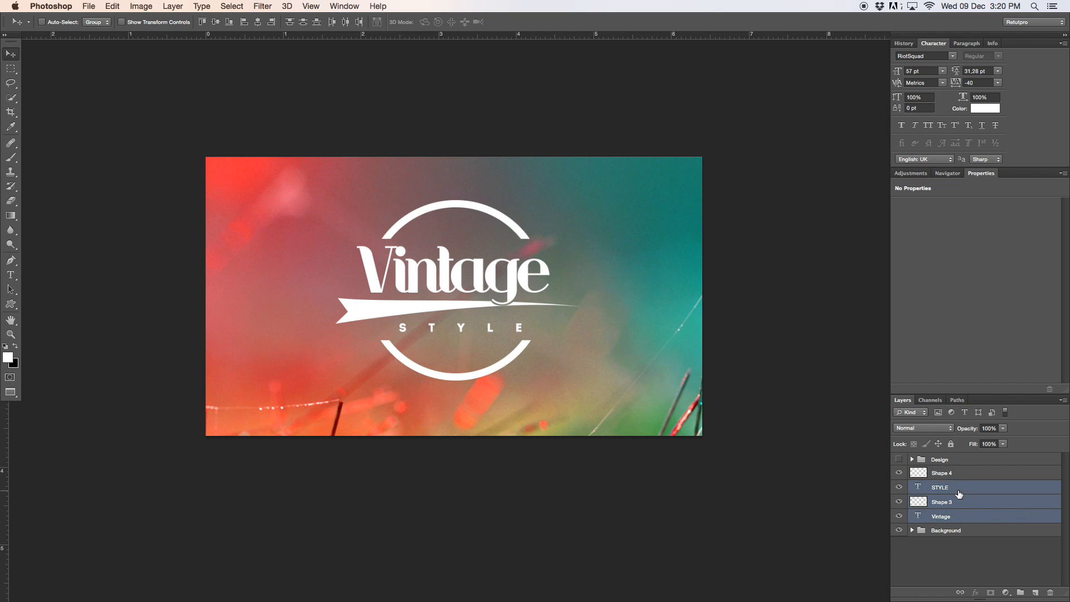
Group the logo layers and toggle the Design groups' visibility to compare versions
{"action": "left_click", "coordinate": [942, 472]}
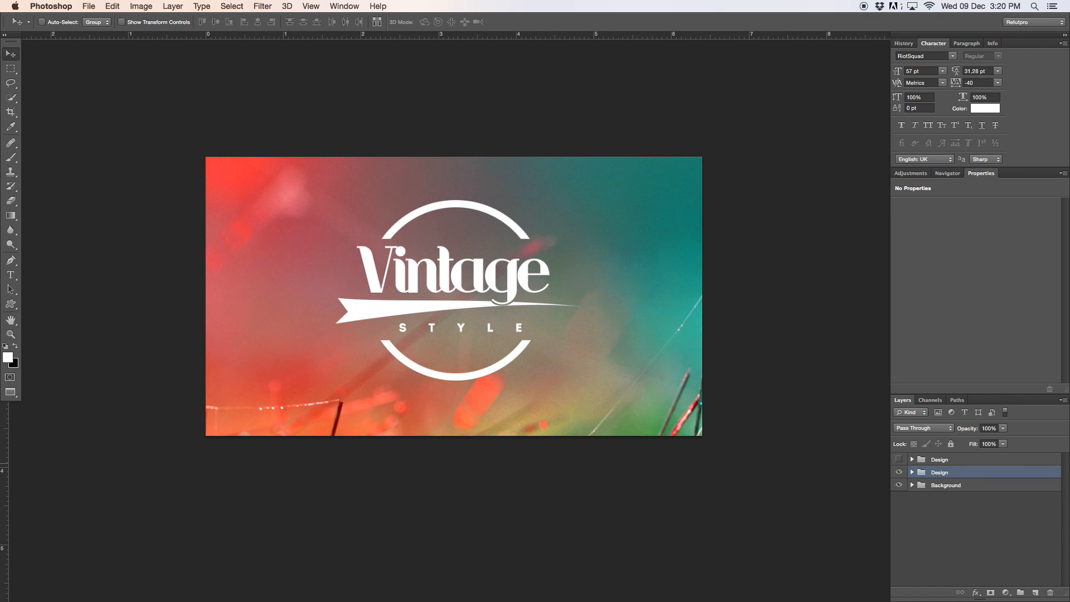
{"action": "left_click", "coordinate": [946, 458]}
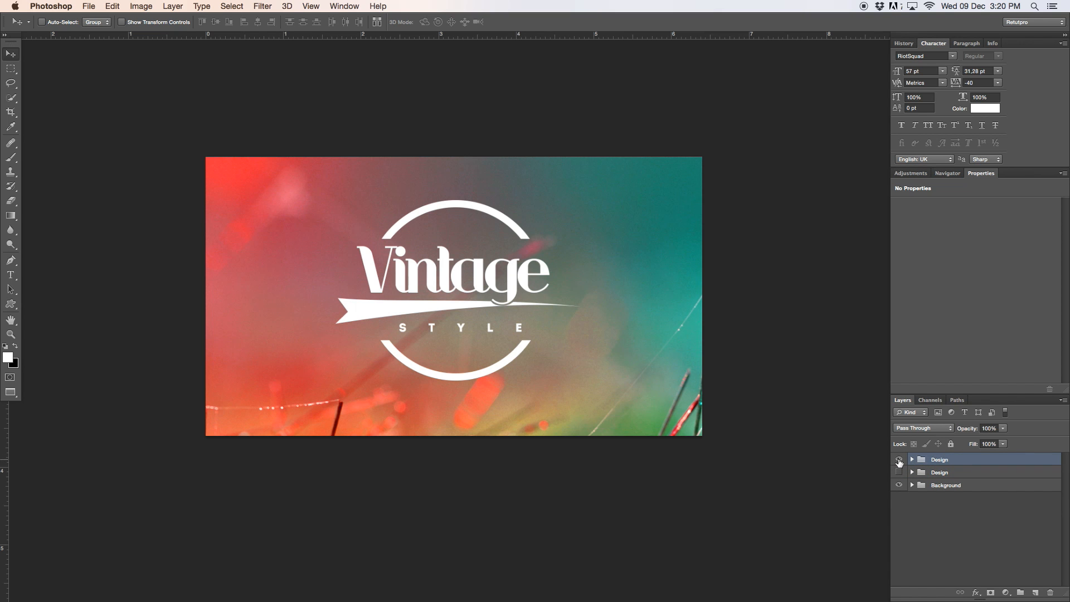
{"action": "left_click", "coordinate": [899, 459]}
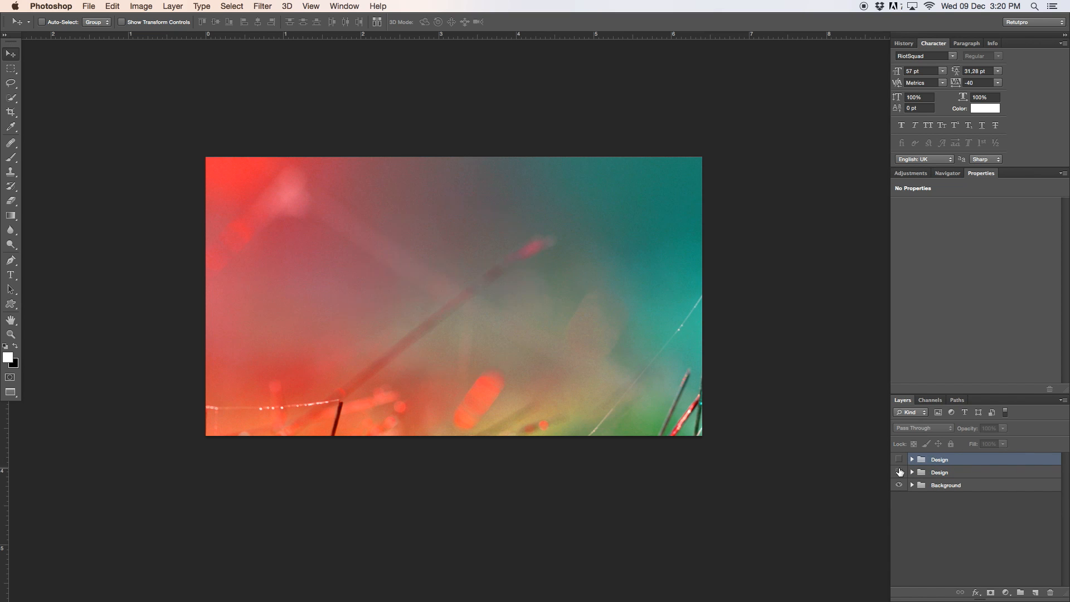
{"action": "left_click", "coordinate": [900, 459]}
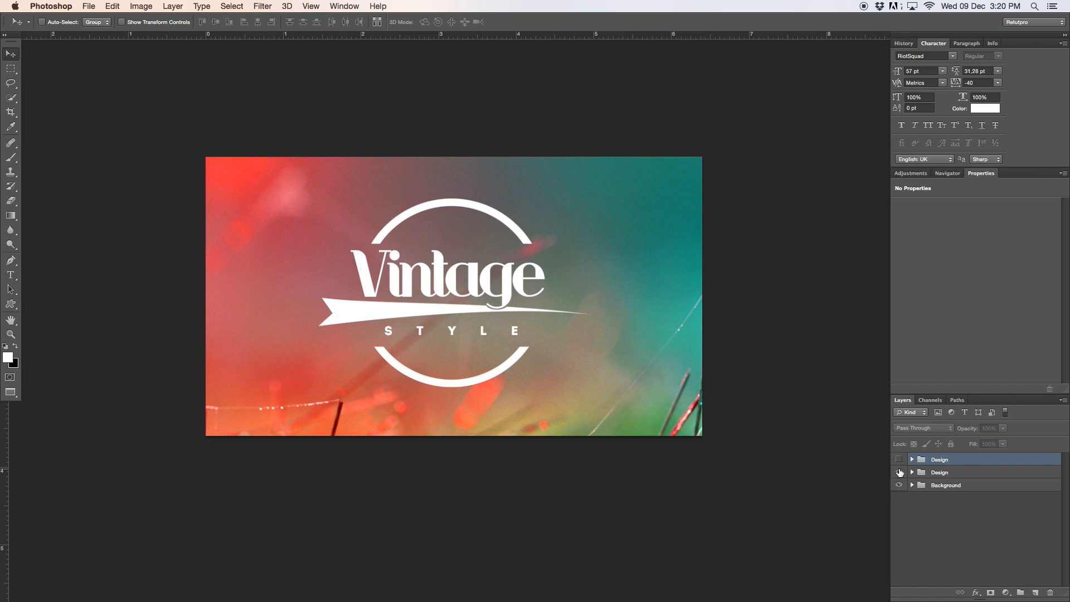
{"action": "left_click", "coordinate": [899, 459]}
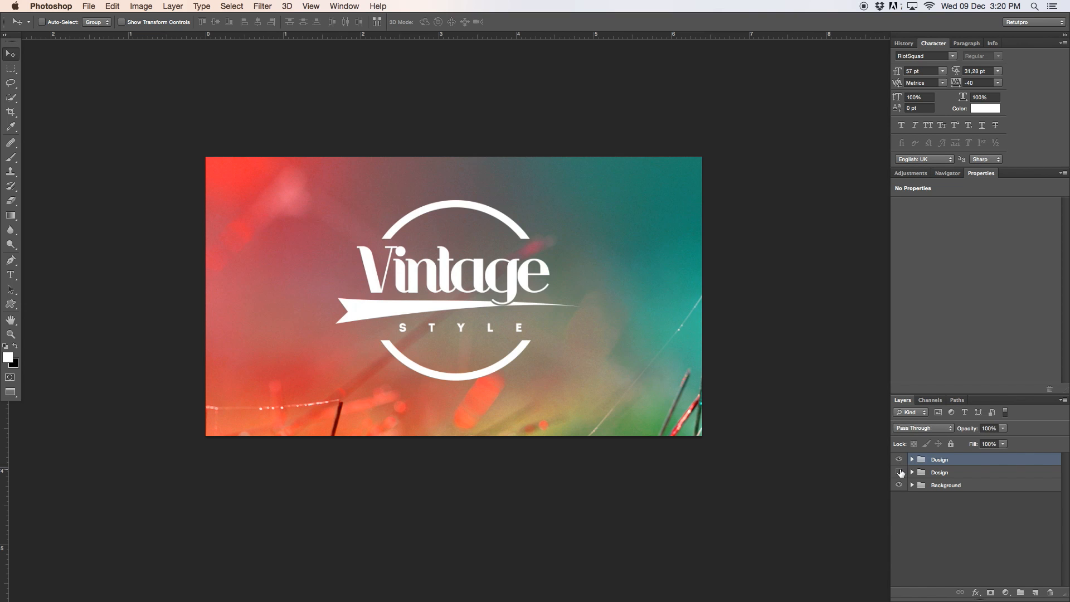
{"action": "left_click", "coordinate": [899, 459]}
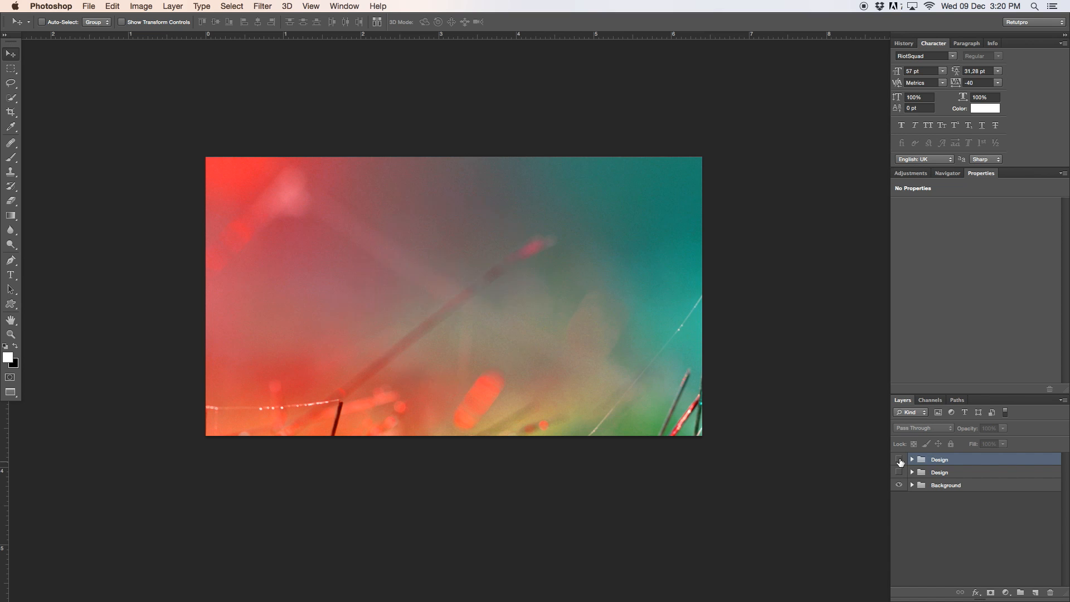
{"action": "left_click", "coordinate": [899, 459]}
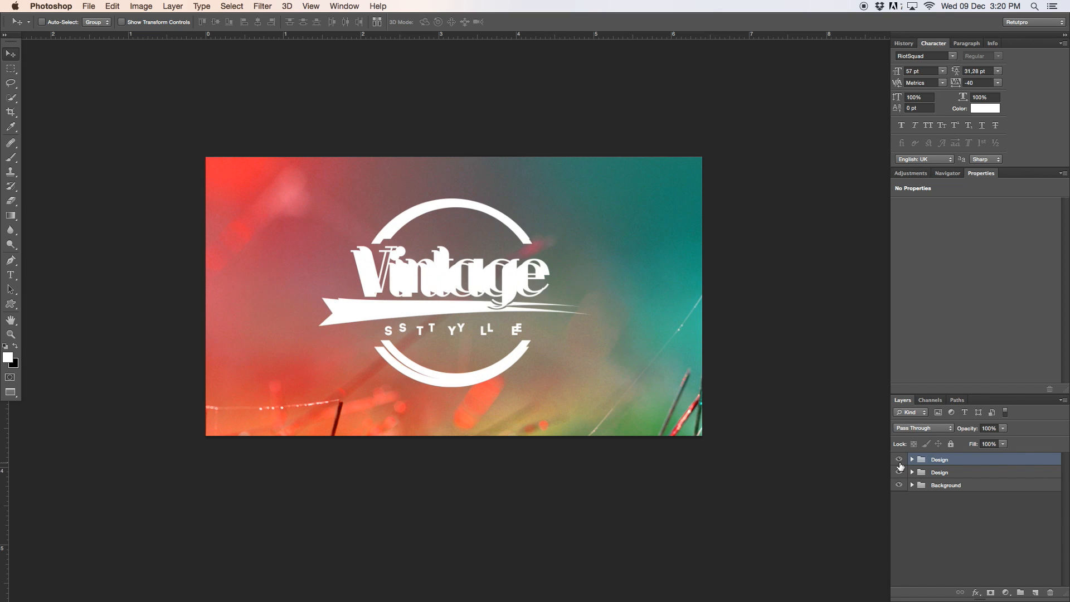
Hide the other version and enlarge the new logo group to about 143%
{"action": "left_click", "coordinate": [899, 471]}
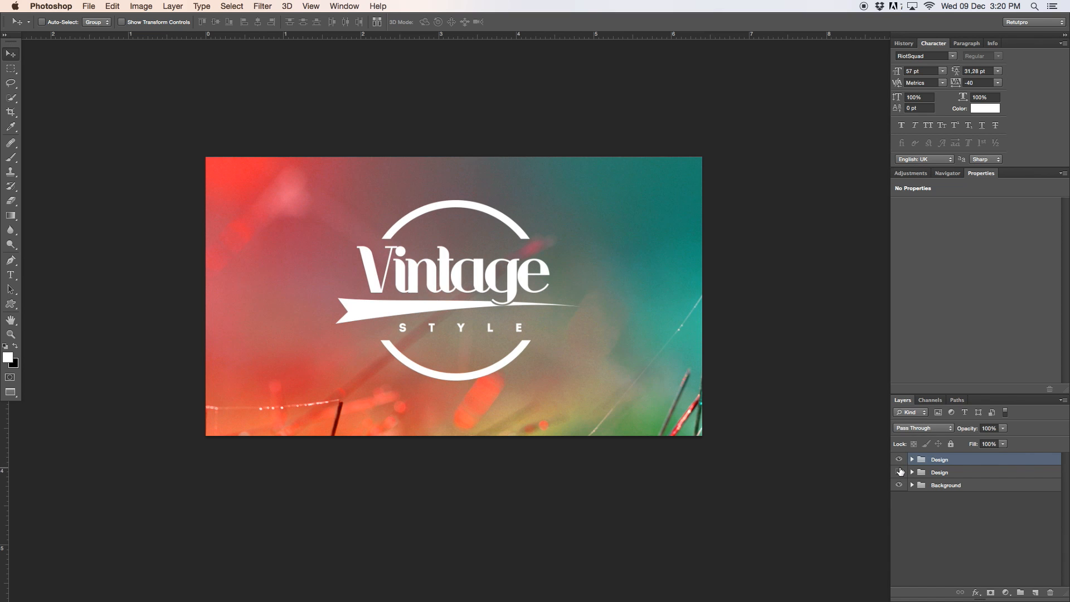
{"action": "left_click", "coordinate": [898, 471]}
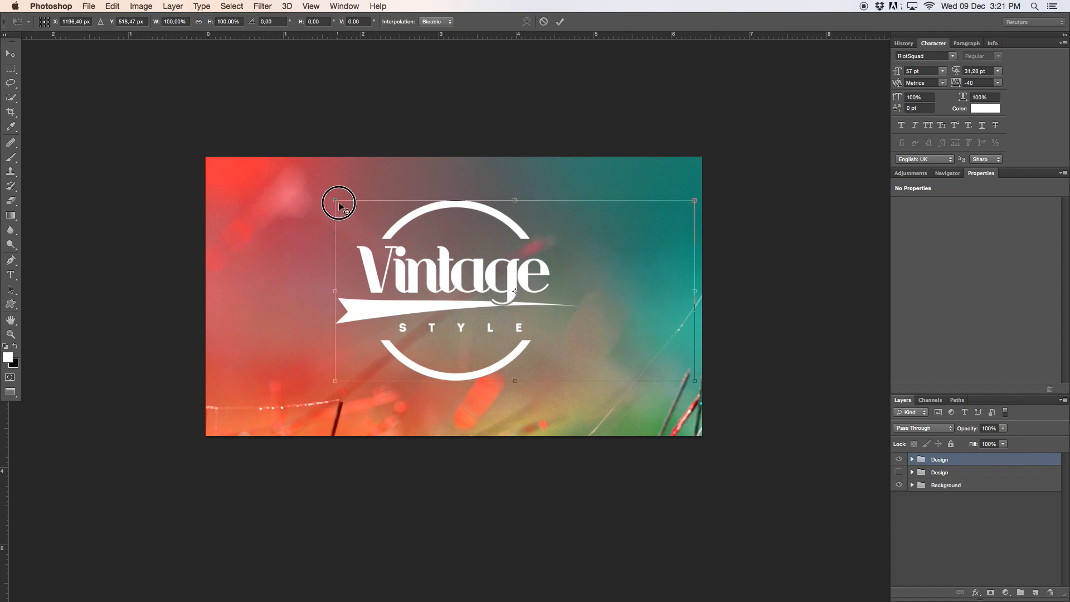
{"action": "left_click_drag", "start_coordinate": [335, 200], "coordinate": [180, 123]}
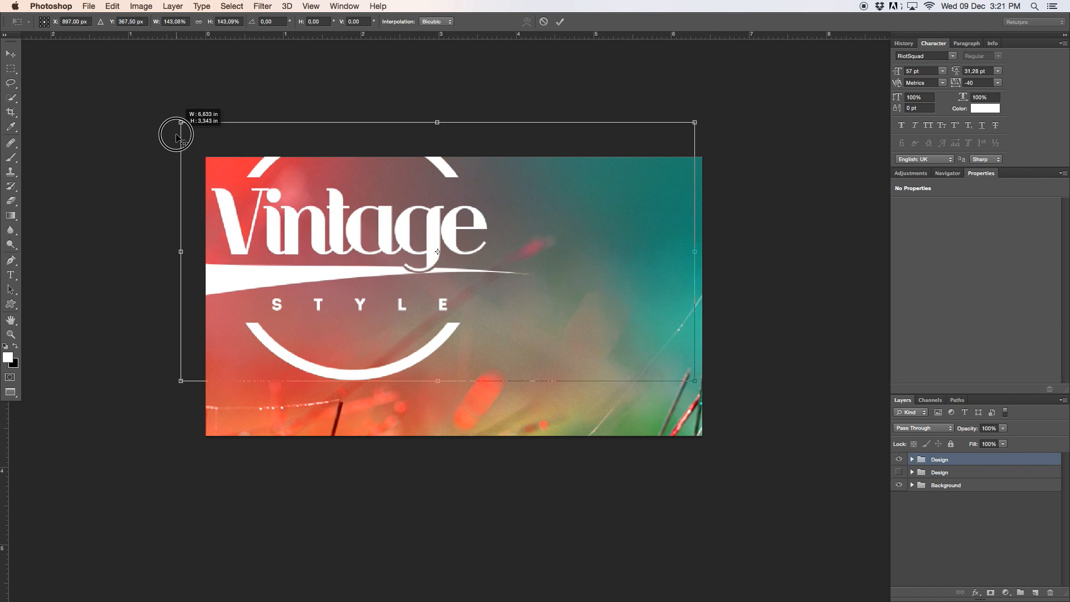